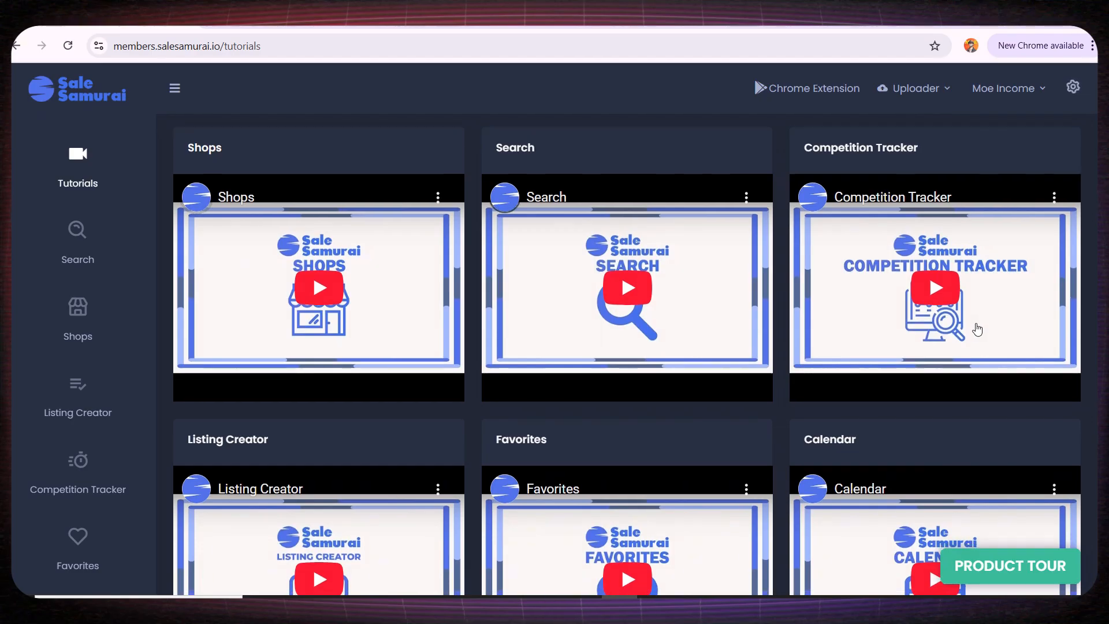
Step: Run a keyword search for 'math book' to see its Etsy and Google metrics
scroll("down", 3)
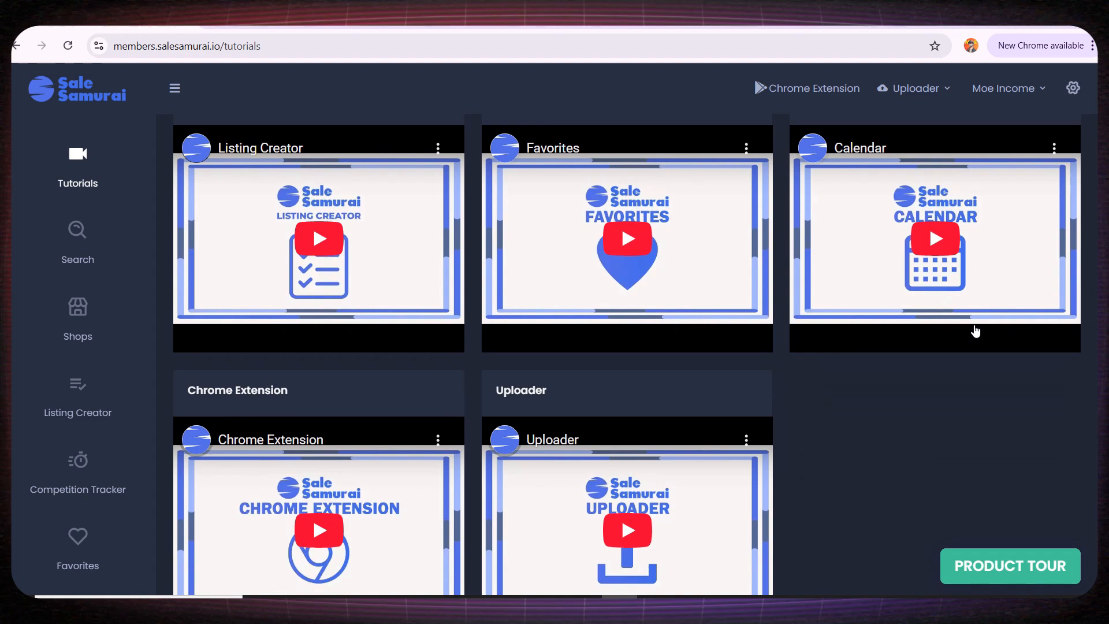
scroll("up", 3)
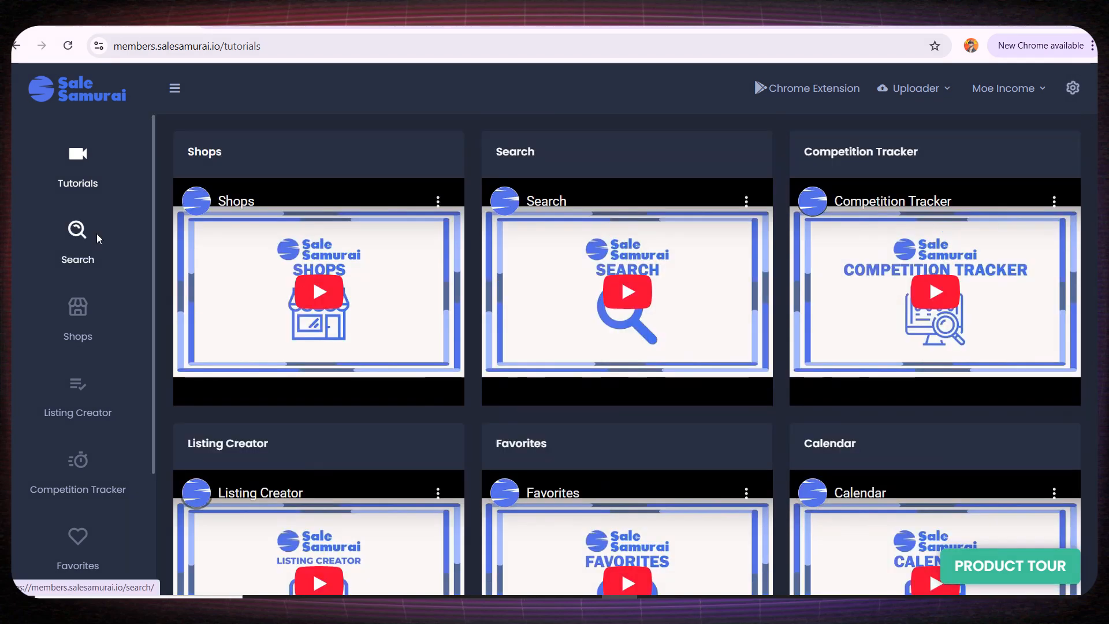
left_click(77, 240)
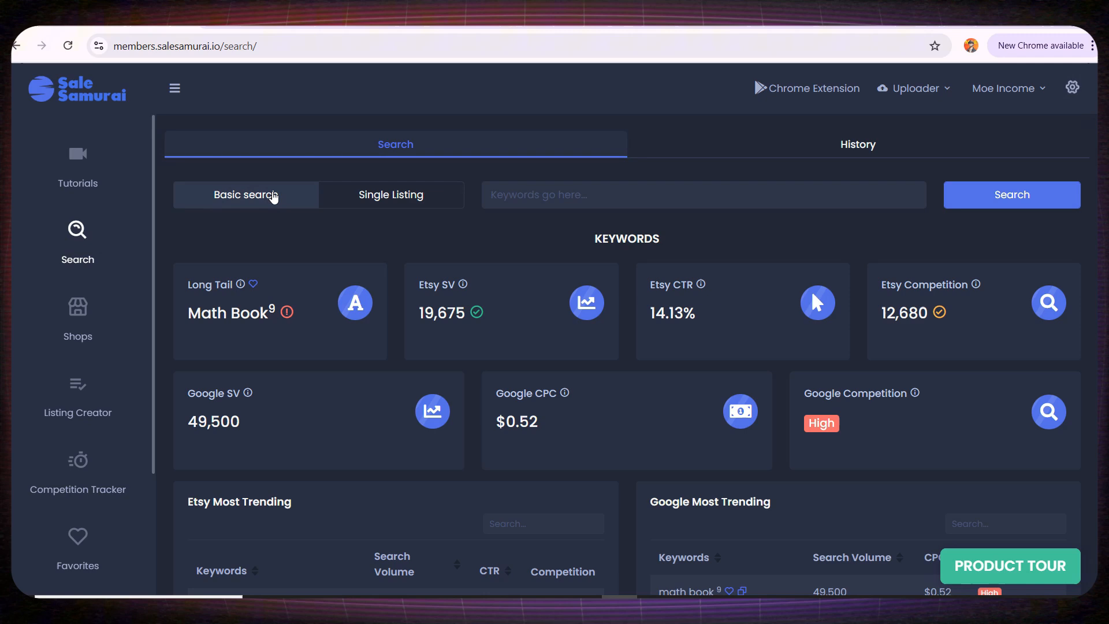
mouse_move(245, 197)
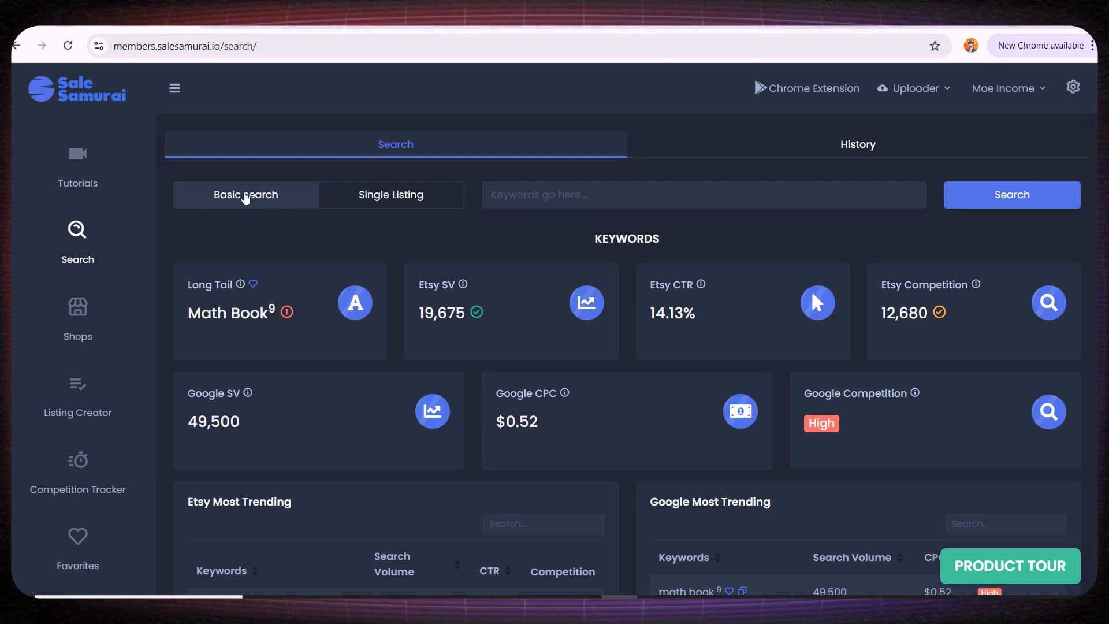
mouse_move(263, 197)
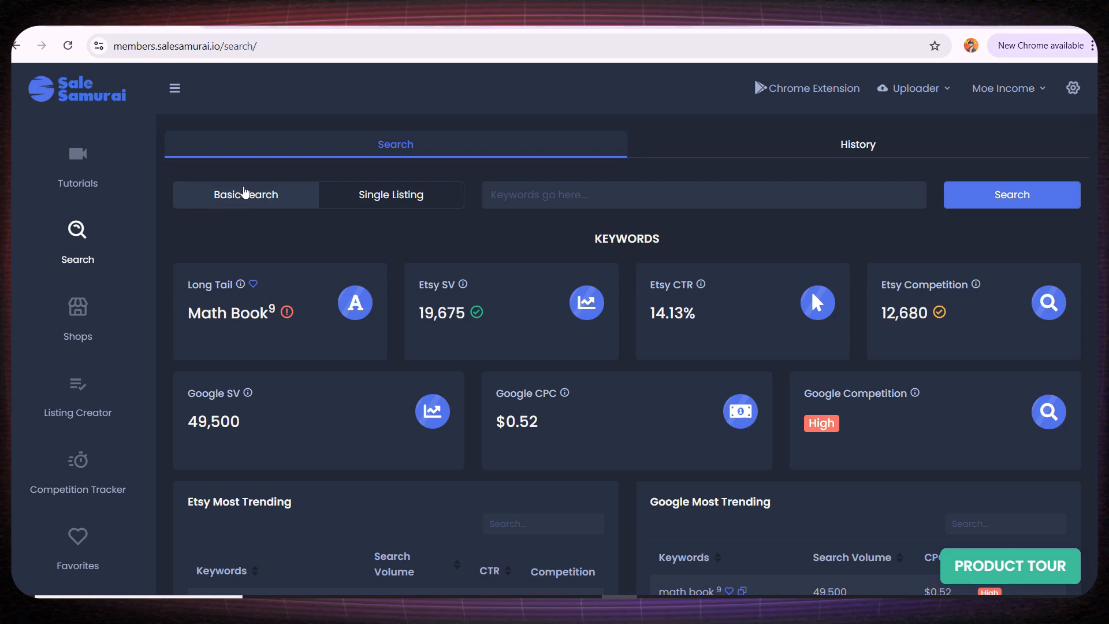
mouse_move(299, 207)
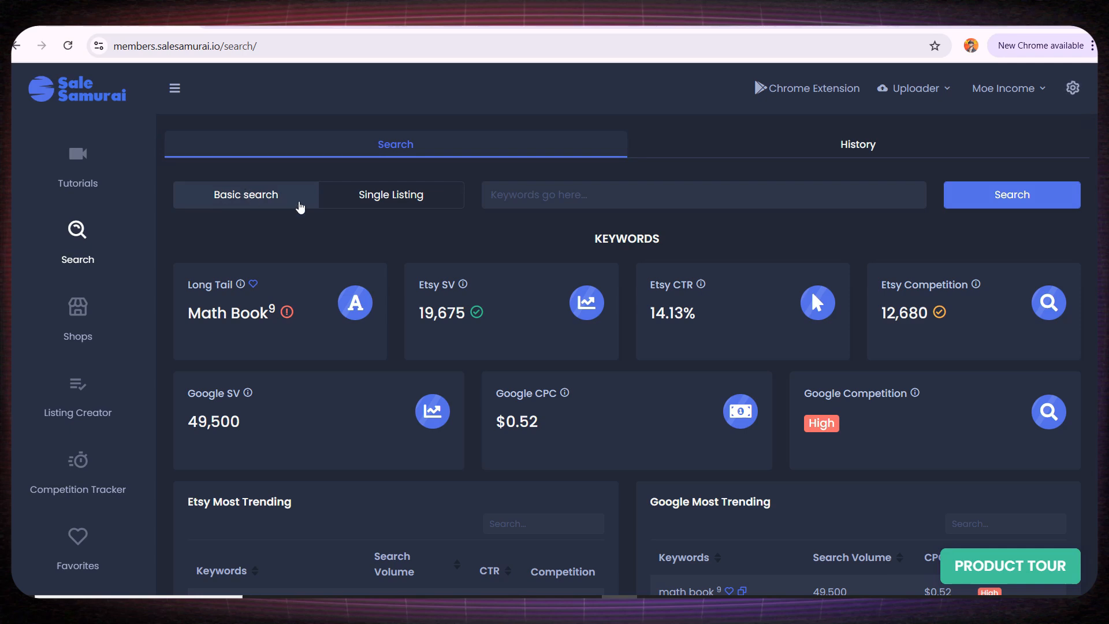
type("m")
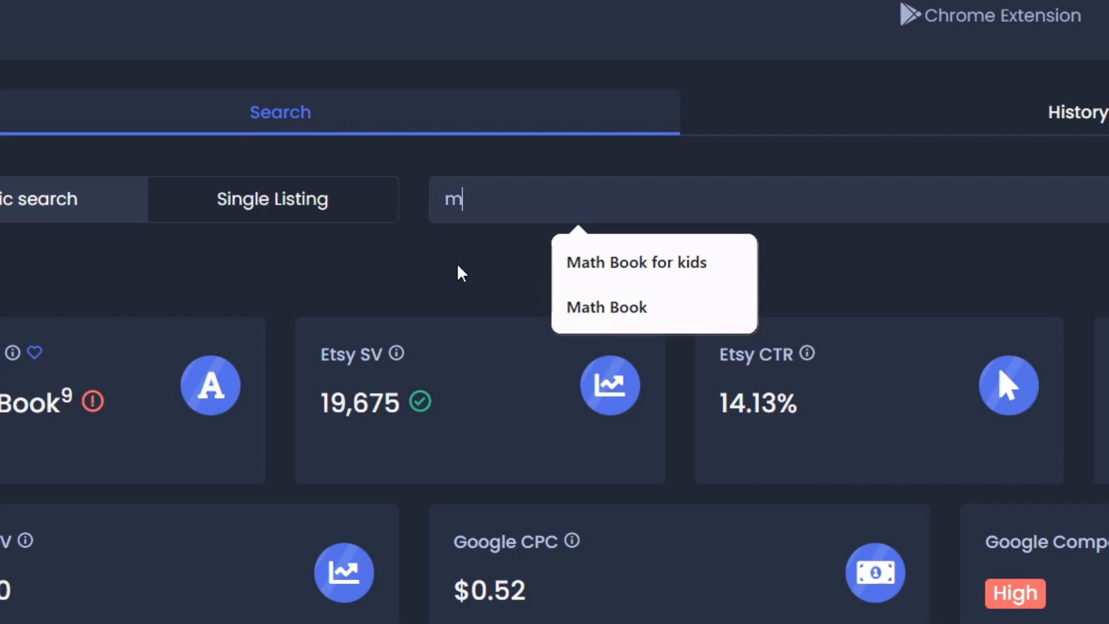
type("ath b")
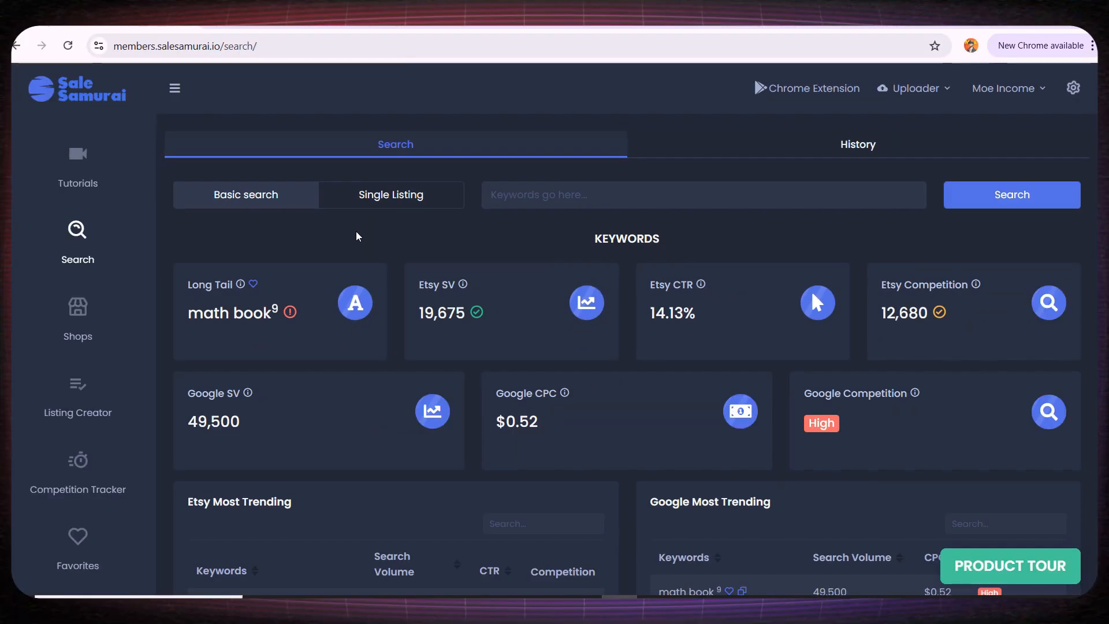
scroll("down", 3)
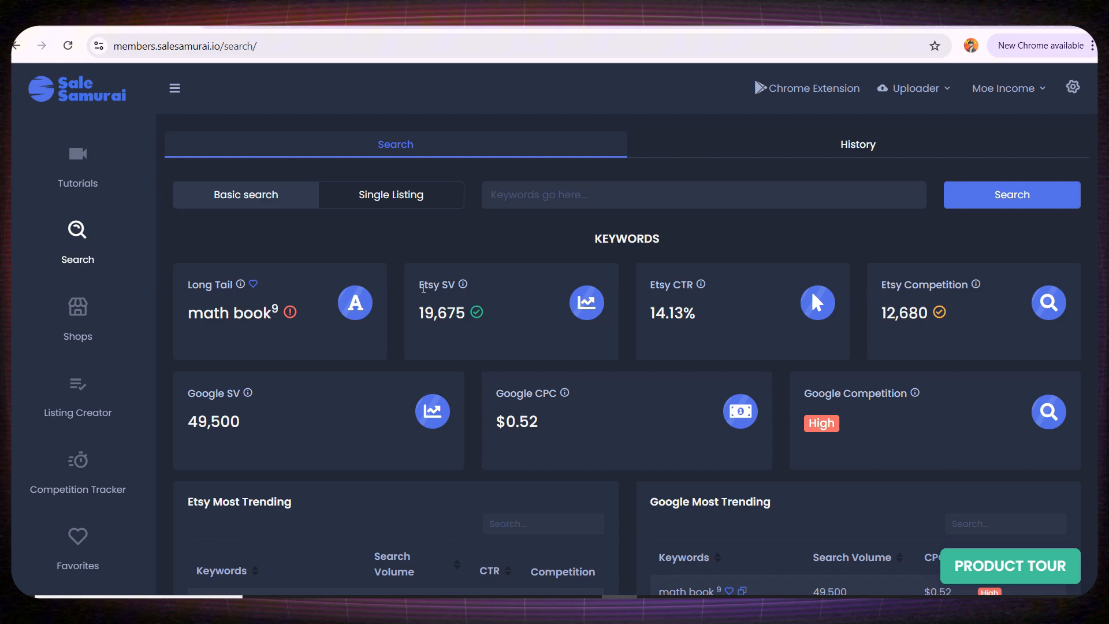
mouse_move(463, 284)
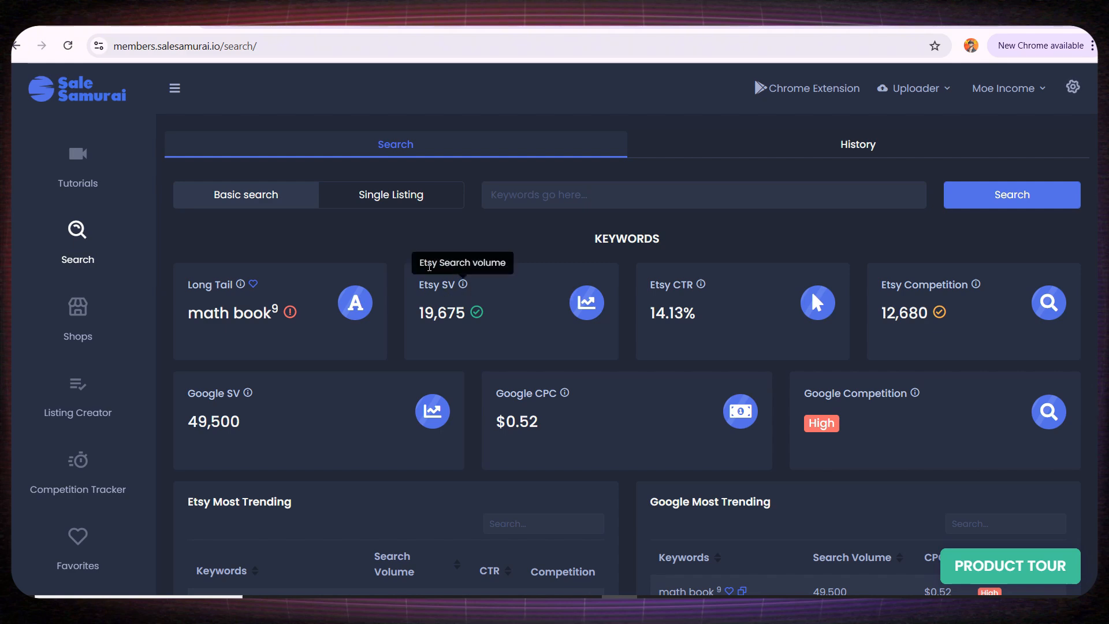
mouse_move(495, 346)
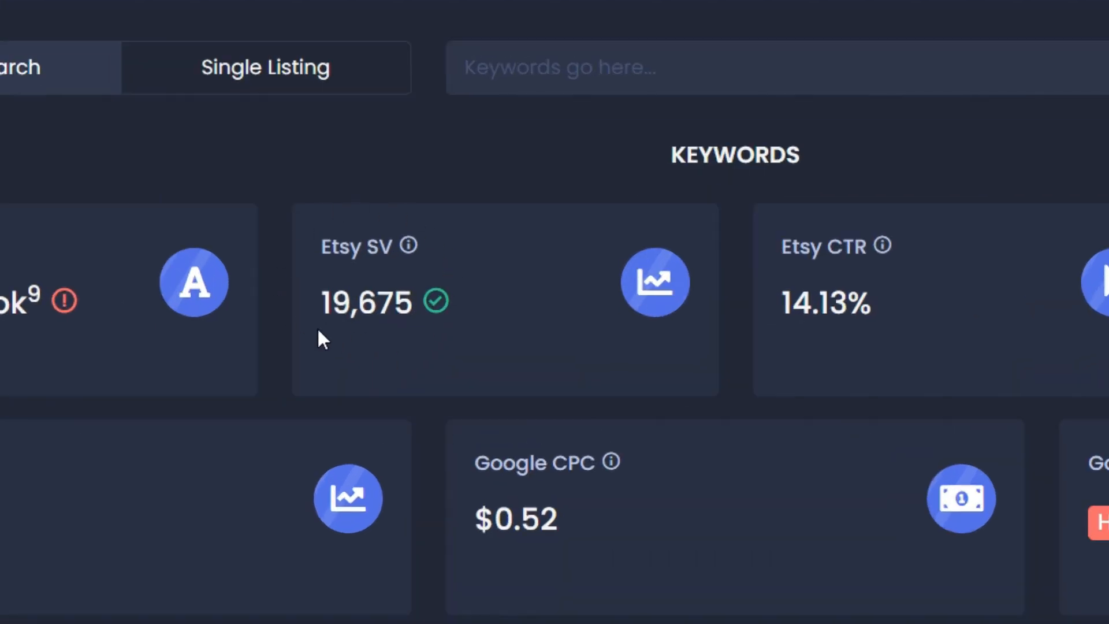
mouse_move(374, 339)
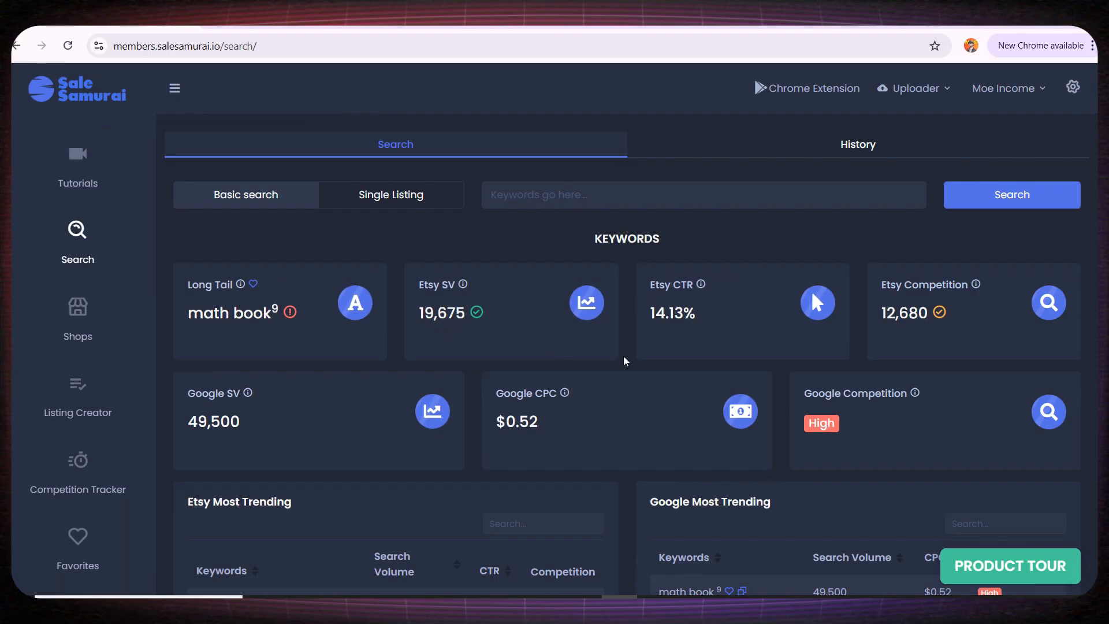
mouse_move(705, 309)
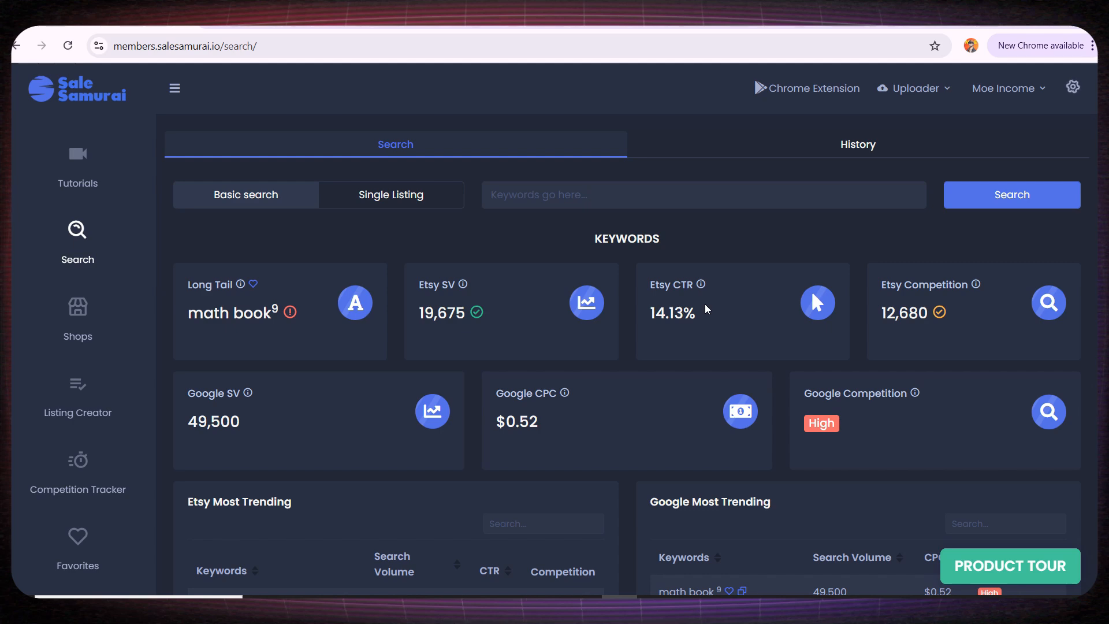
mouse_move(666, 331)
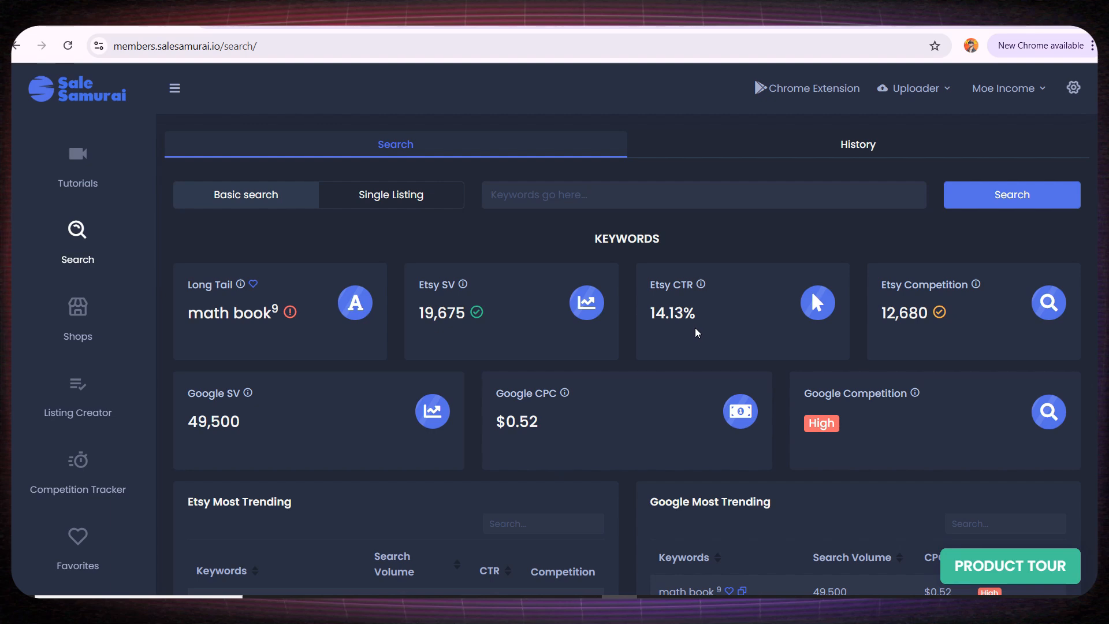
mouse_move(946, 324)
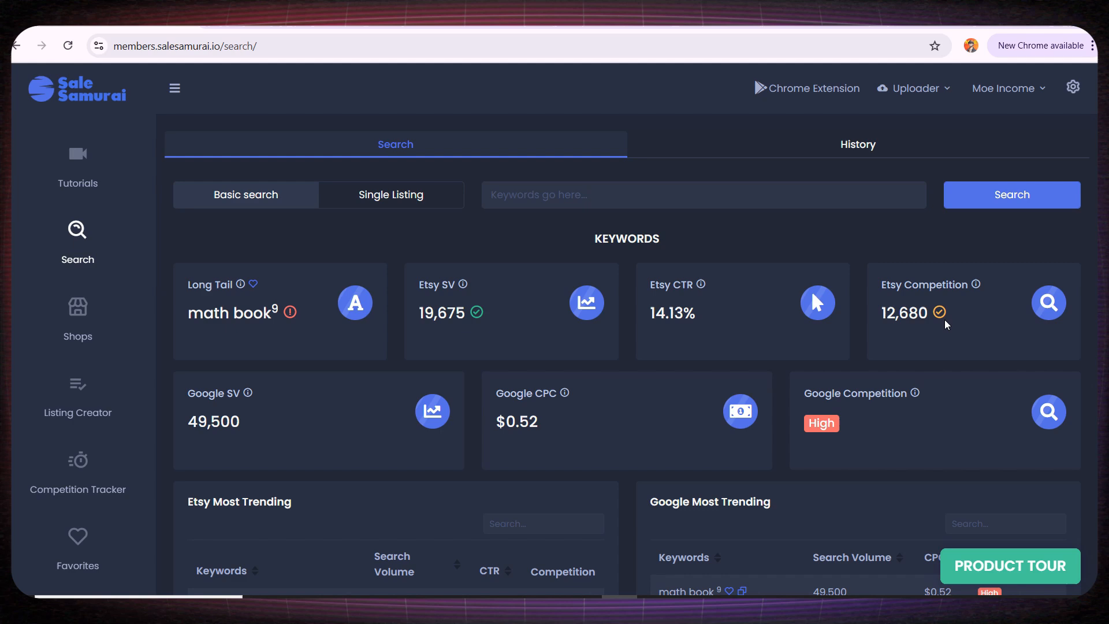
mouse_move(943, 319)
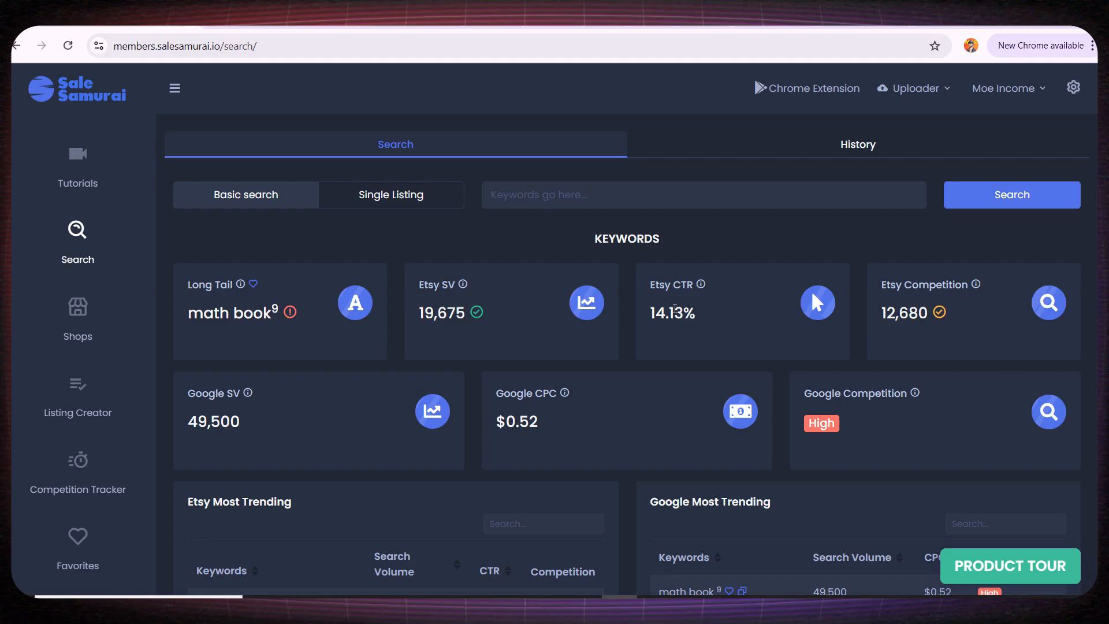
scroll("down", 3)
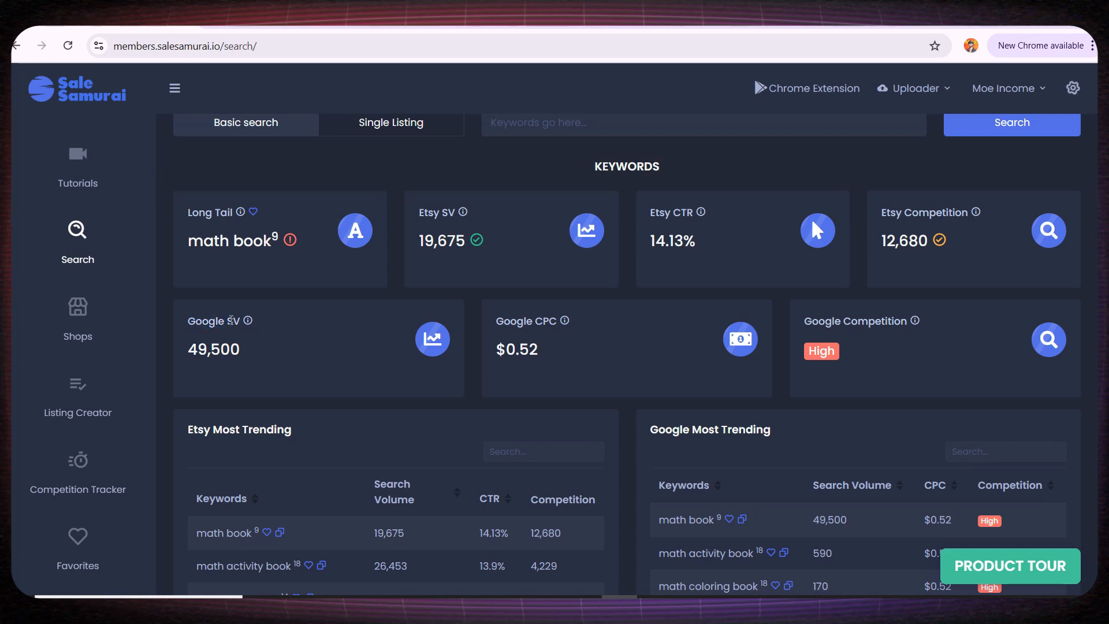
mouse_move(428, 376)
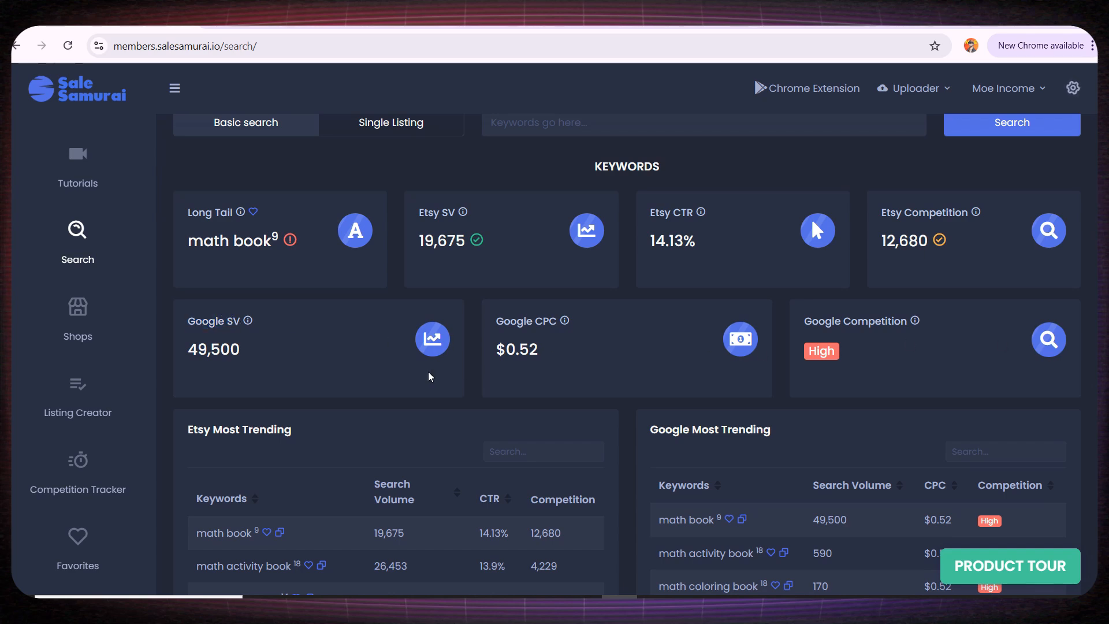
mouse_move(255, 351)
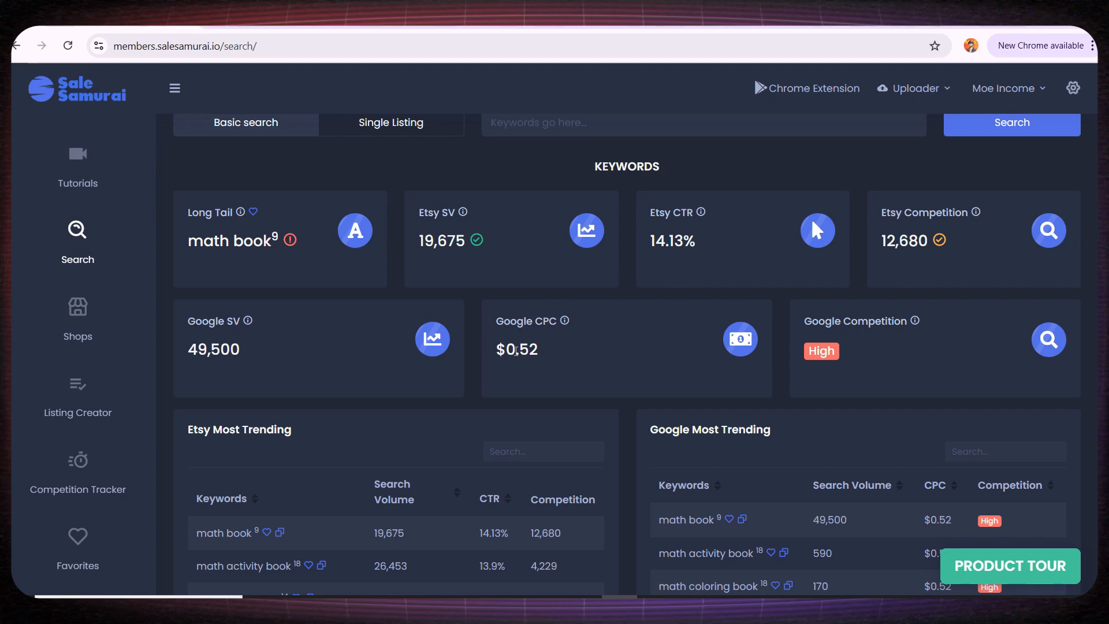
mouse_move(823, 349)
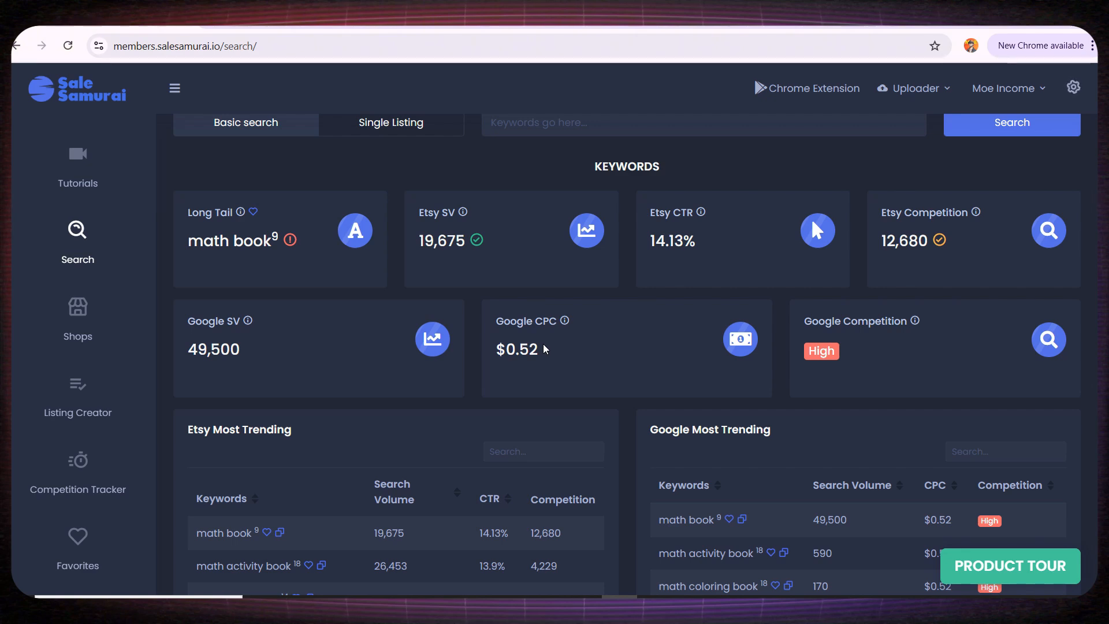
scroll("down", 3)
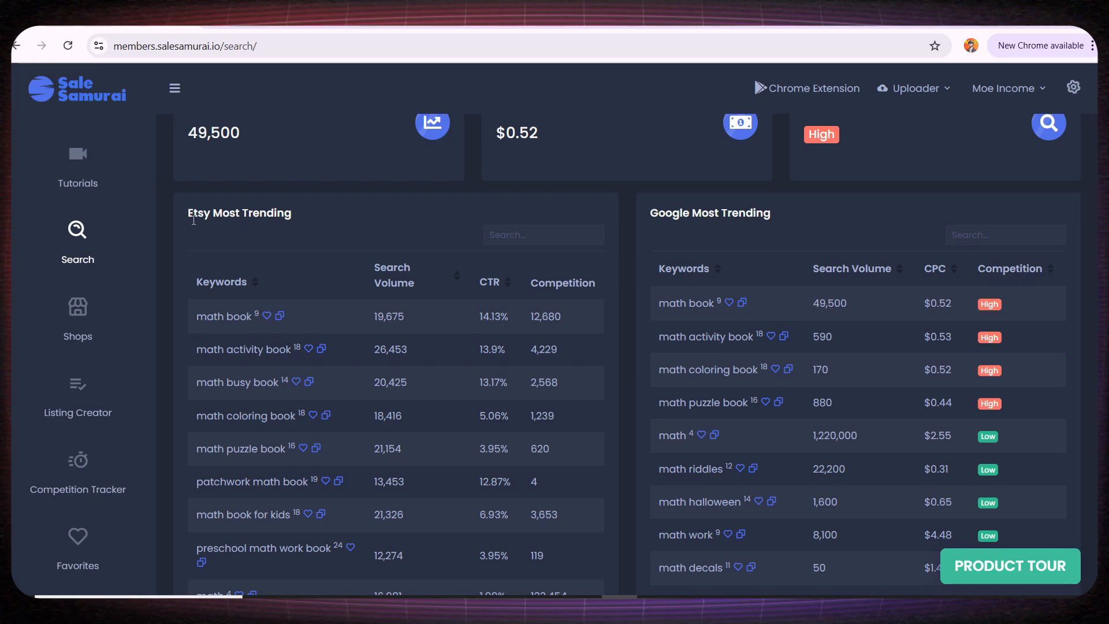
scroll("down", 3)
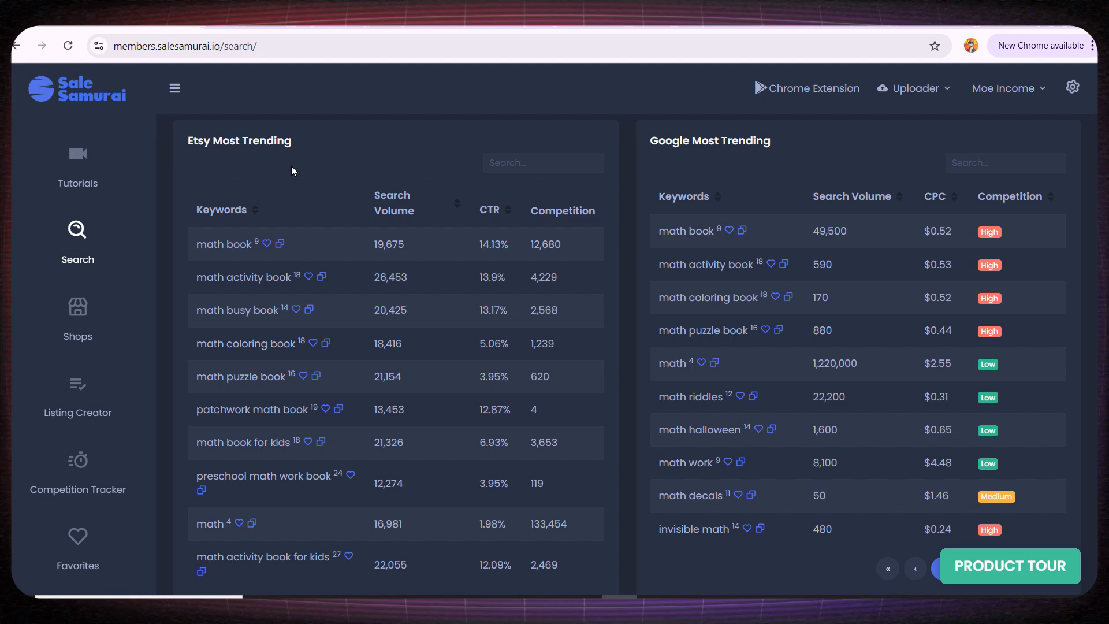
mouse_move(246, 247)
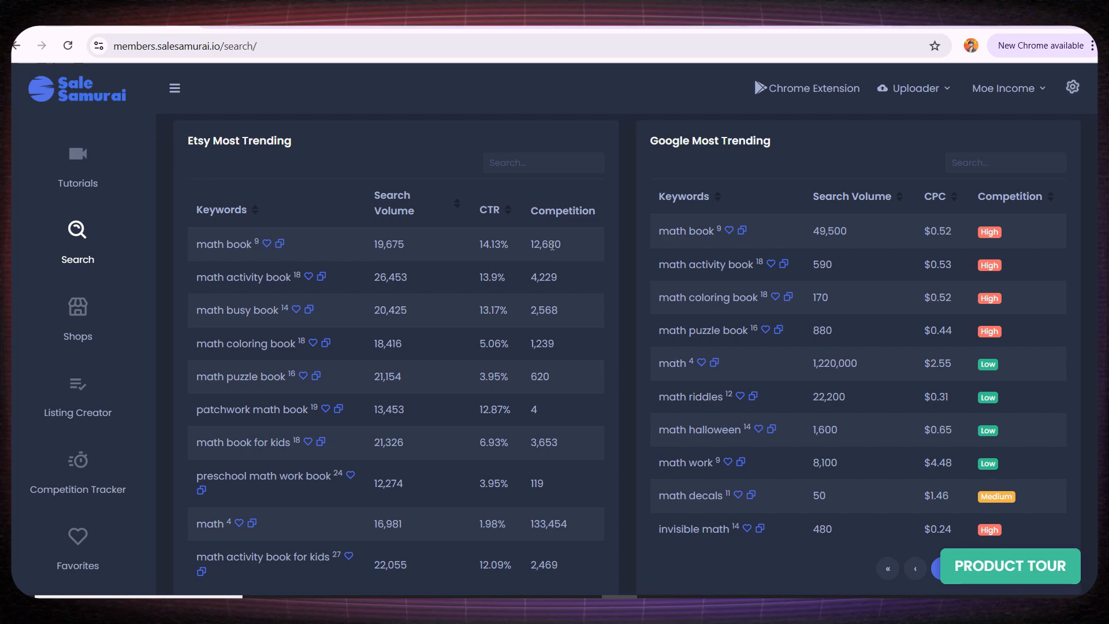
mouse_move(562, 263)
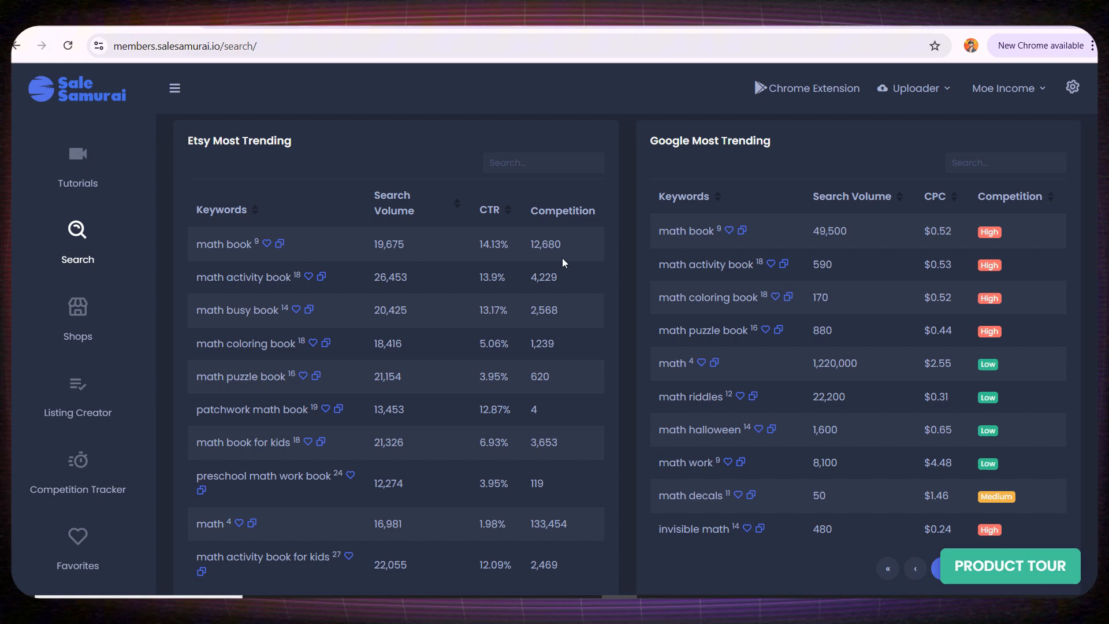
mouse_move(368, 271)
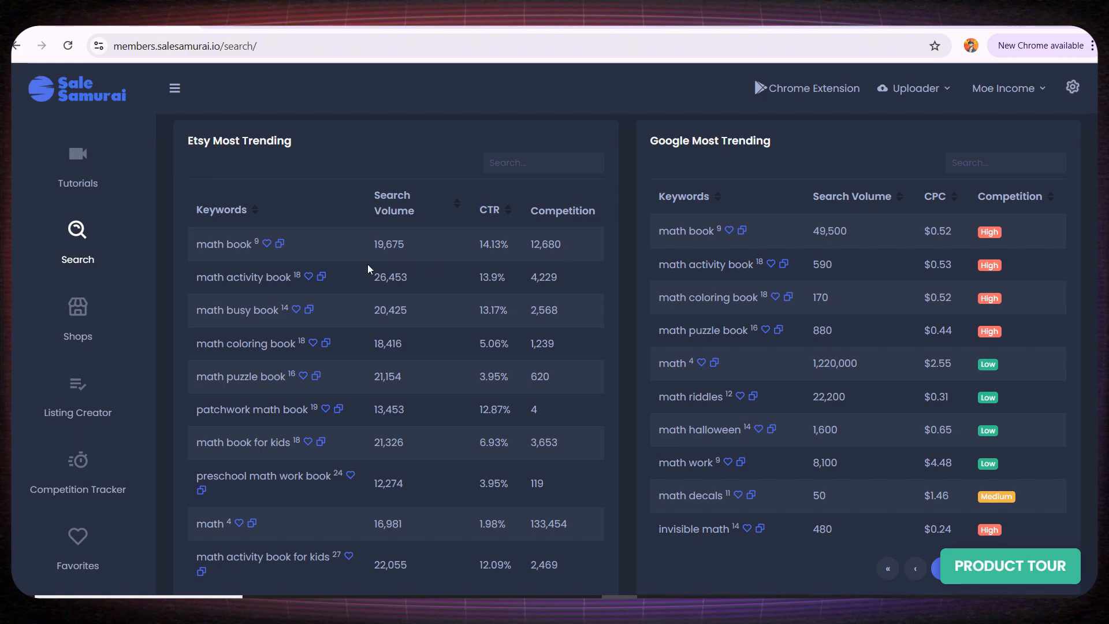
mouse_move(529, 240)
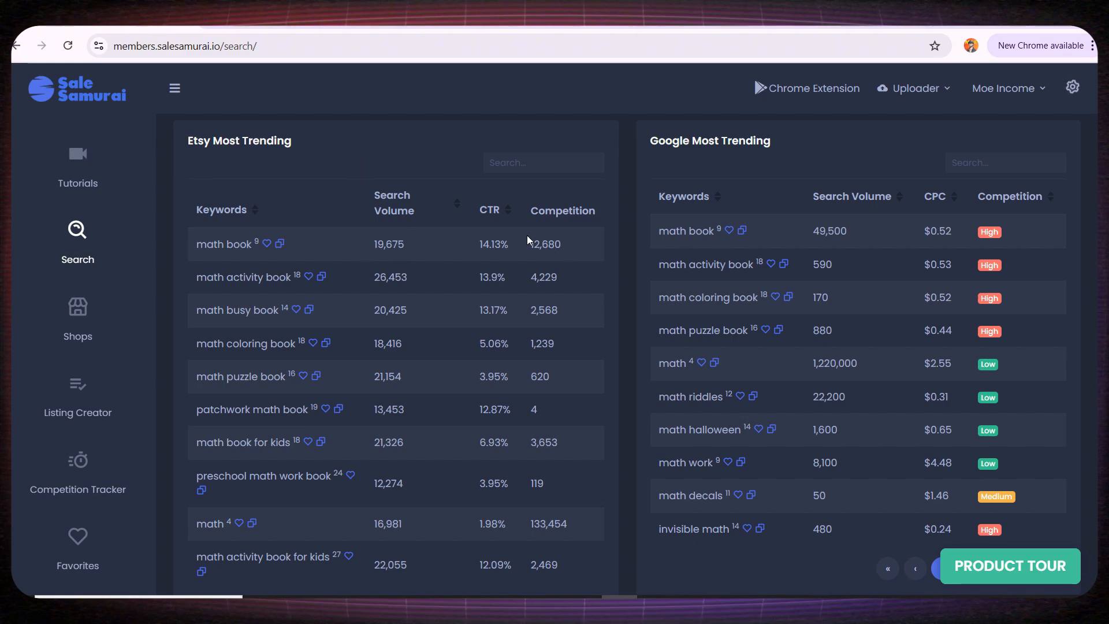
mouse_move(217, 270)
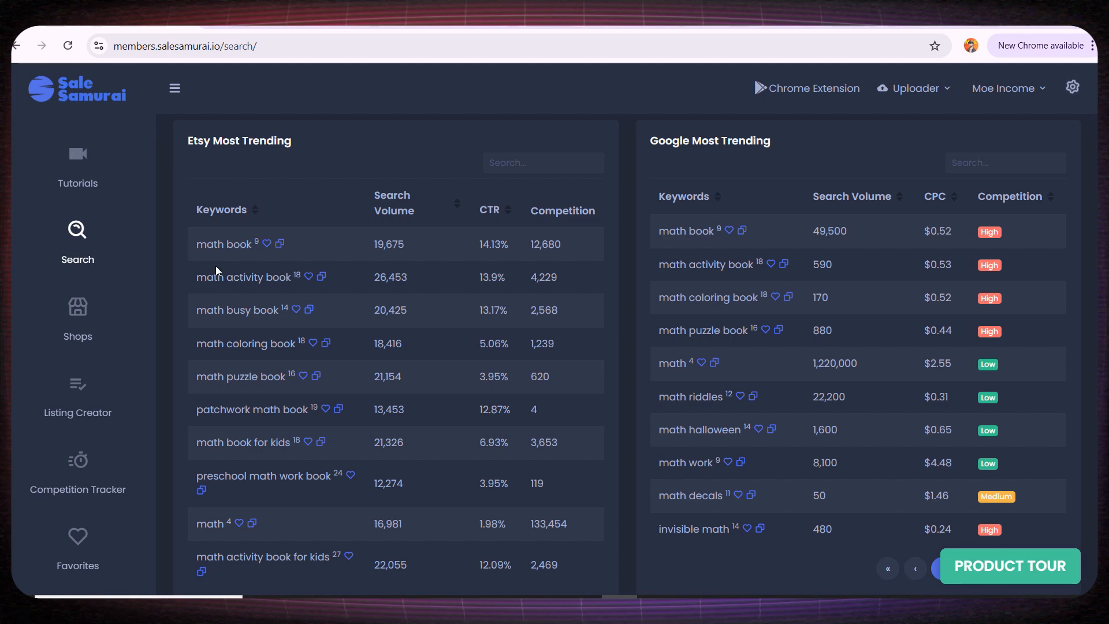
mouse_move(196, 271)
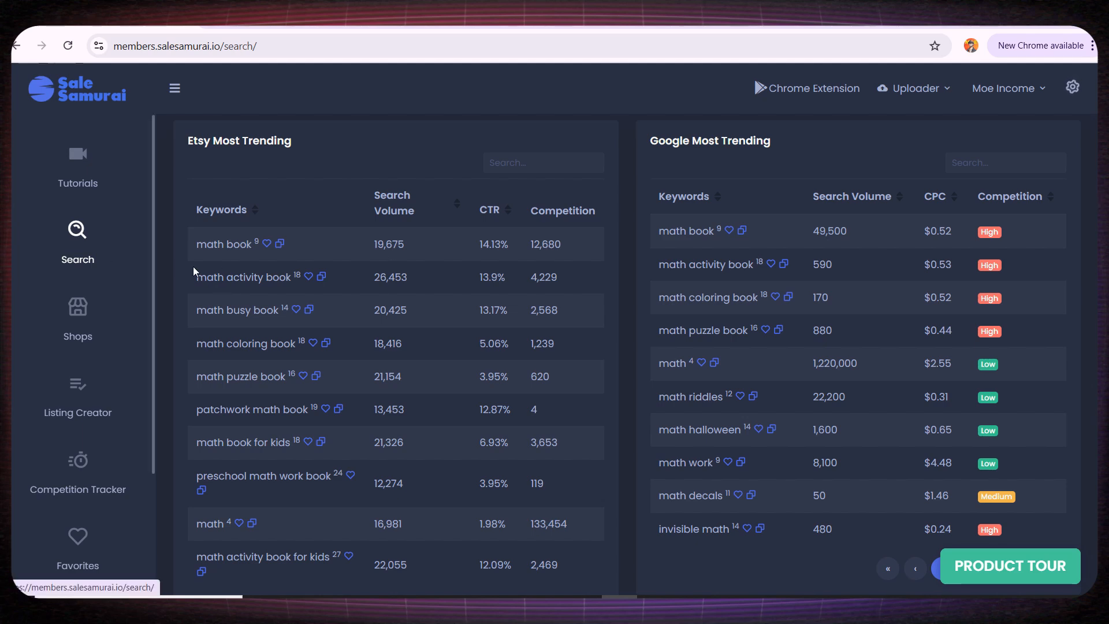
double_click(243, 277)
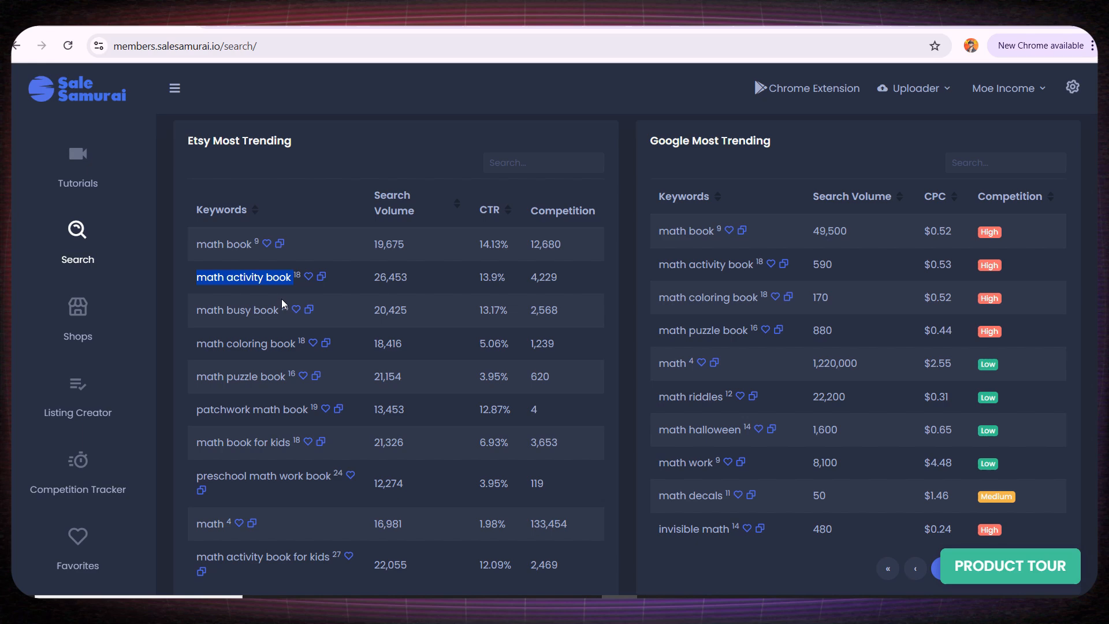
mouse_move(374, 271)
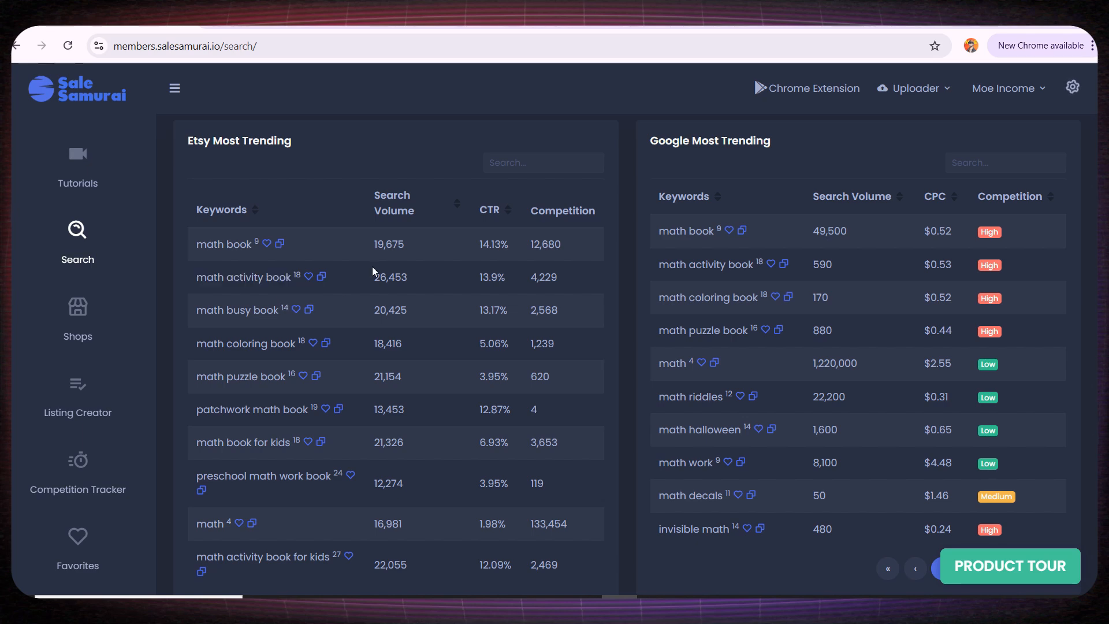
double_click(390, 277)
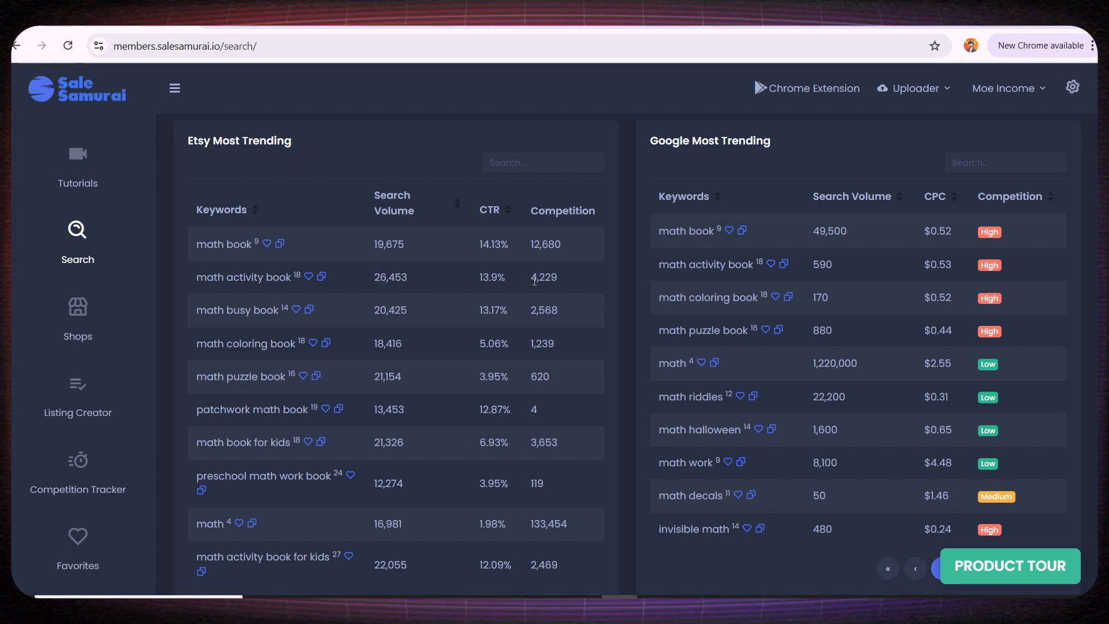
double_click(544, 277)
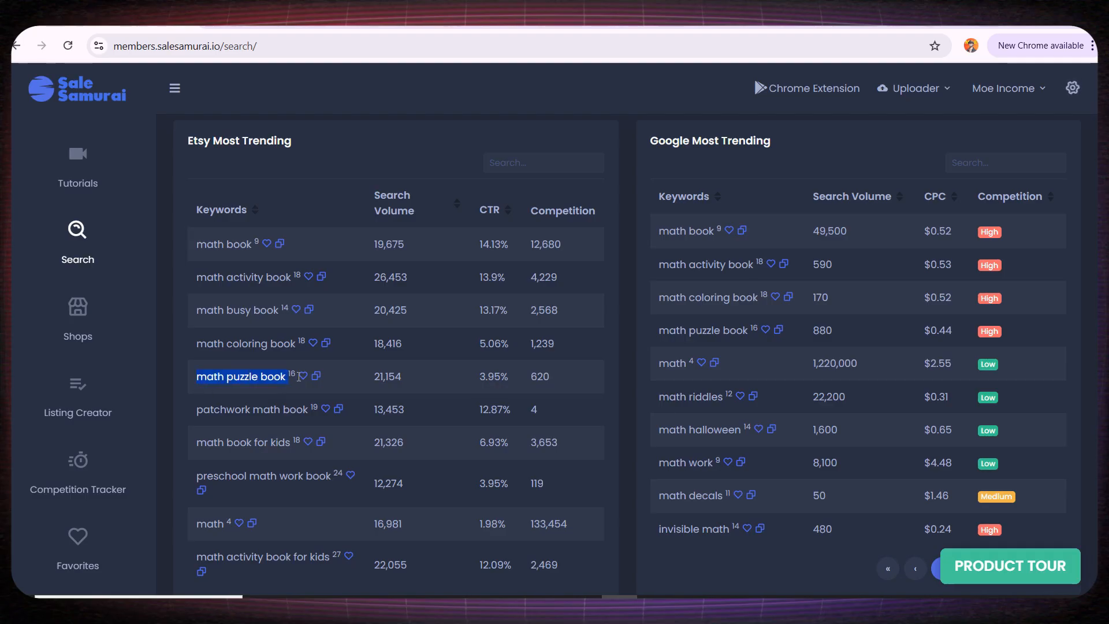
left_click(241, 376)
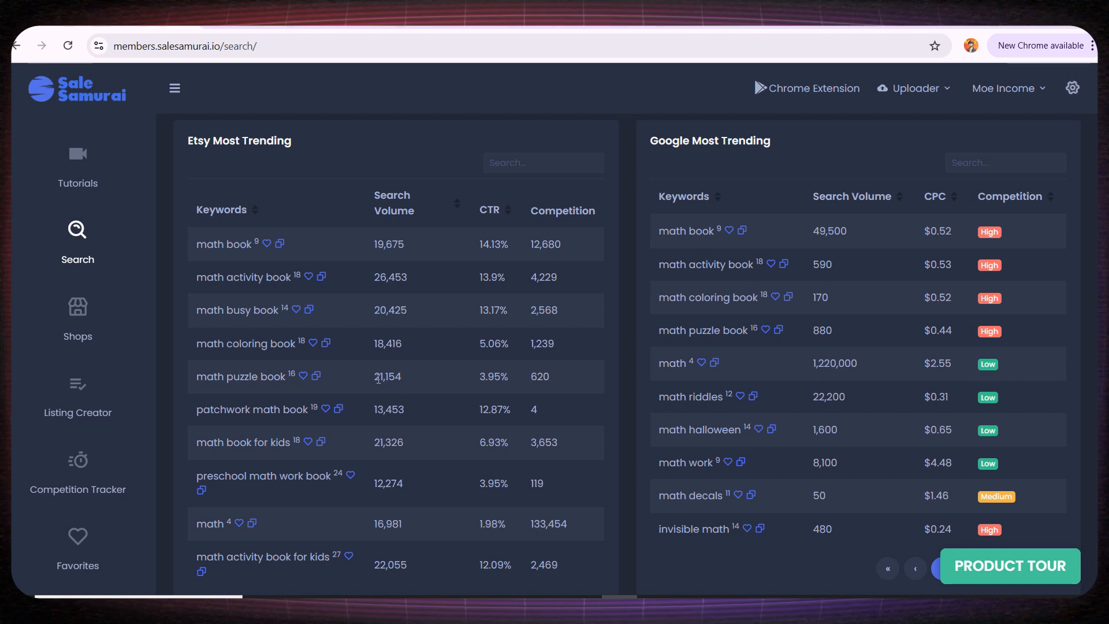
mouse_move(444, 394)
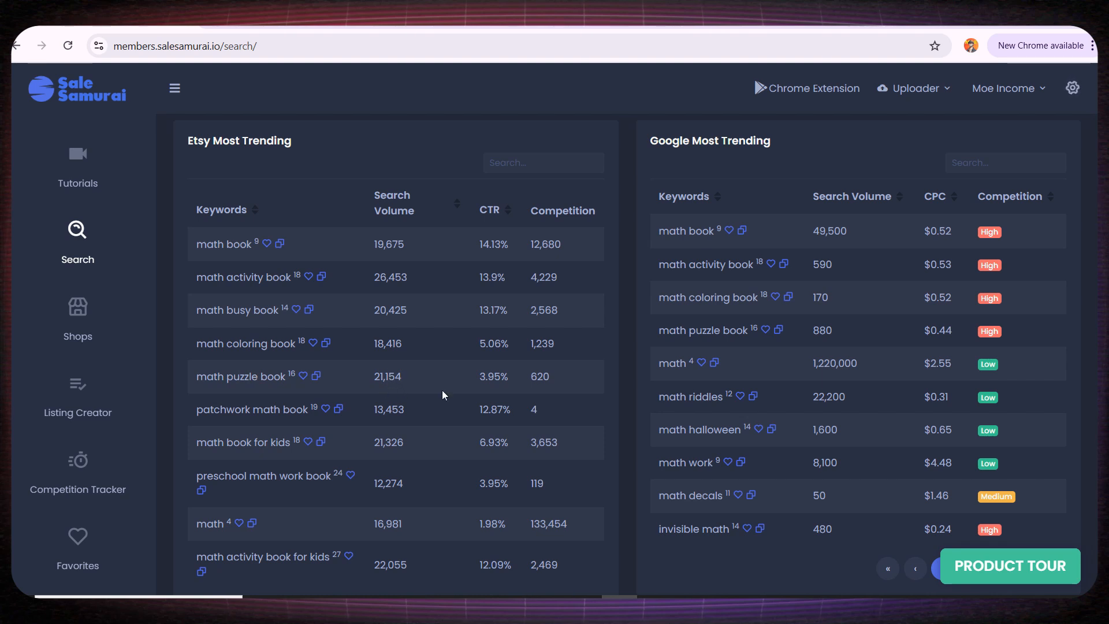
mouse_move(297, 377)
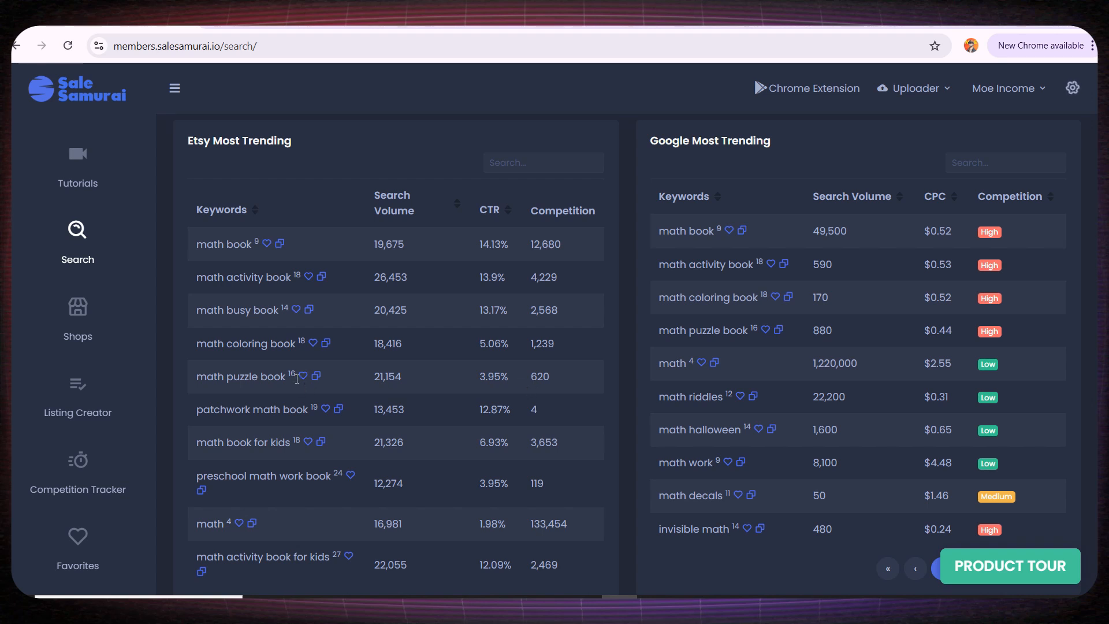
mouse_move(561, 364)
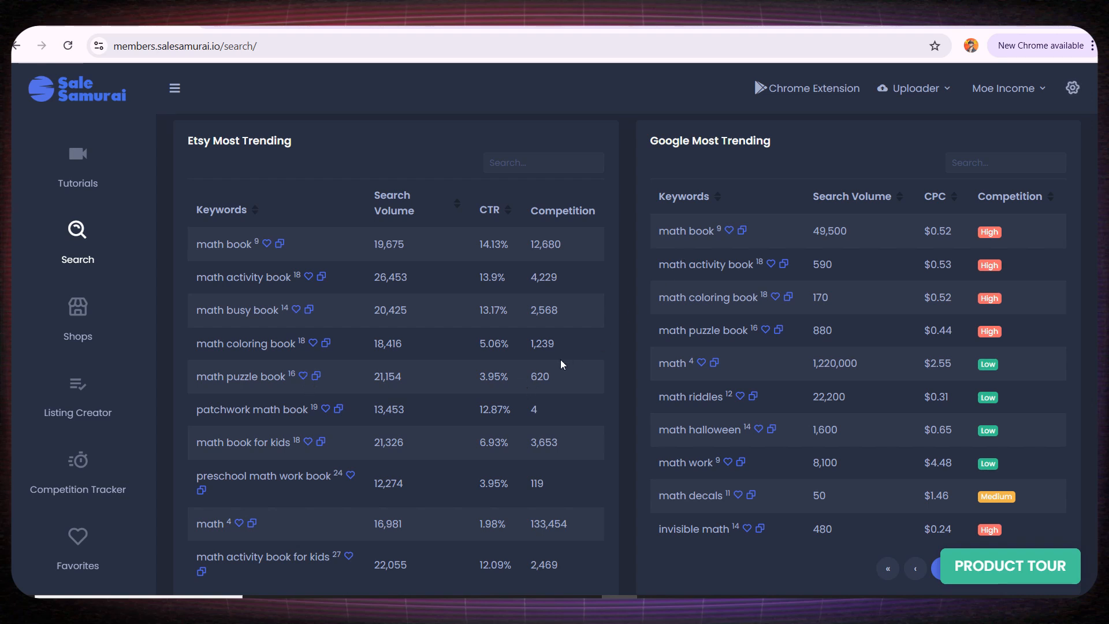
scroll("down", 3)
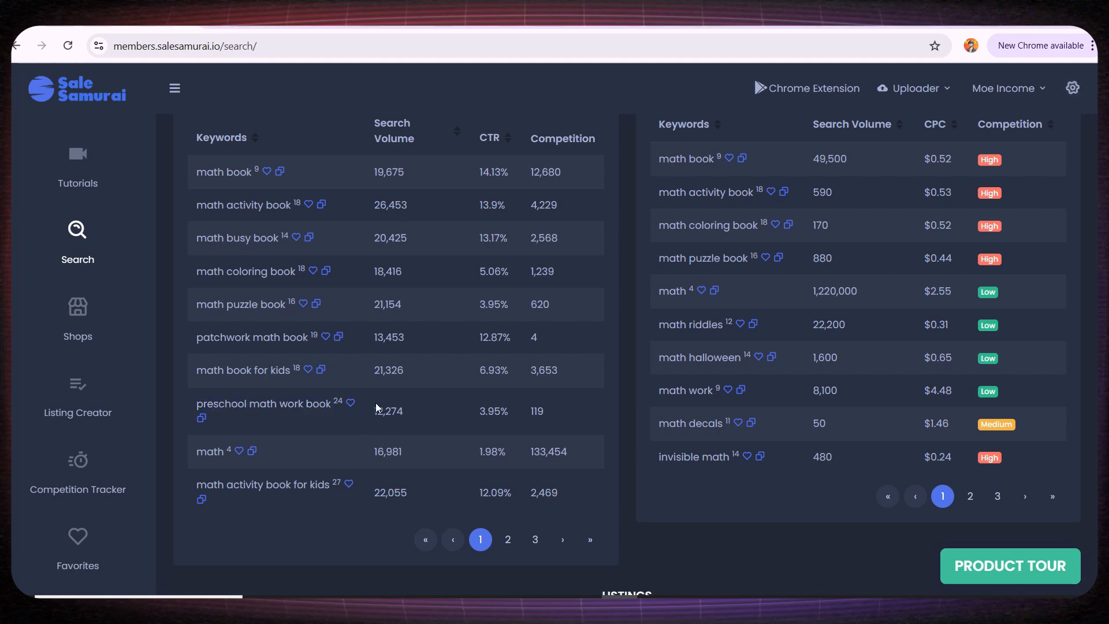
mouse_move(532, 407)
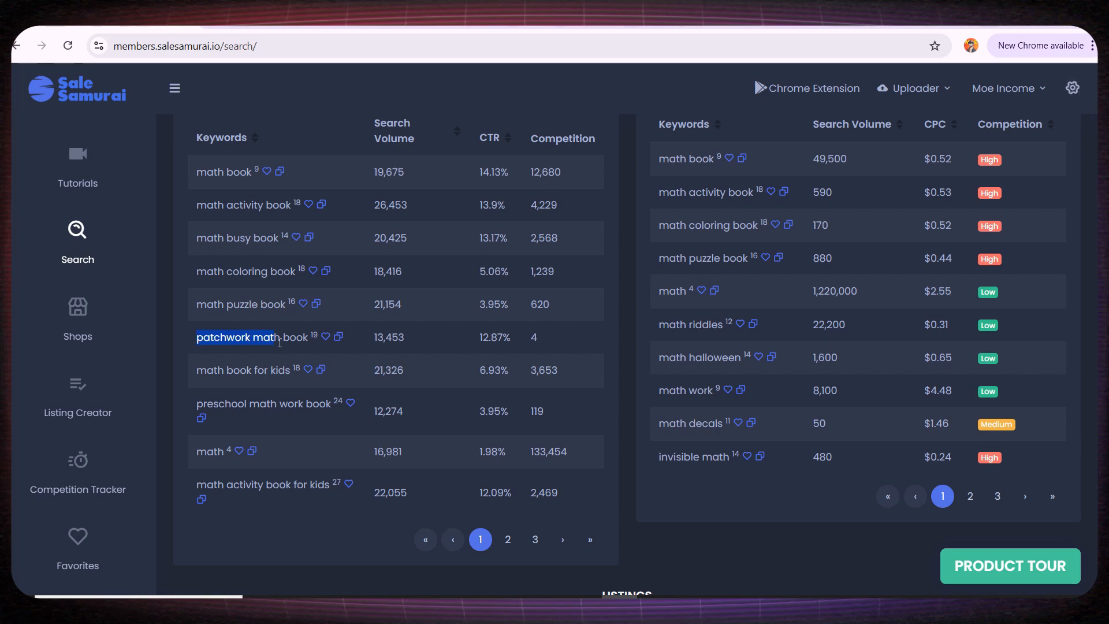
scroll("up", 3)
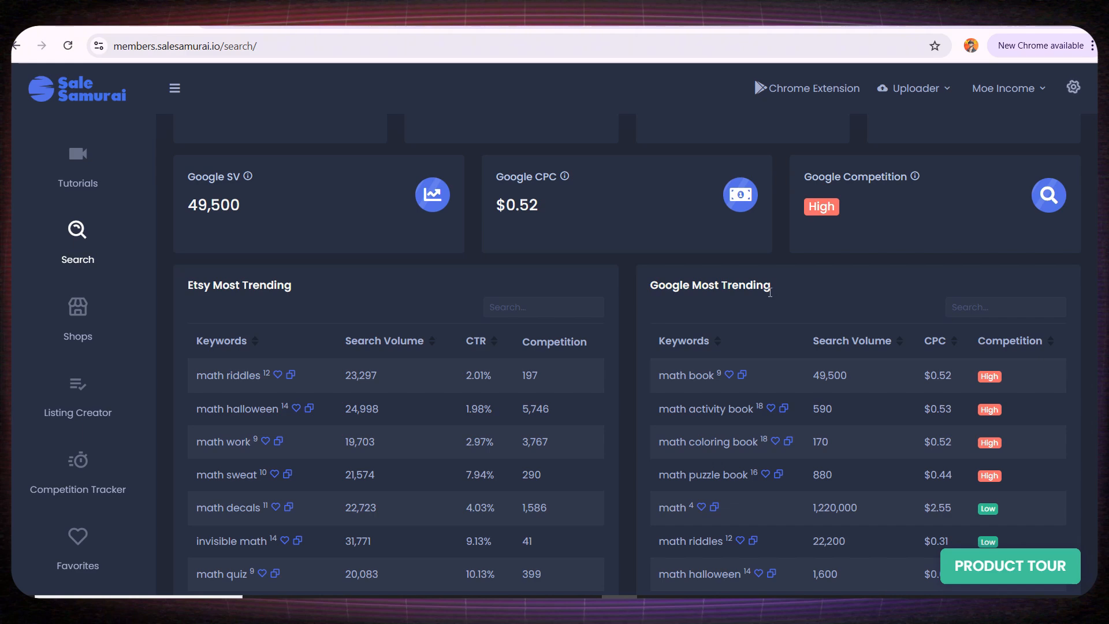
Step: Page through the Etsy trending keywords and highlight 'math book' in Google Most Trending
scroll("down", 3)
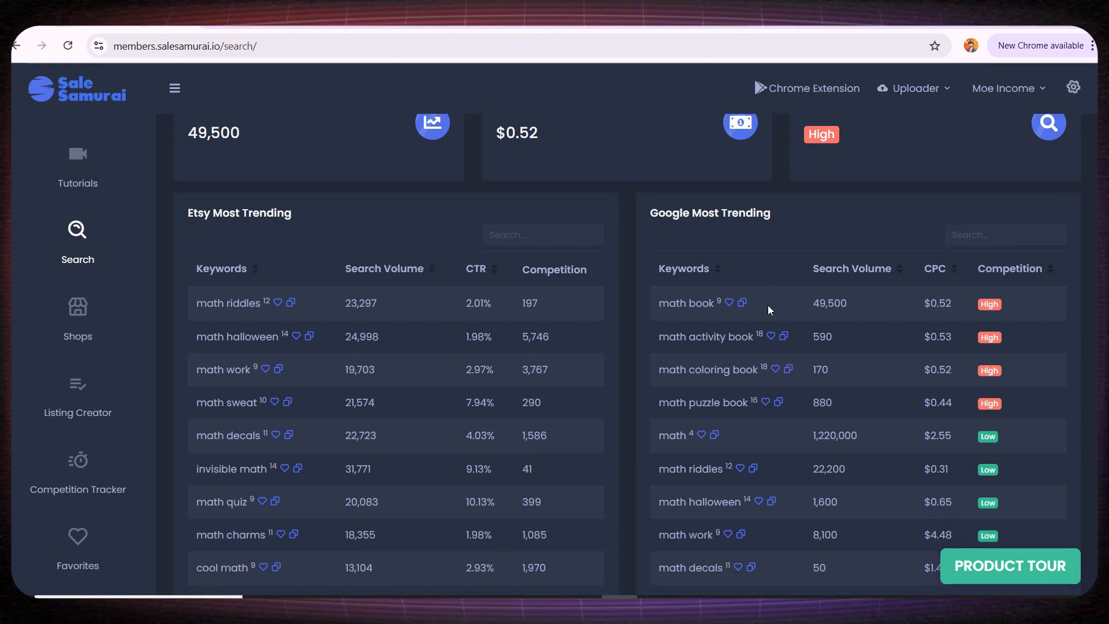
mouse_move(745, 317)
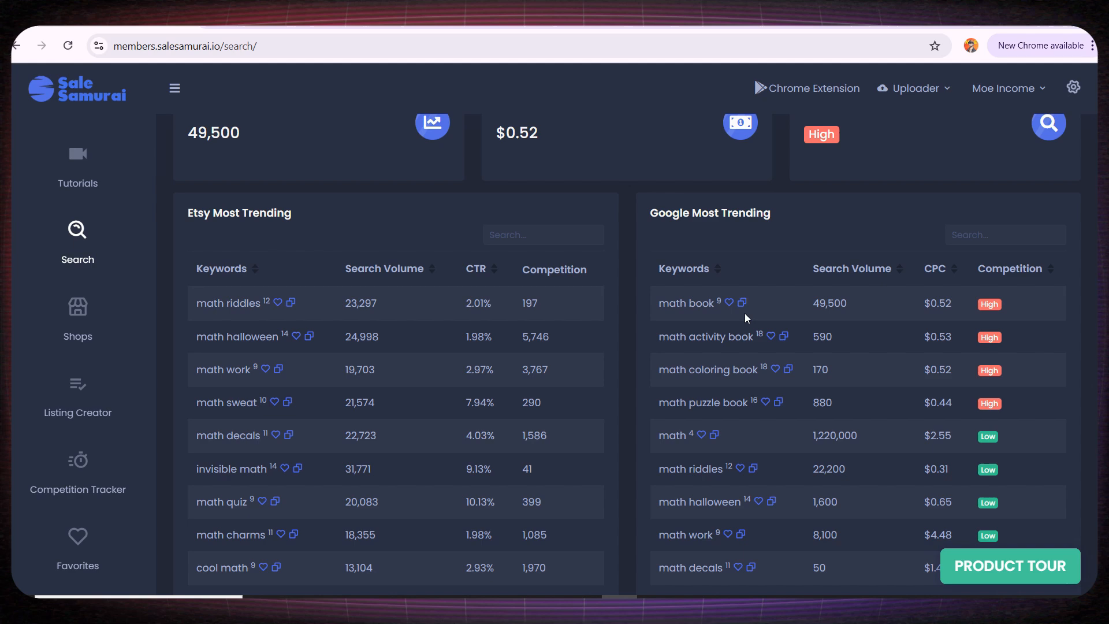
double_click(684, 303)
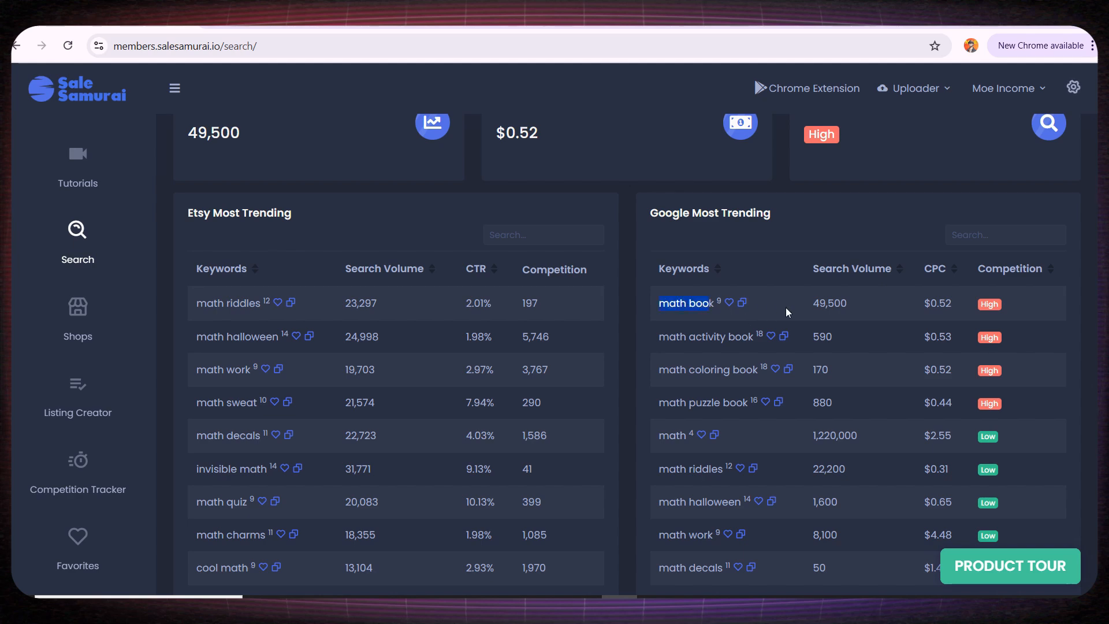
mouse_move(828, 303)
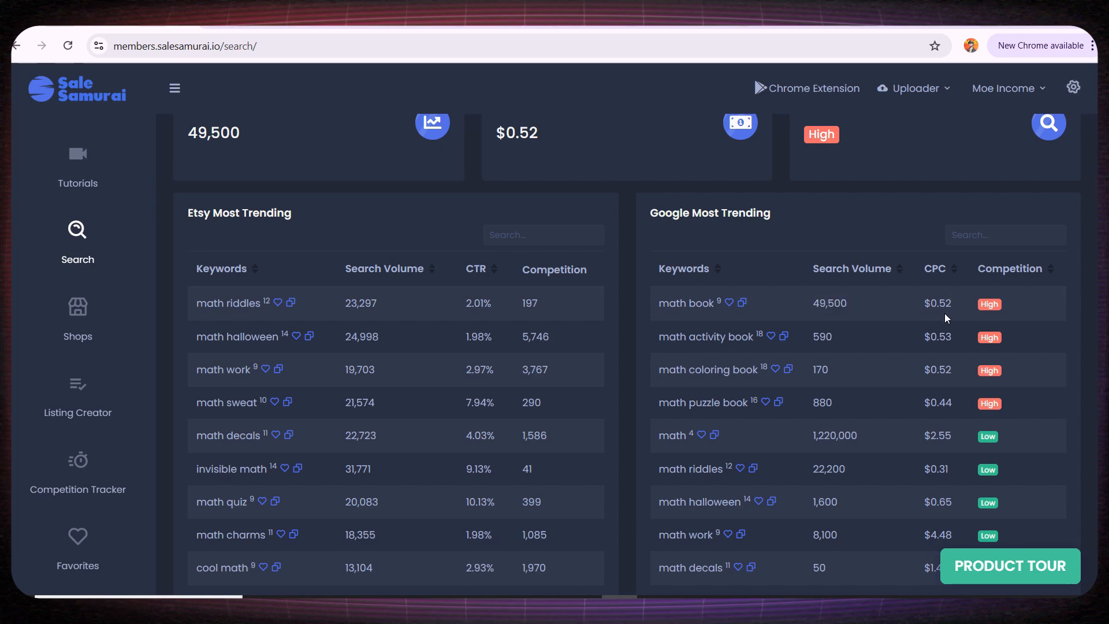
mouse_move(999, 315)
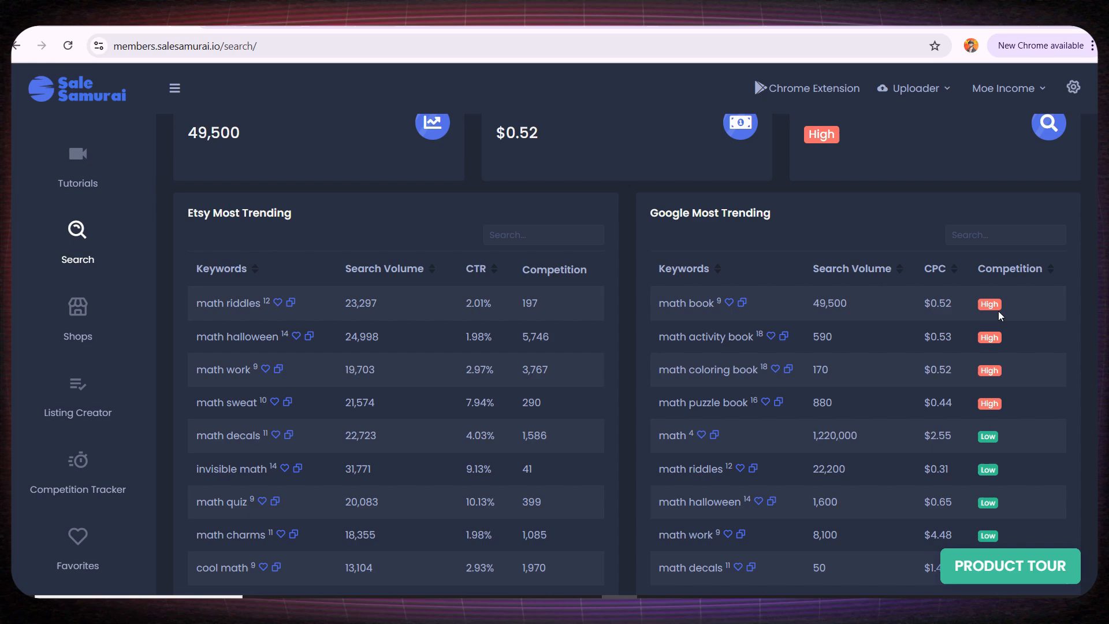
scroll("down", 3)
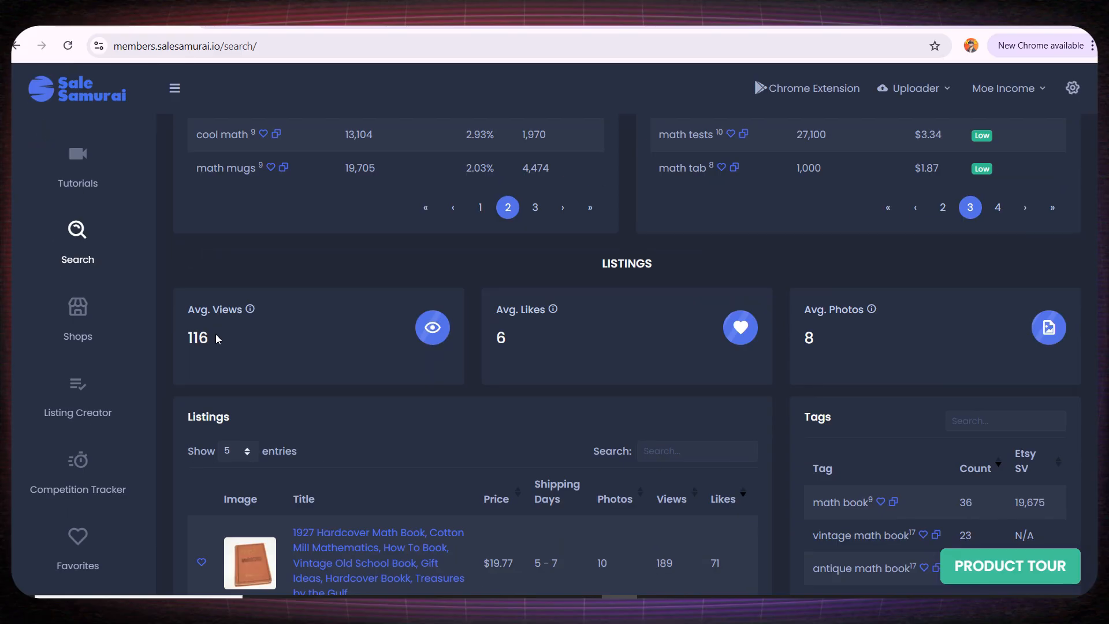
Step: Scroll down to the math book listings, such as the 1927 hardcover, and the top tags table
scroll("down", 3)
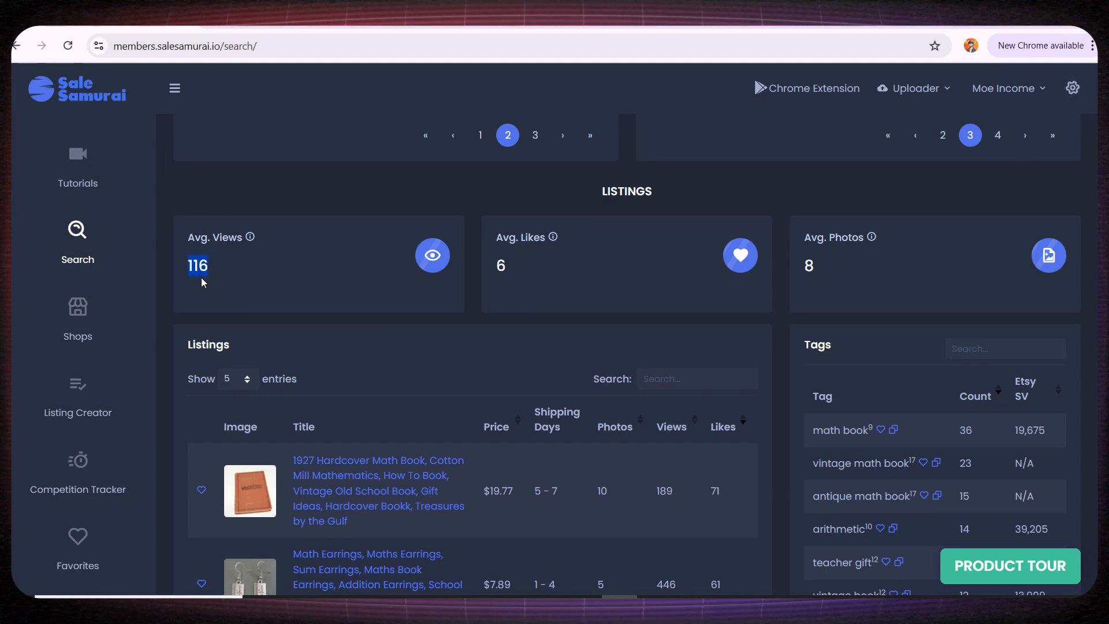
mouse_move(212, 297)
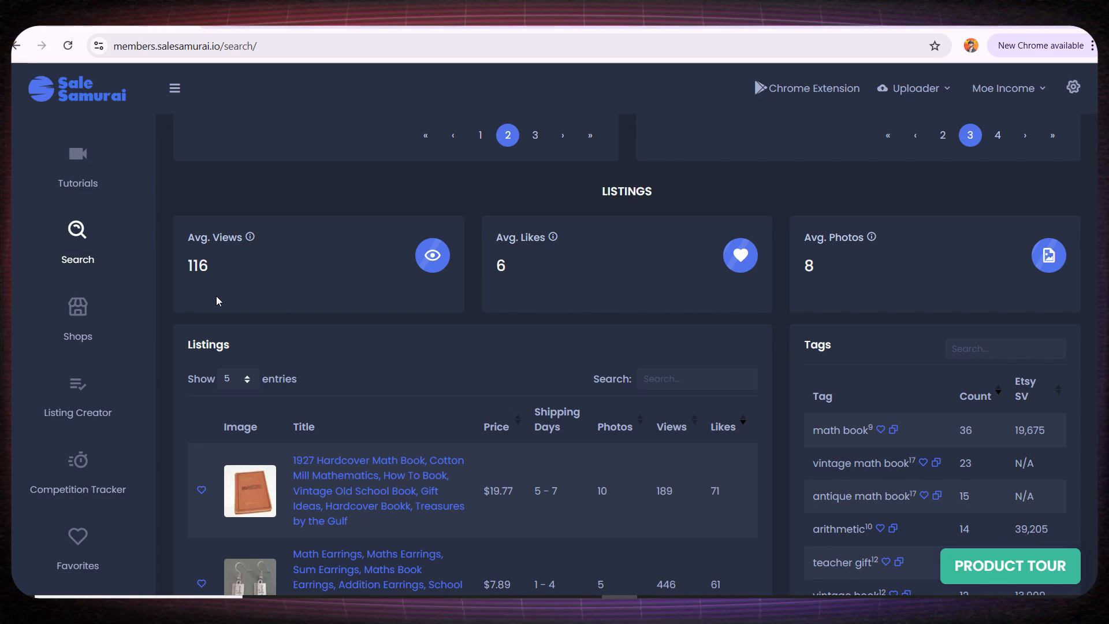
mouse_move(513, 265)
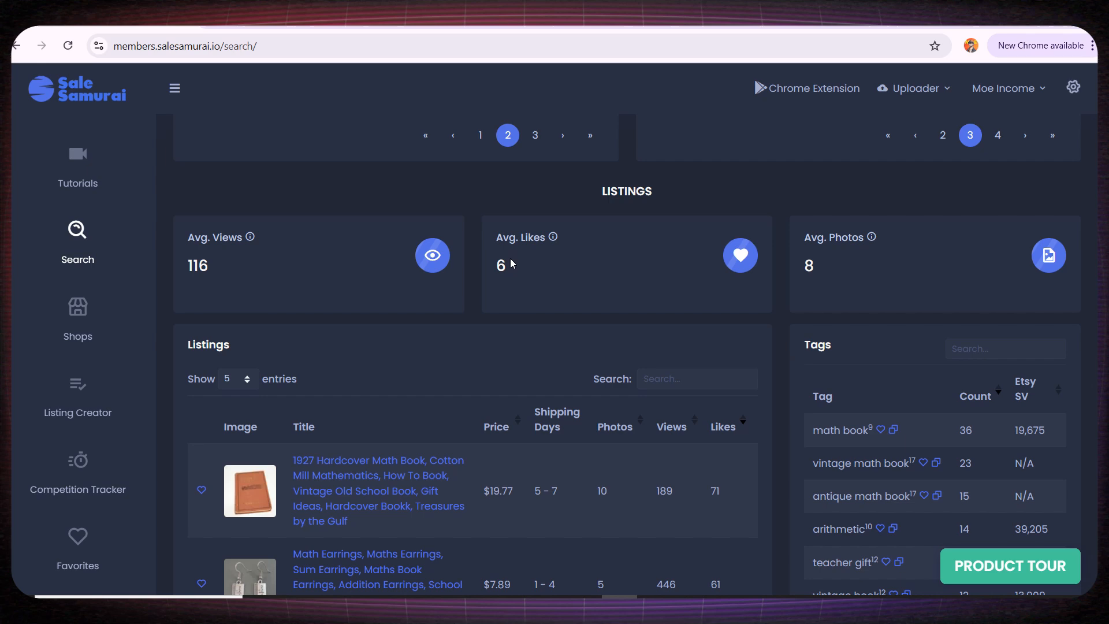
scroll("down", 3)
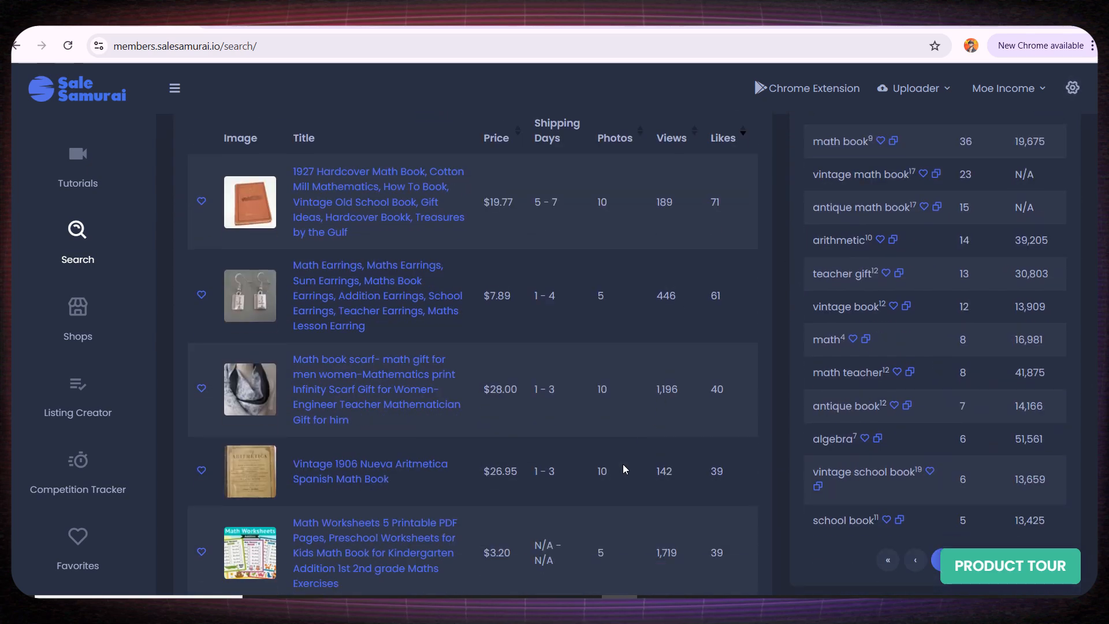
scroll("down", 3)
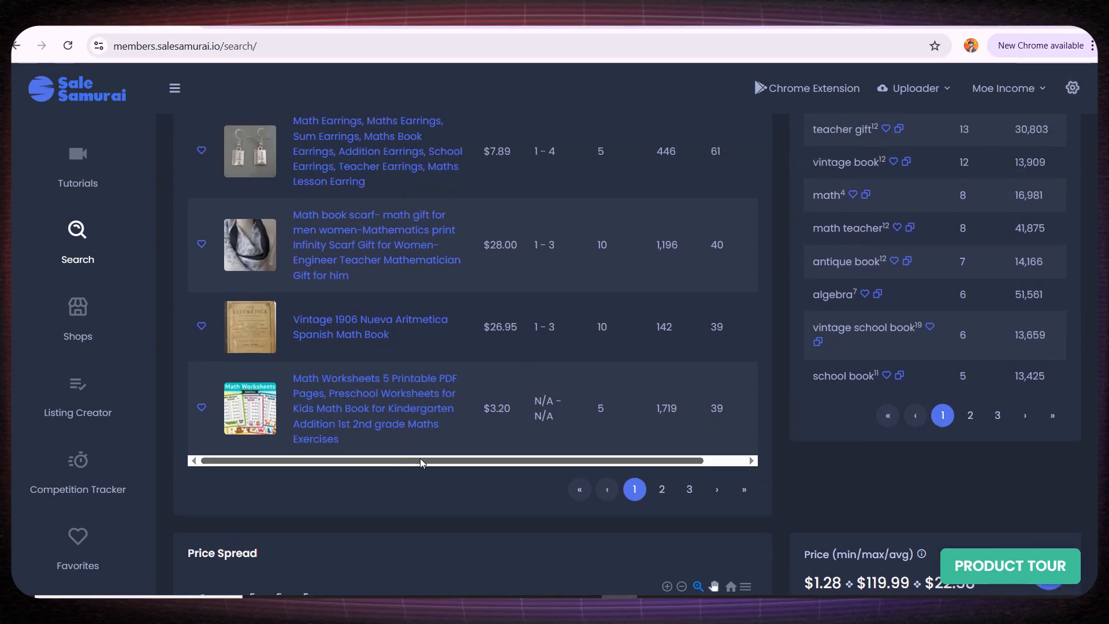
mouse_move(252, 410)
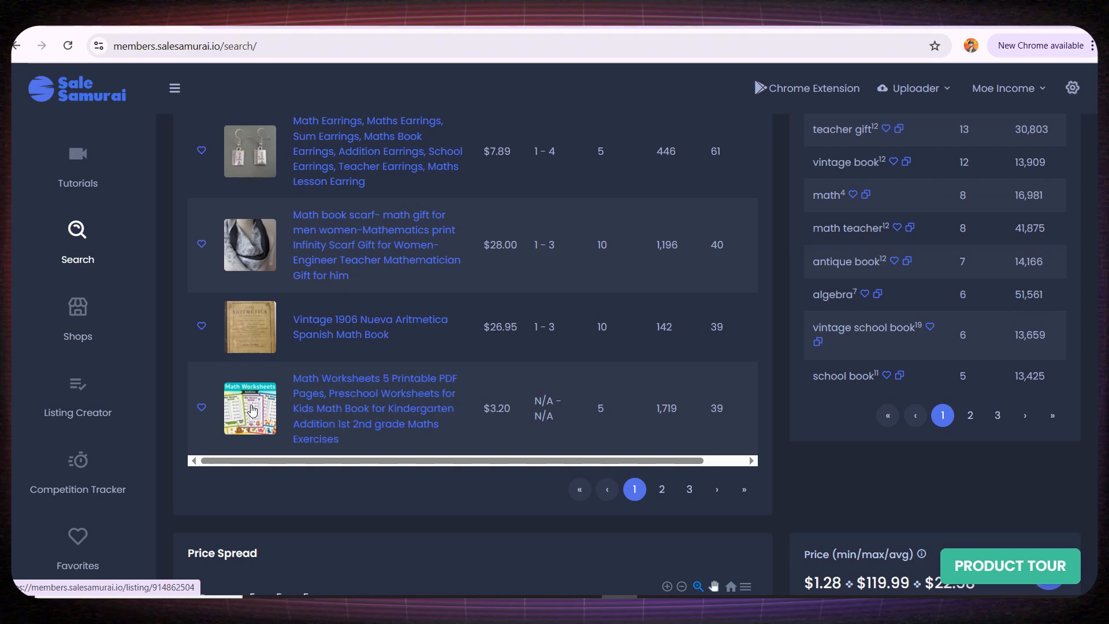
mouse_move(297, 403)
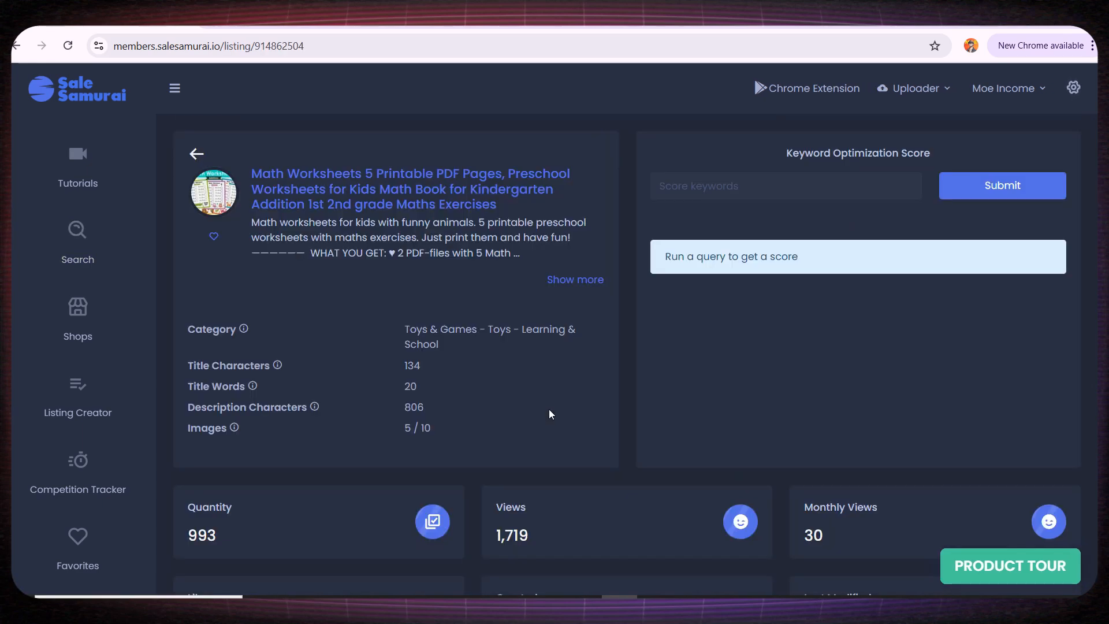
Step: Scroll the math worksheets listing page to its tags table with search volume and CTR
scroll("down", 3)
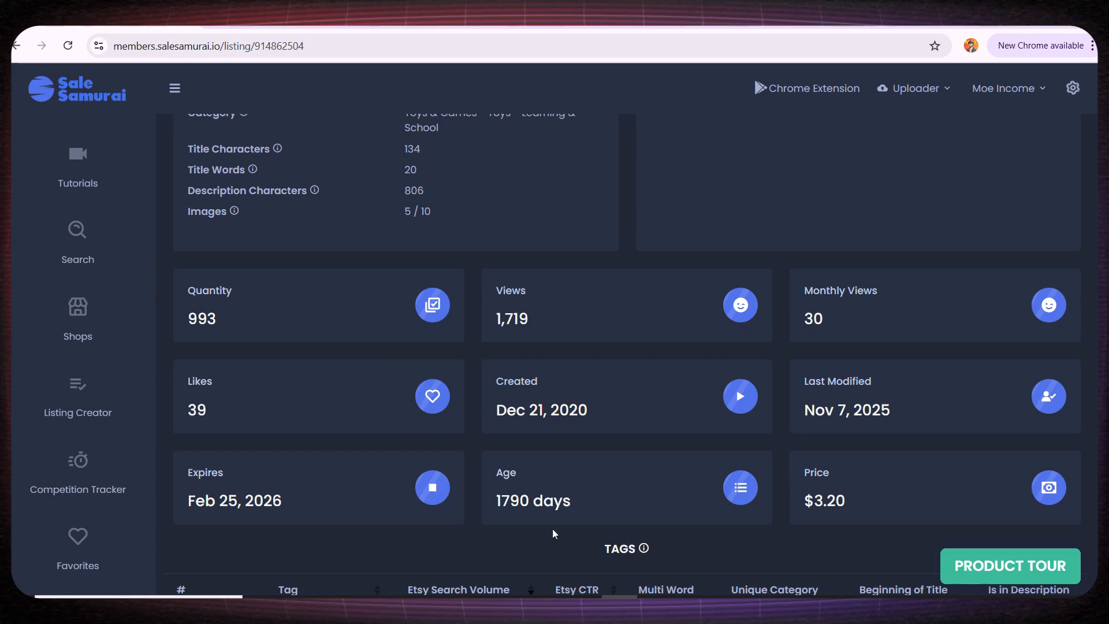
mouse_move(560, 486)
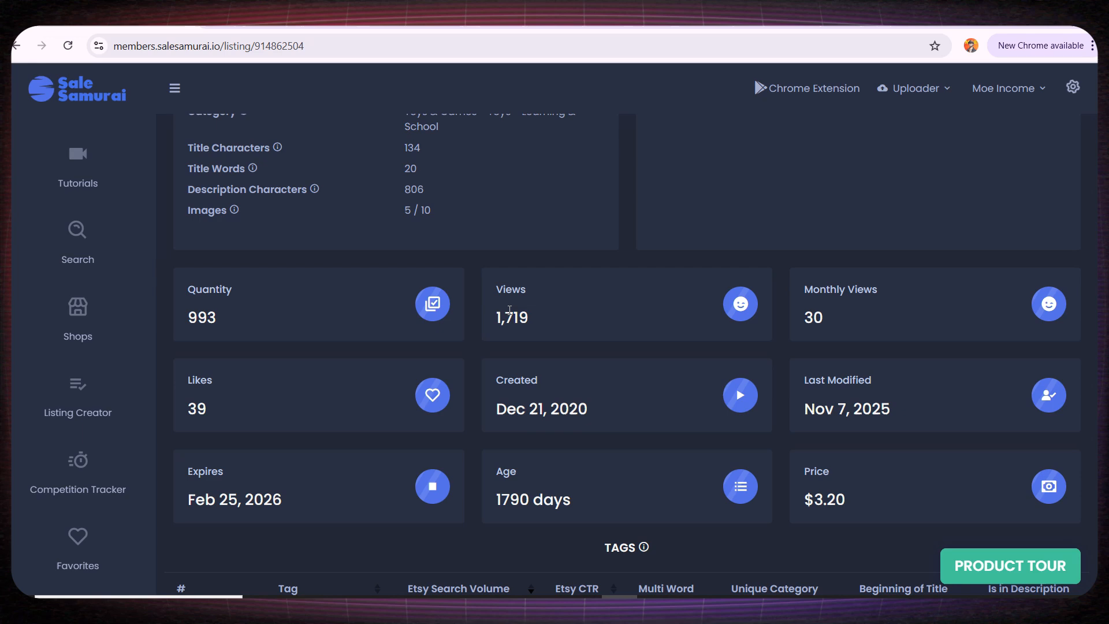
scroll("down", 3)
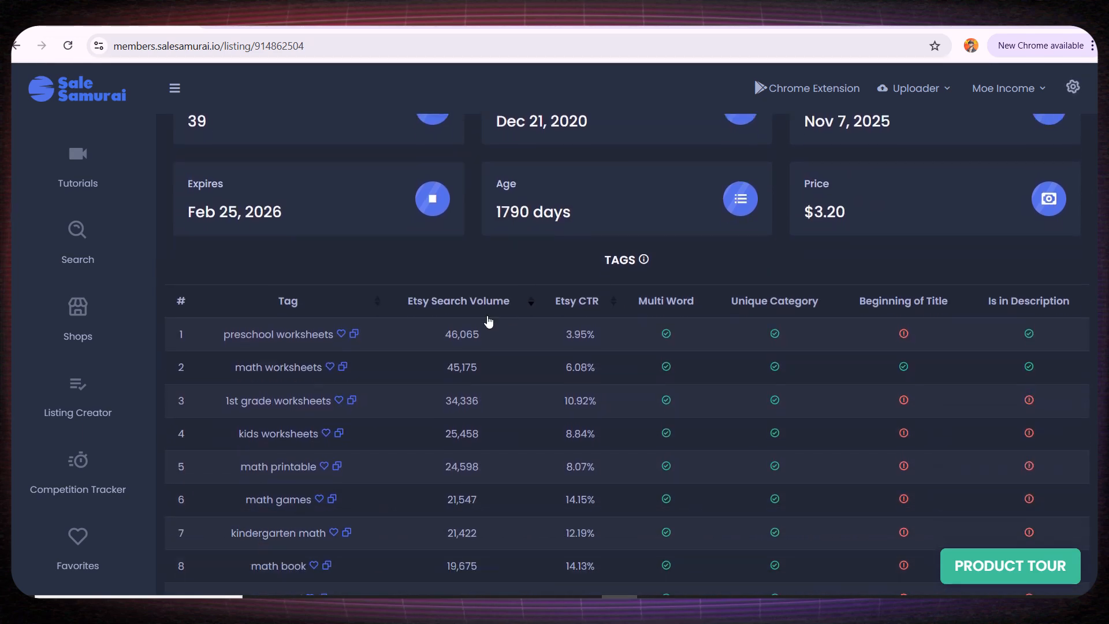
mouse_move(316, 330)
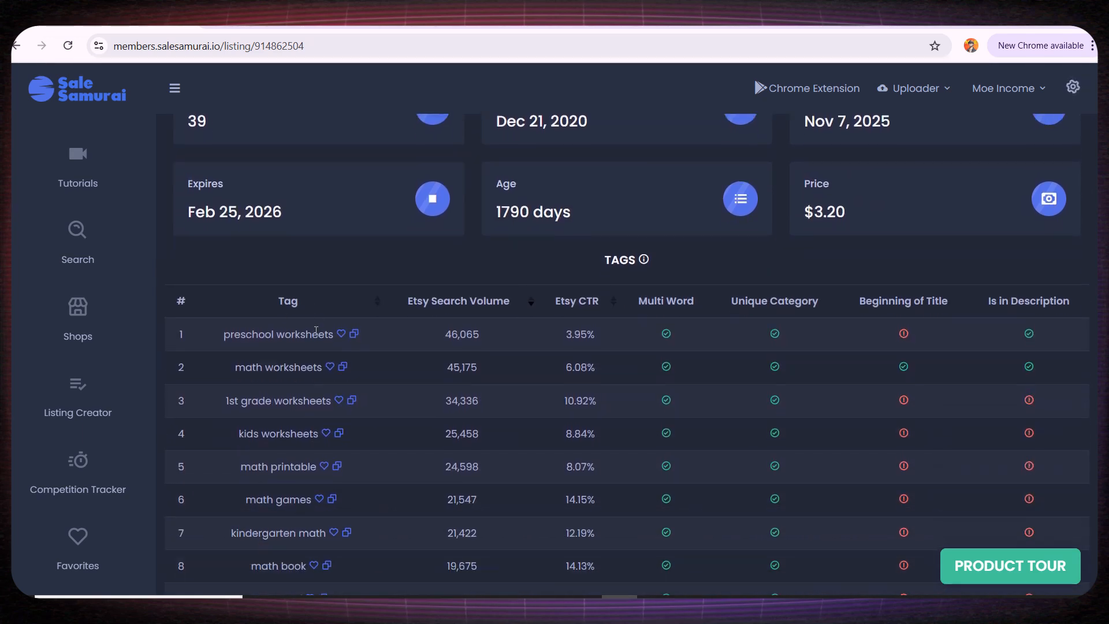
scroll("down", 3)
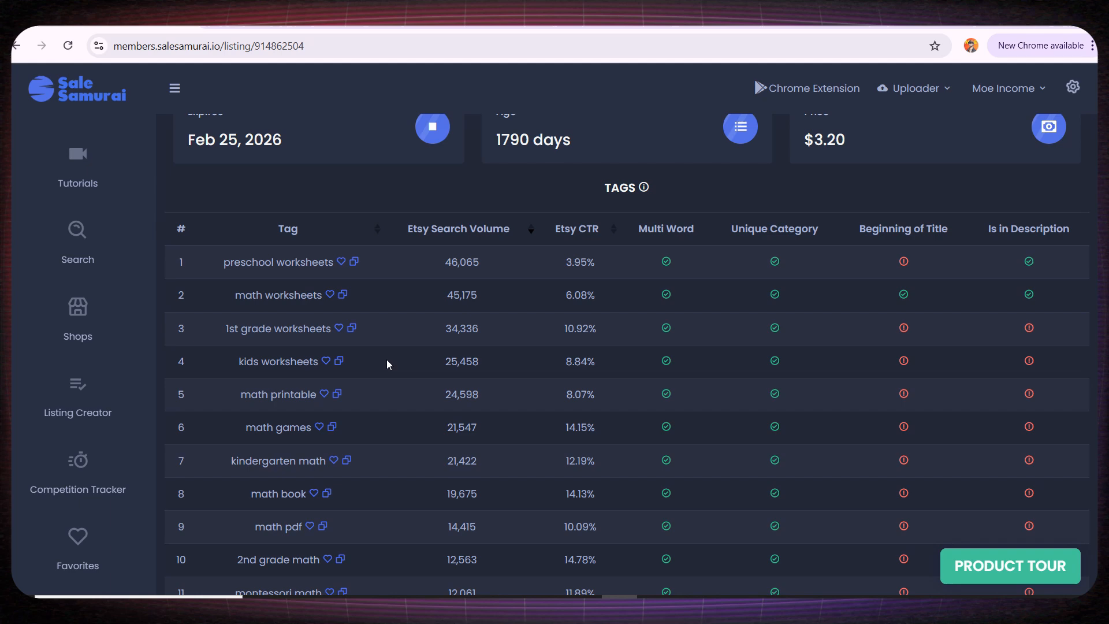
mouse_move(322, 320)
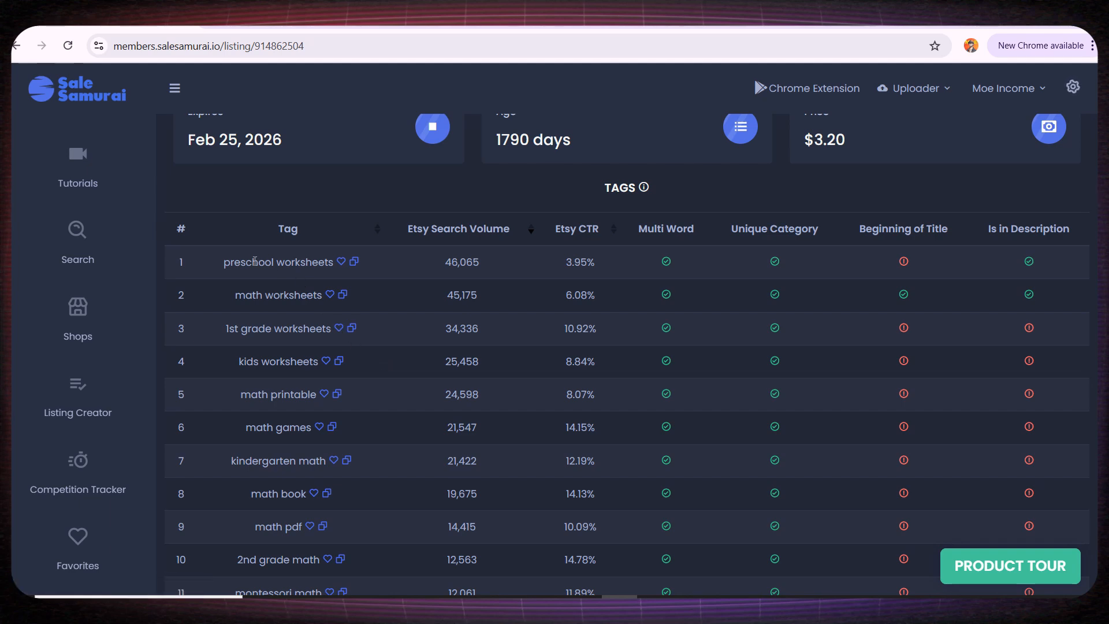
mouse_move(672, 267)
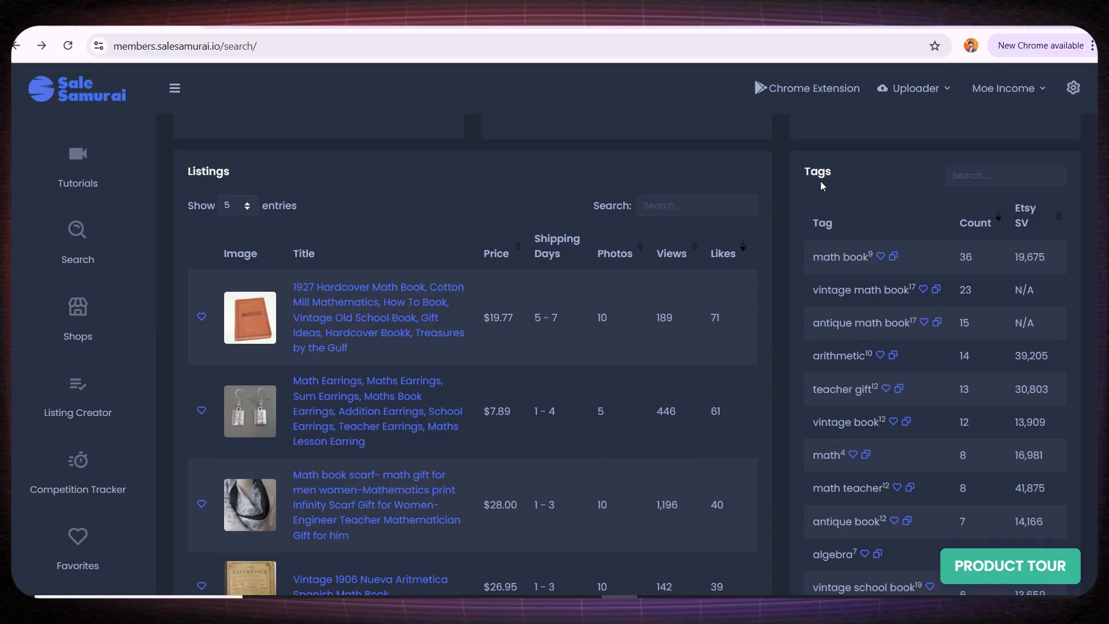
mouse_move(846, 198)
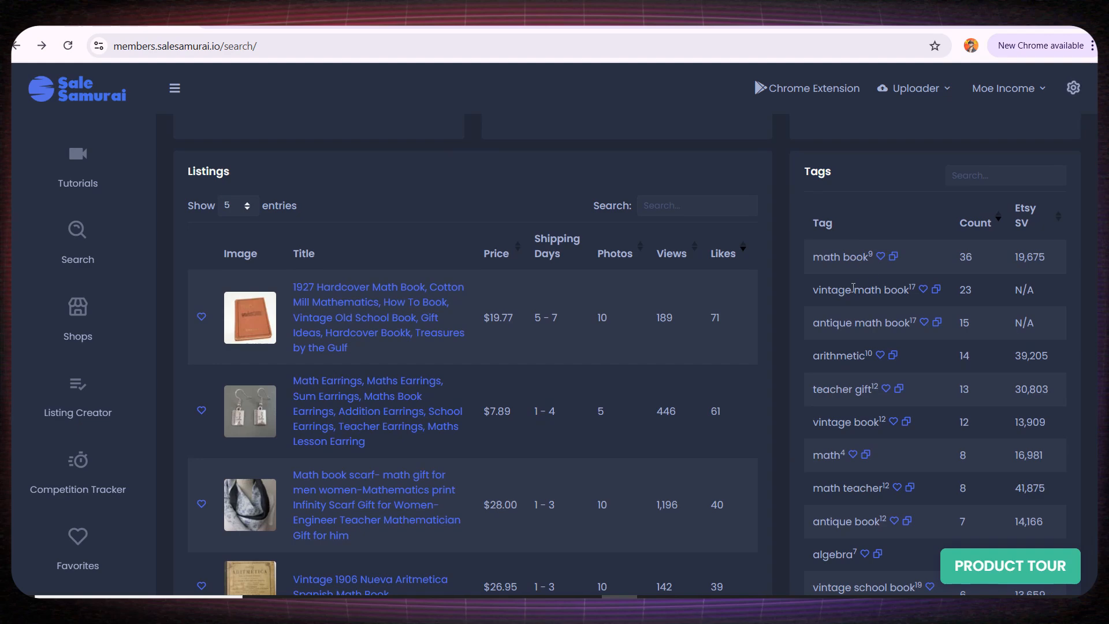
double_click(839, 256)
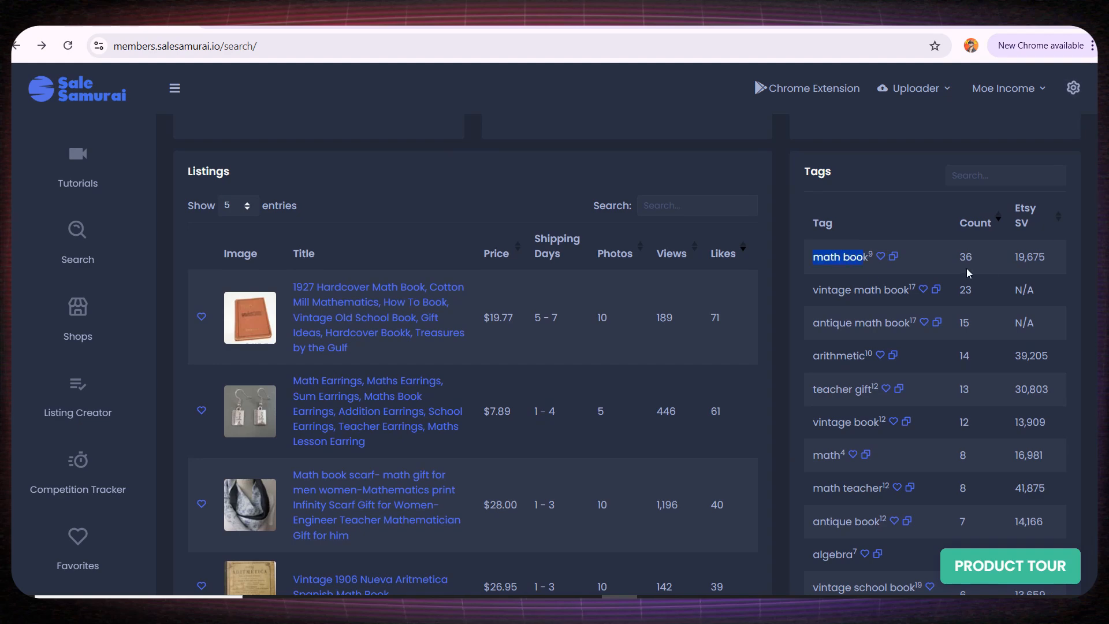
mouse_move(1014, 263)
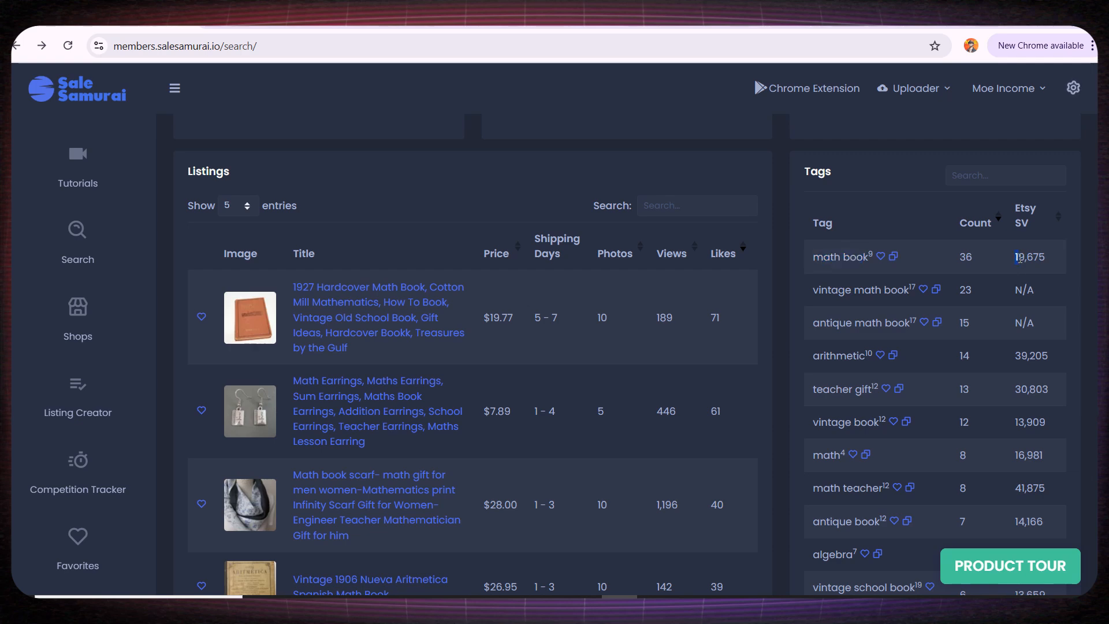
double_click(1029, 256)
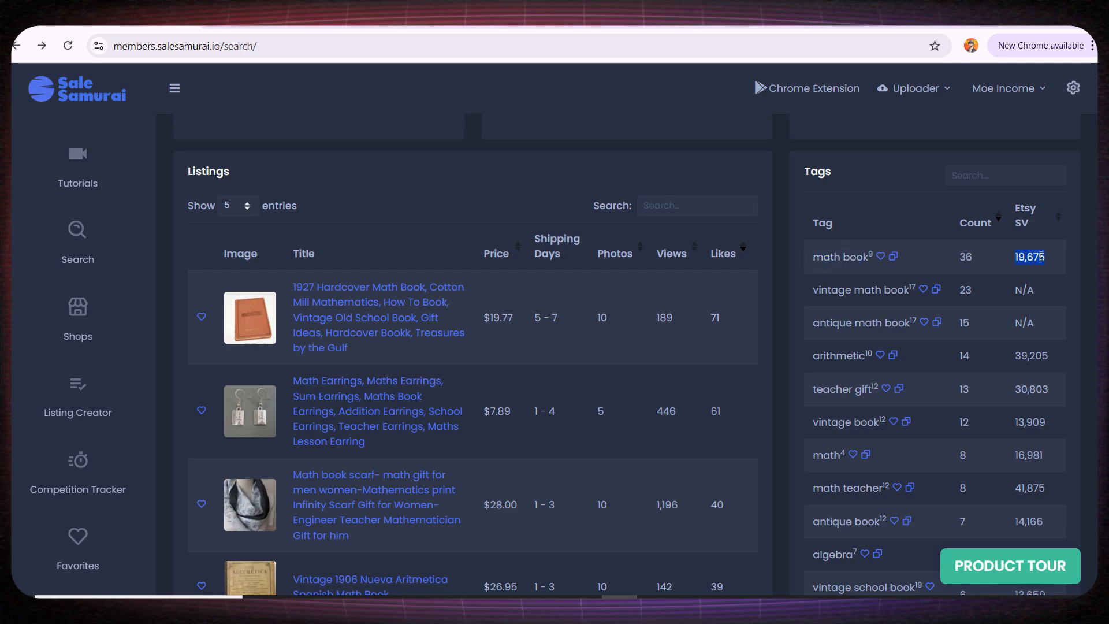
mouse_move(1027, 281)
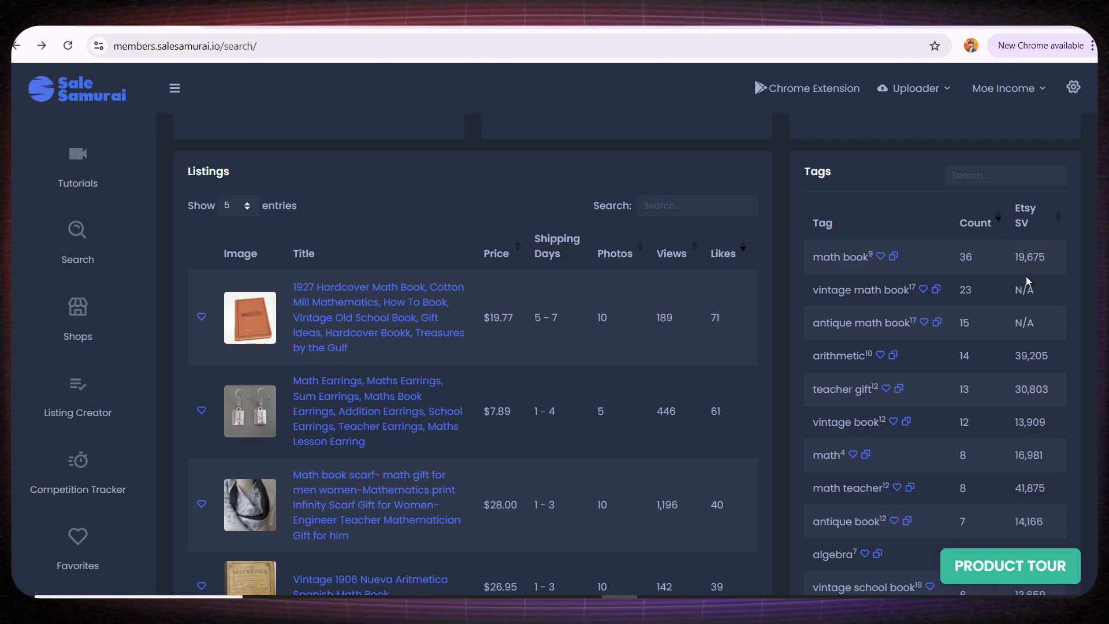
scroll("down", 3)
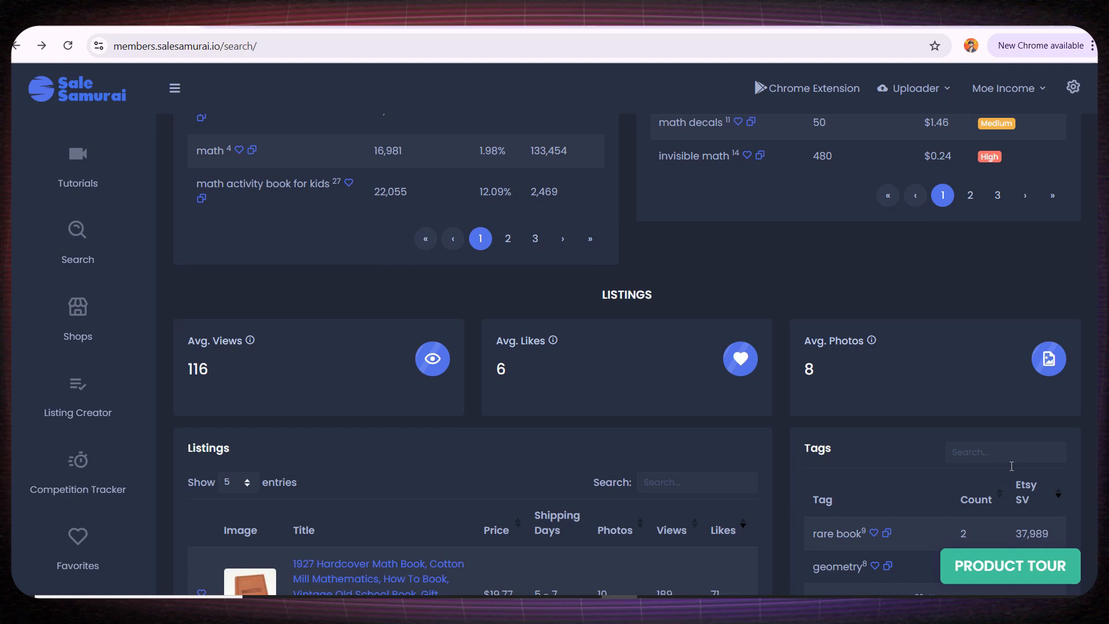
scroll("up", 3)
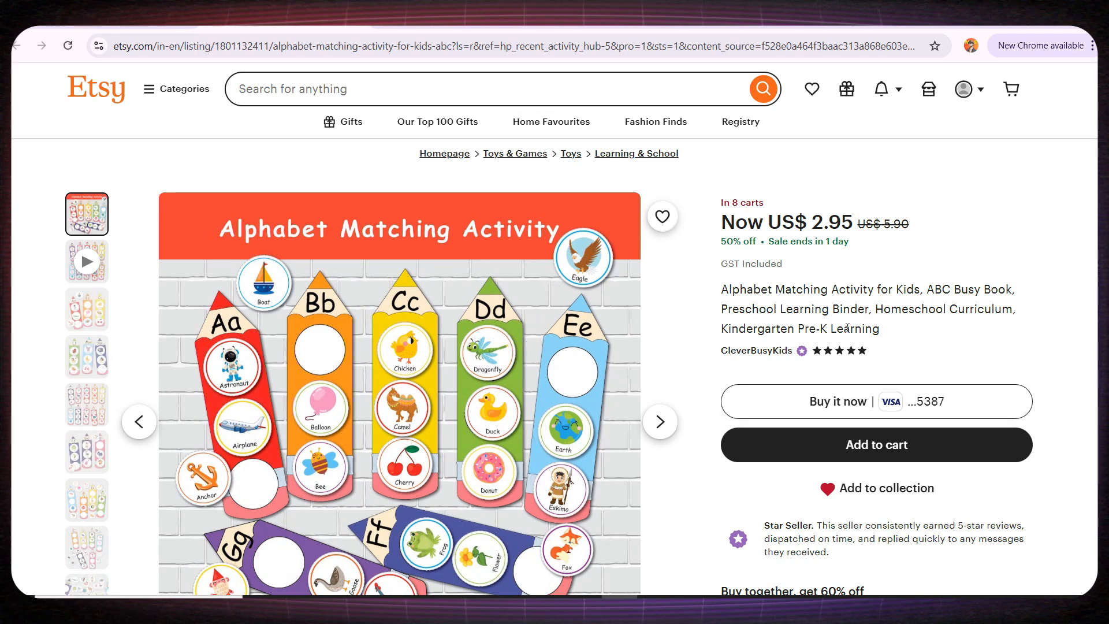
Step: Select the Alphabet Matching listing's URL in the browser address bar
left_click(495, 45)
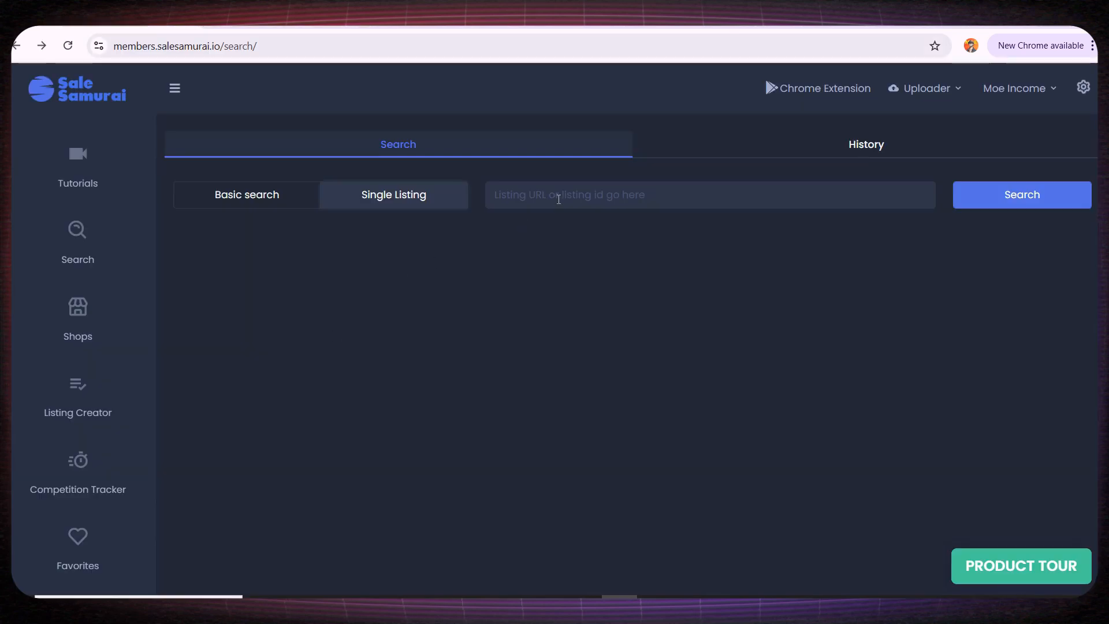
Step: Search the pasted listing URL and scroll to its stats and File Folder Game tags
type("0a464f3baac313a868e603e0b26%3ALT16e0ff0b6396981c0a7097lb1ae4e3854e9dab52")
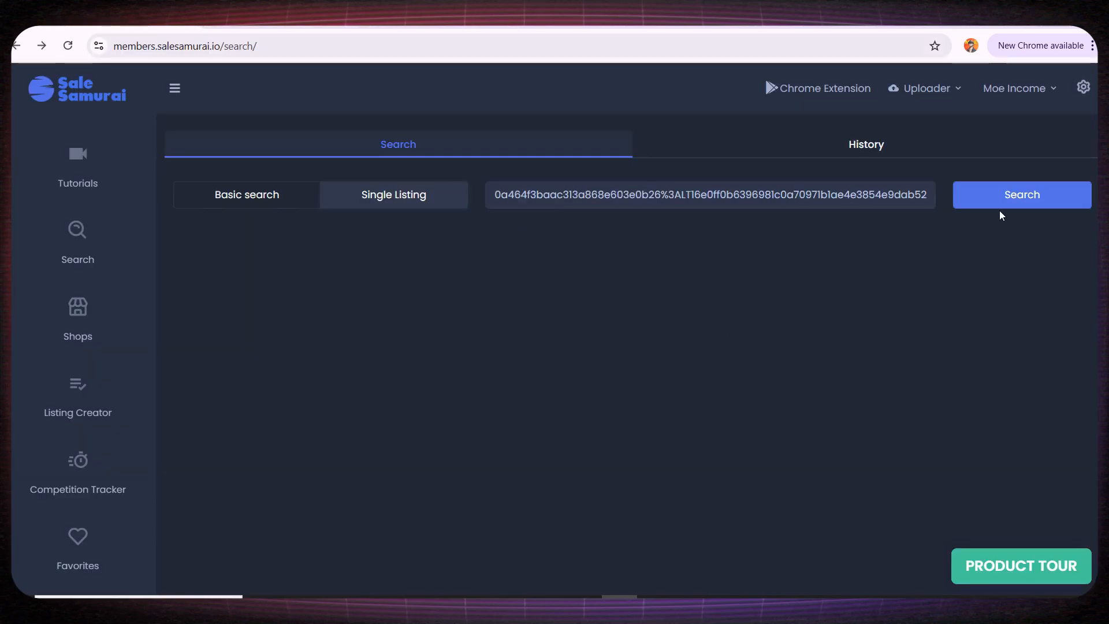
left_click(1020, 194)
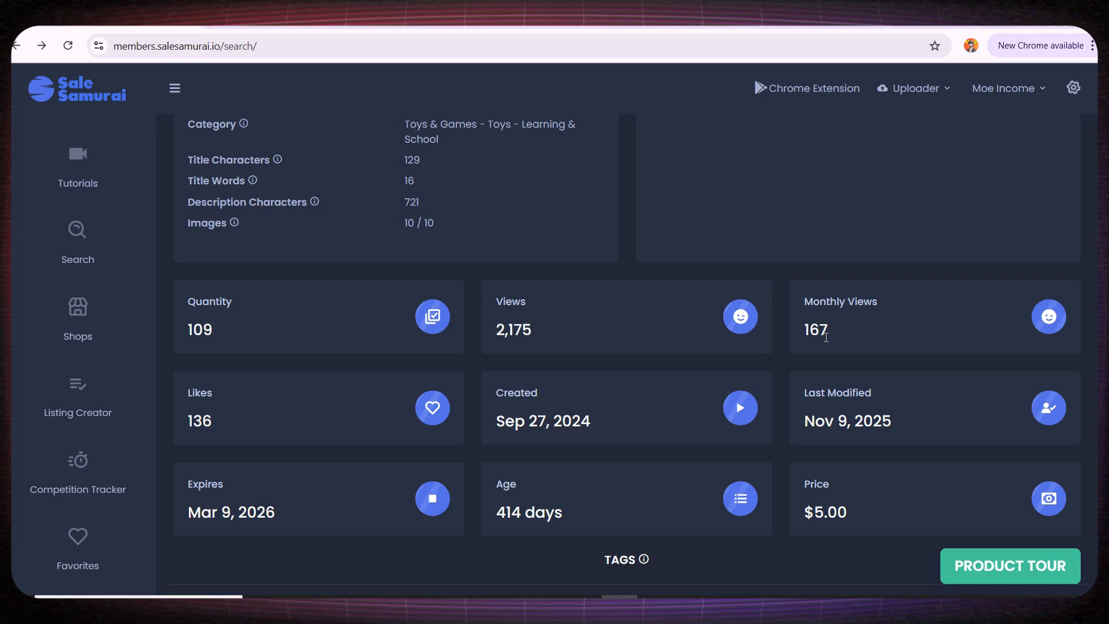
scroll("down", 3)
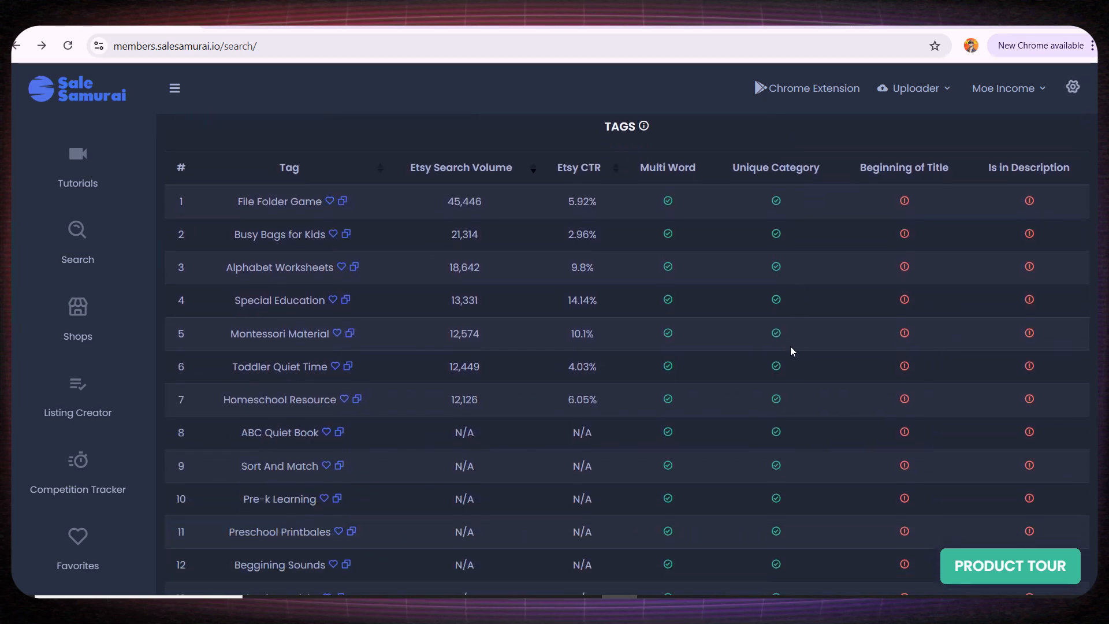
mouse_move(312, 404)
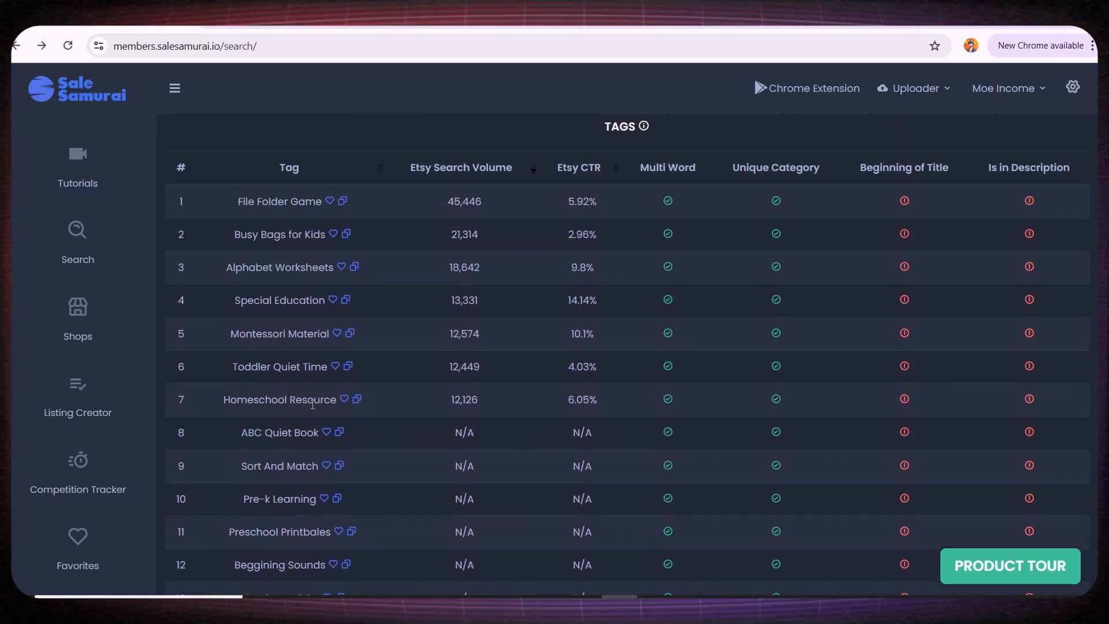
mouse_move(896, 227)
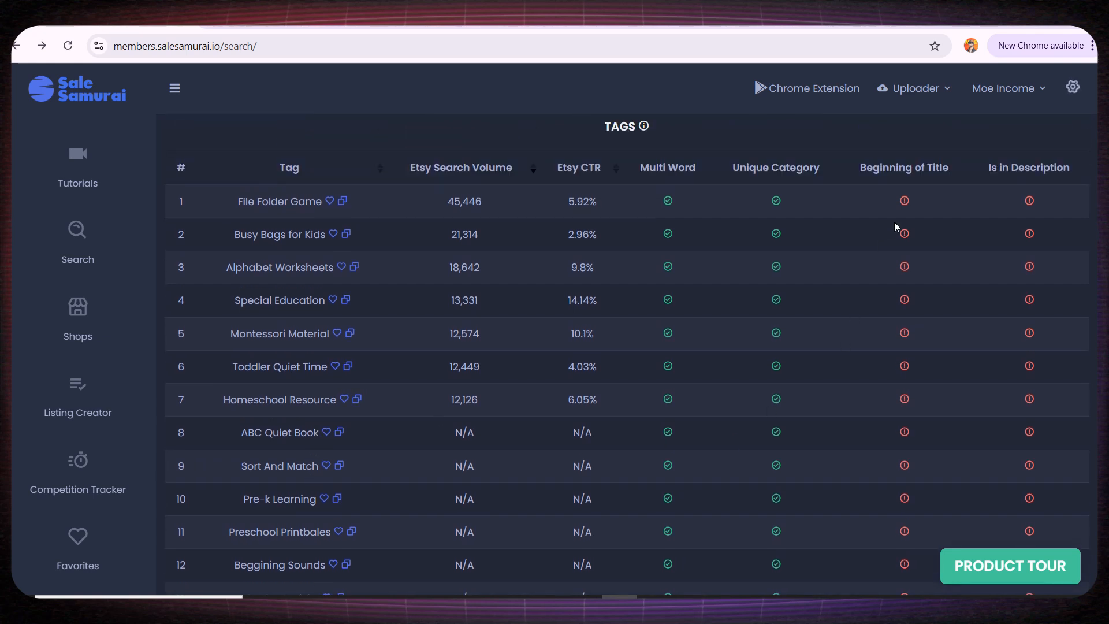
mouse_move(667, 299)
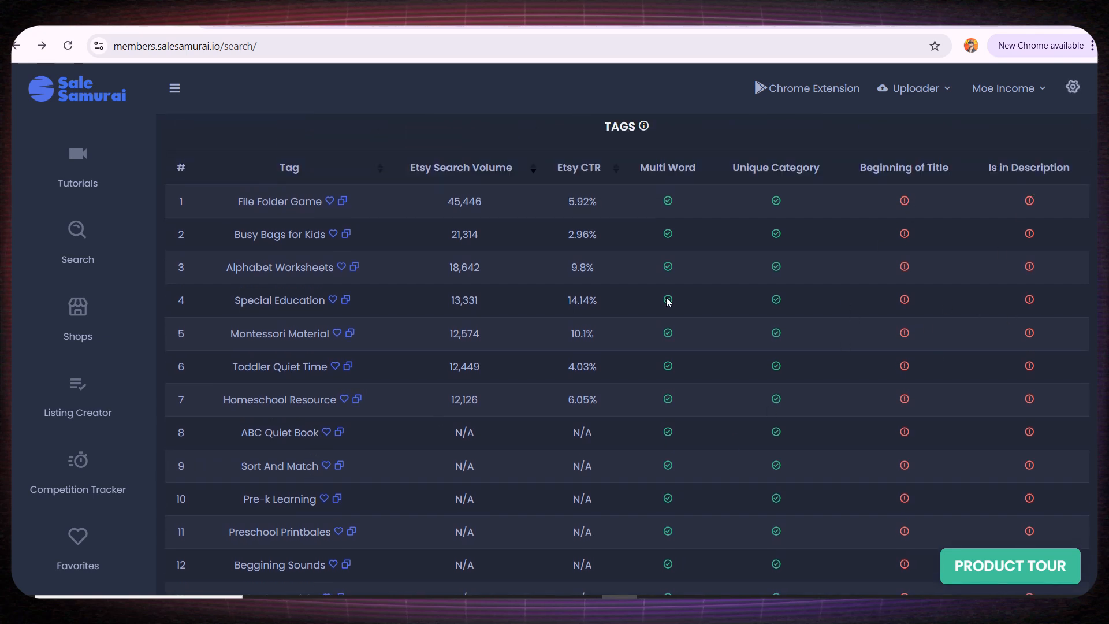
mouse_move(1059, 234)
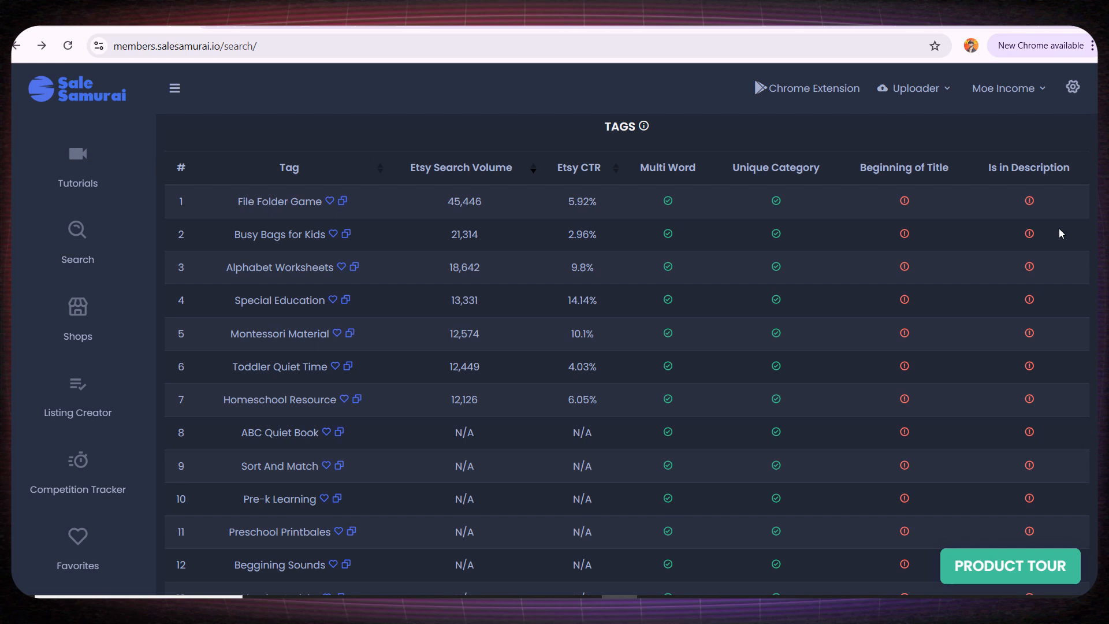
mouse_move(994, 239)
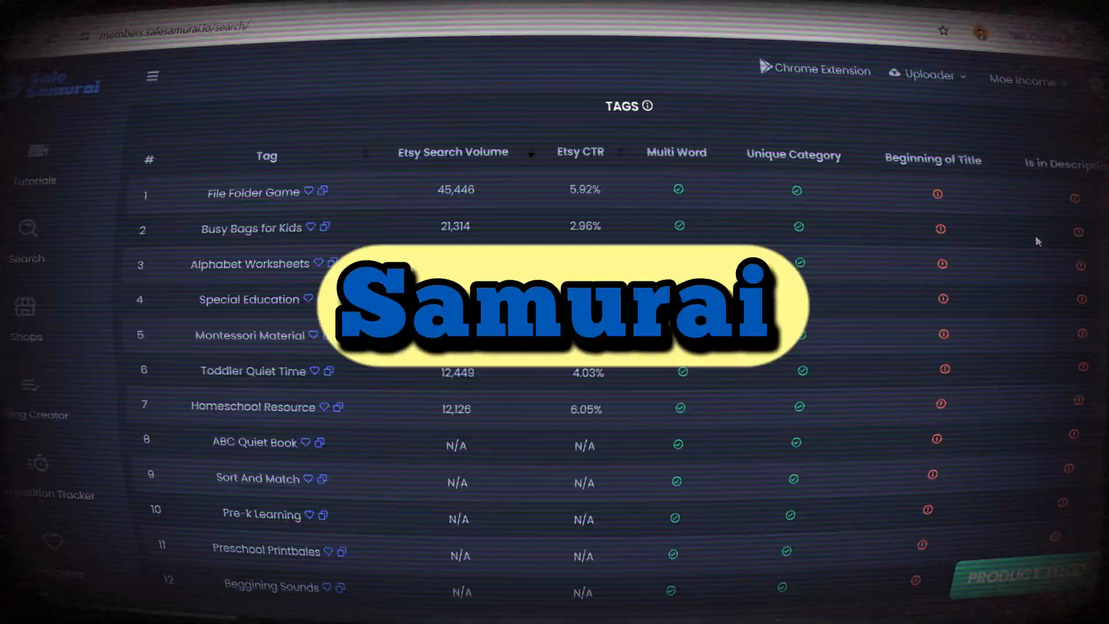
Step: Open Shops and scroll to the connected shop's two active listings
left_click(78, 318)
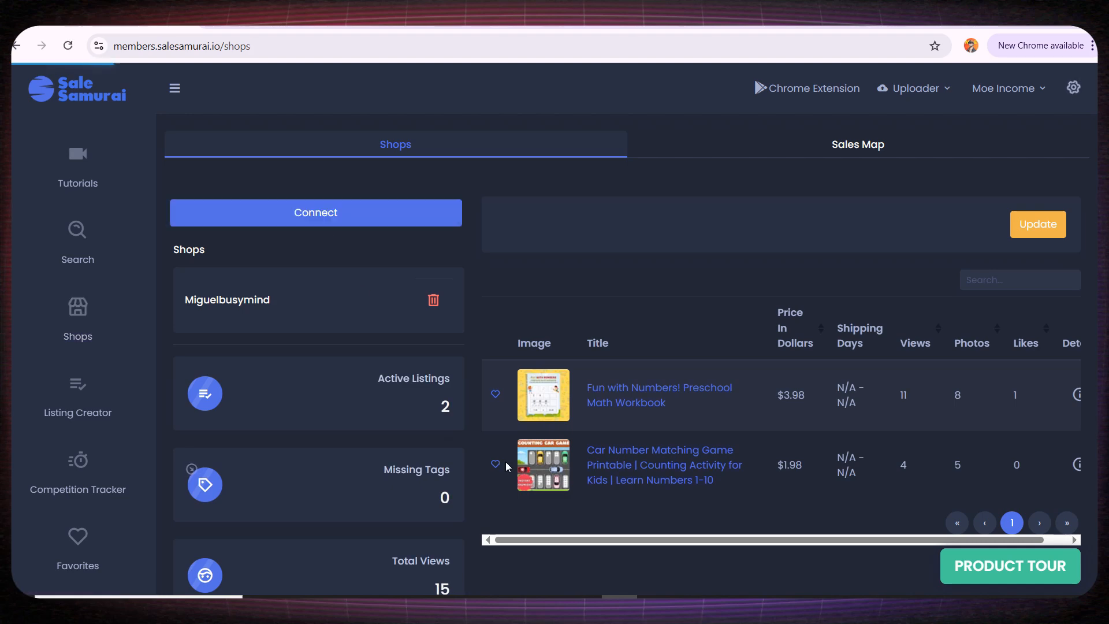
mouse_move(259, 314)
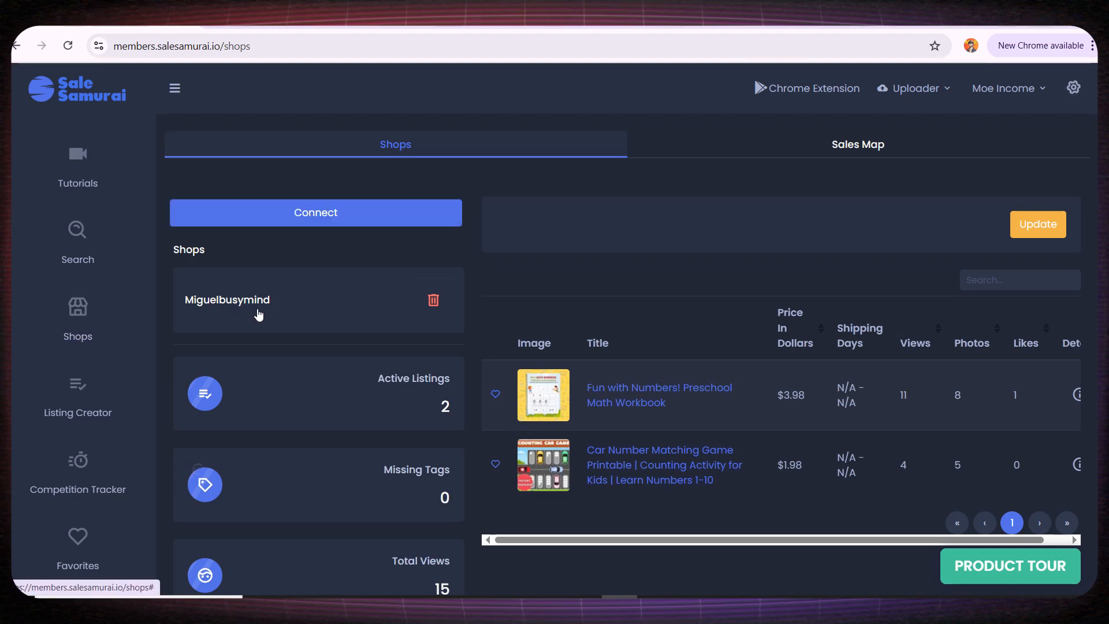
mouse_move(405, 403)
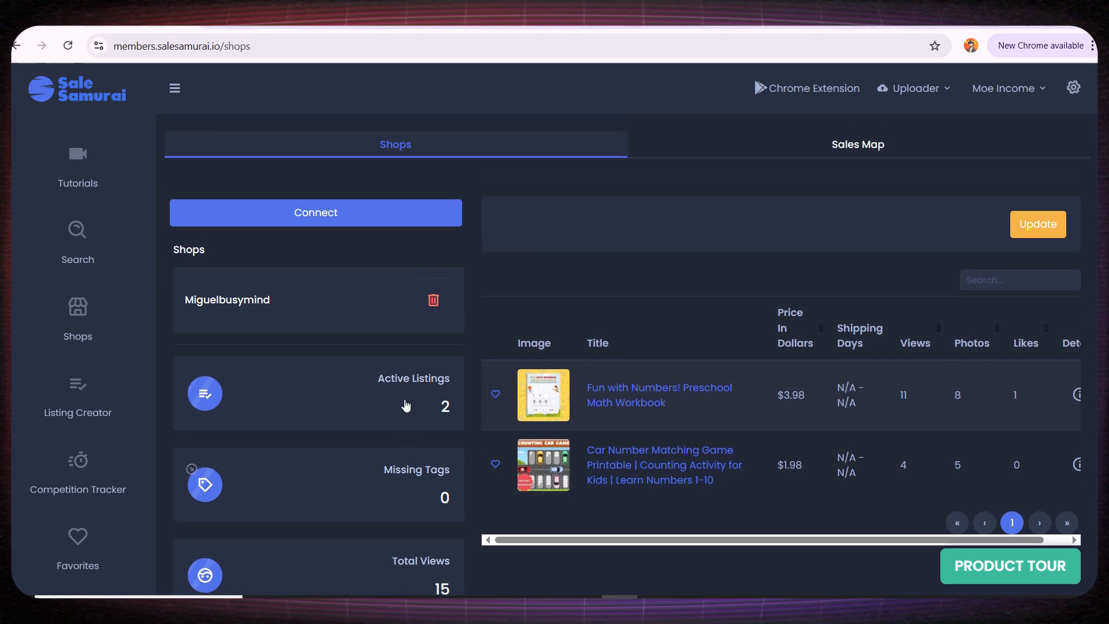
scroll("down", 3)
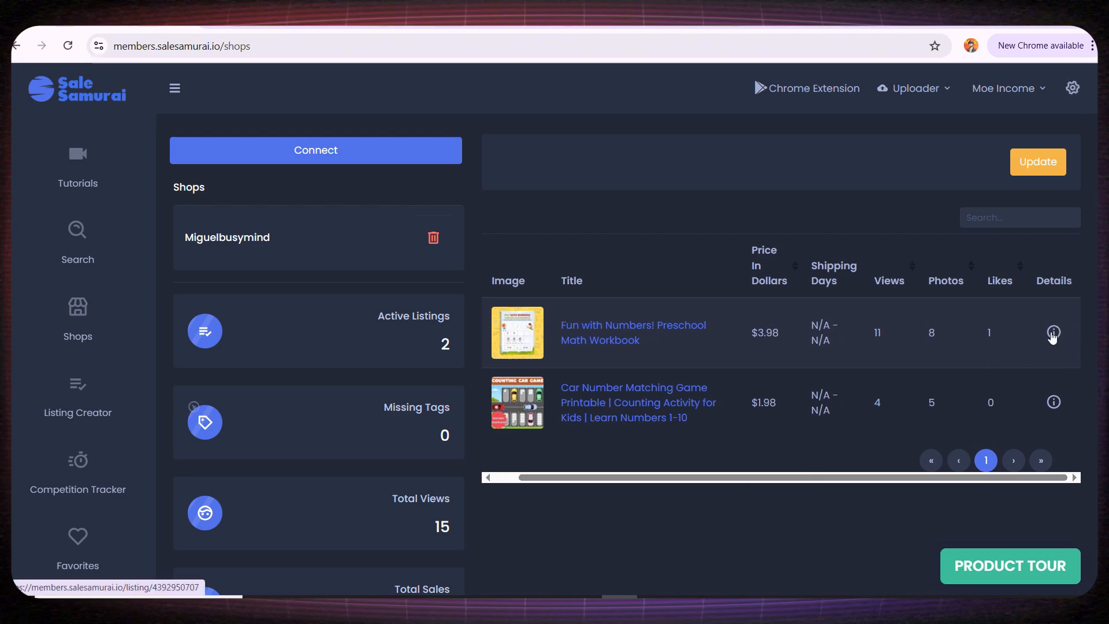
Step: Review the Fun with Numbers workbook's details and tags table, then return to Shops
left_click(1053, 334)
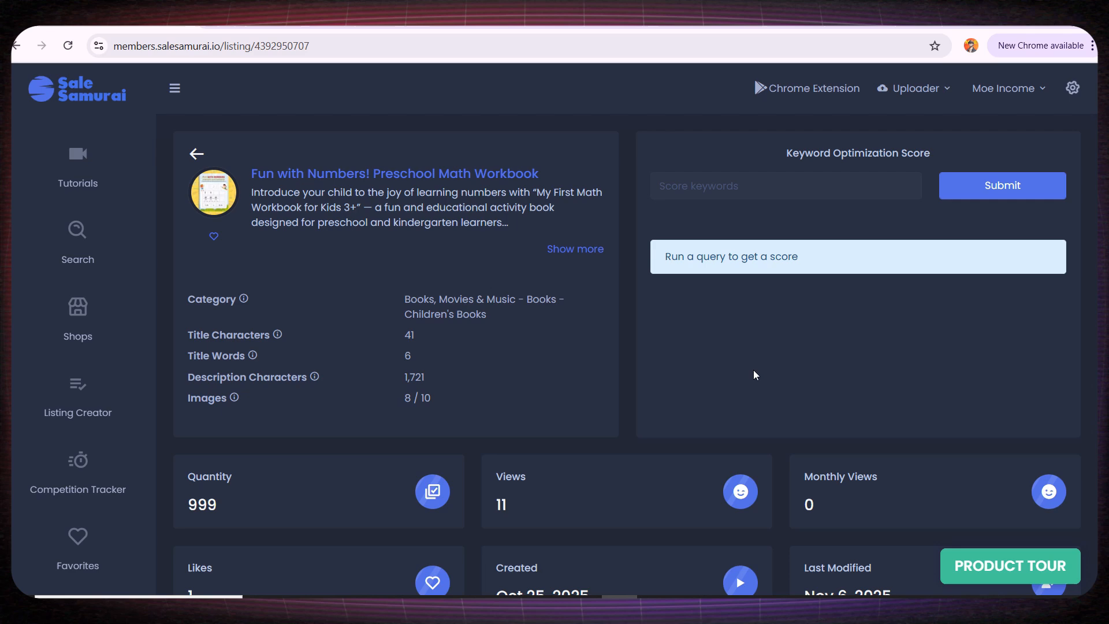
scroll("down", 3)
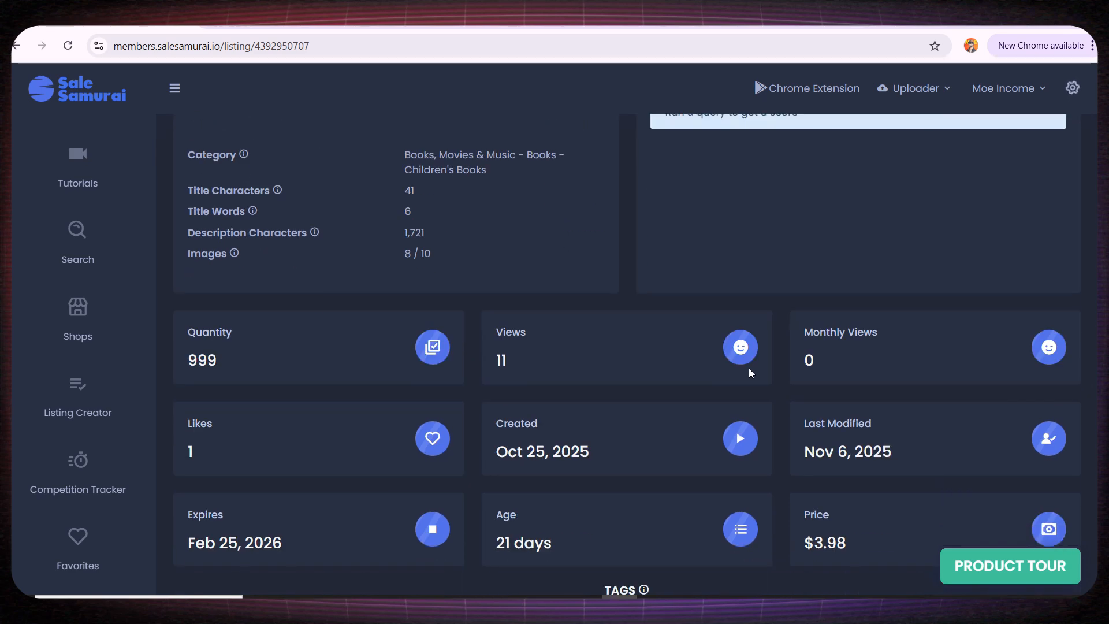
scroll("down", 3)
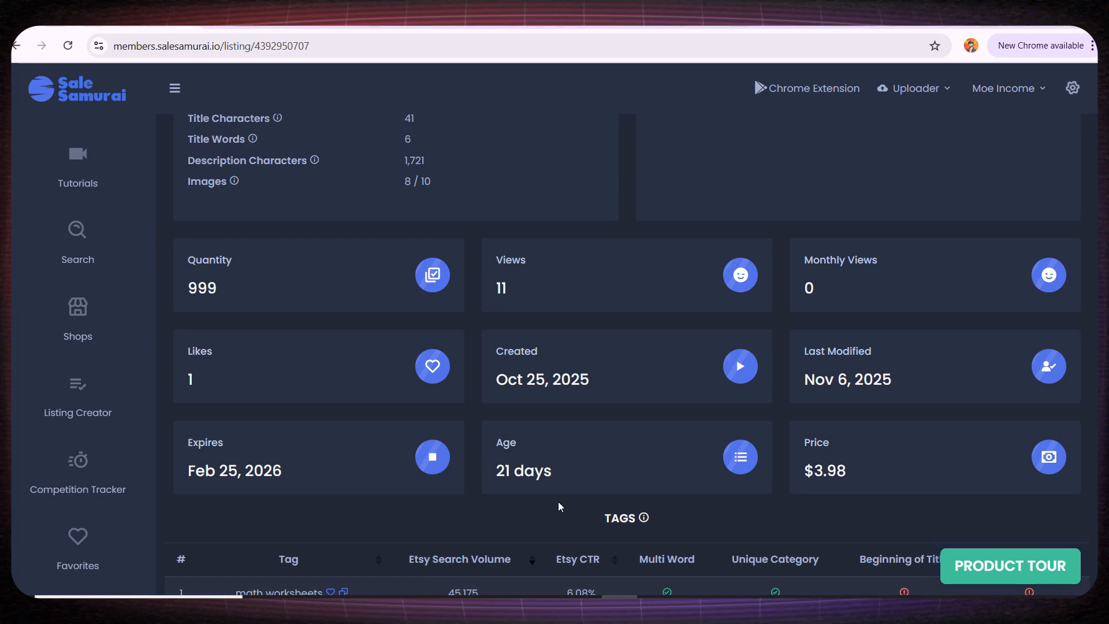
scroll("down", 3)
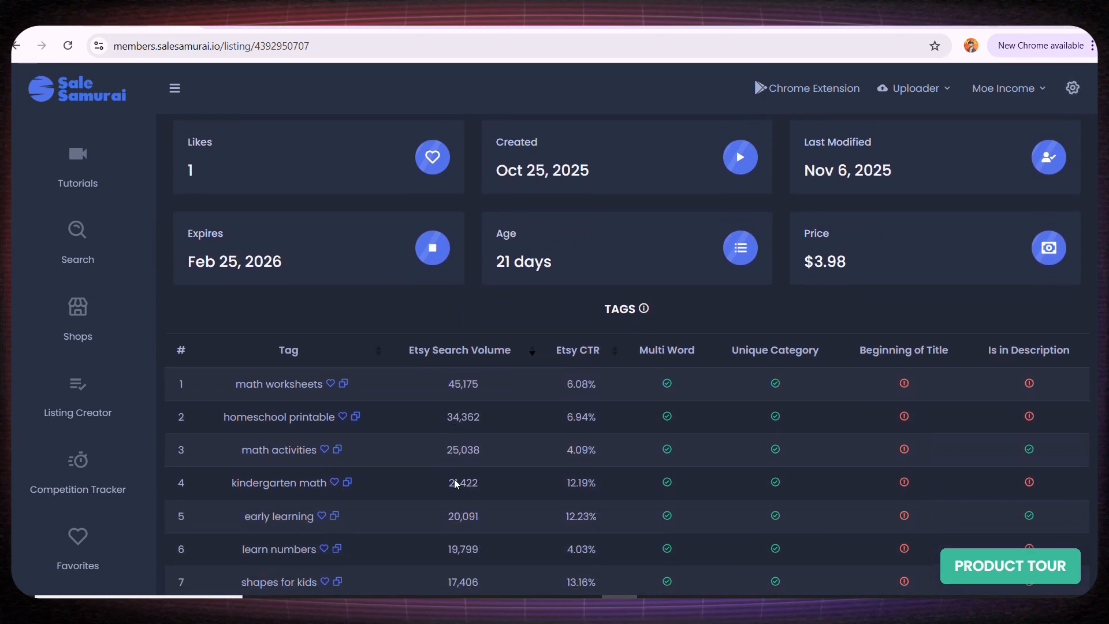
scroll("down", 3)
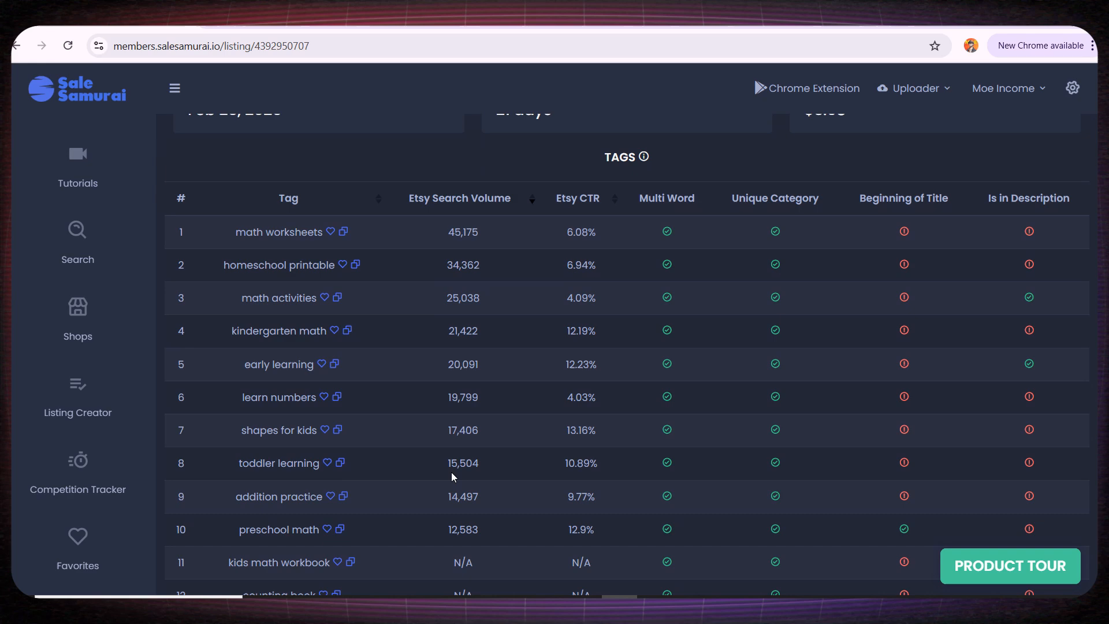
mouse_move(401, 437)
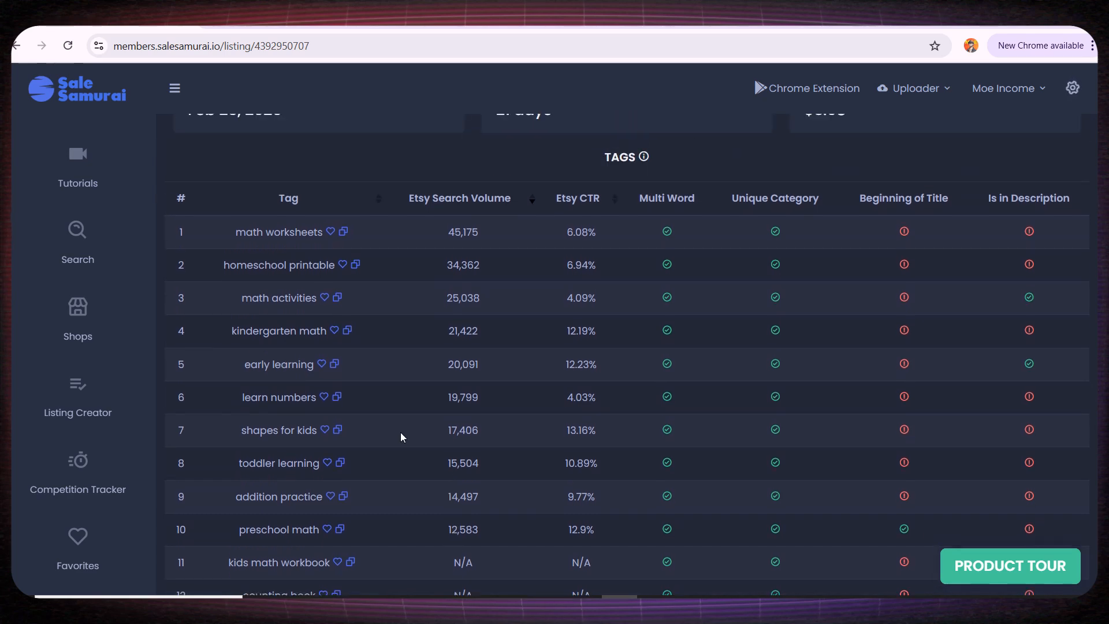
left_click(77, 312)
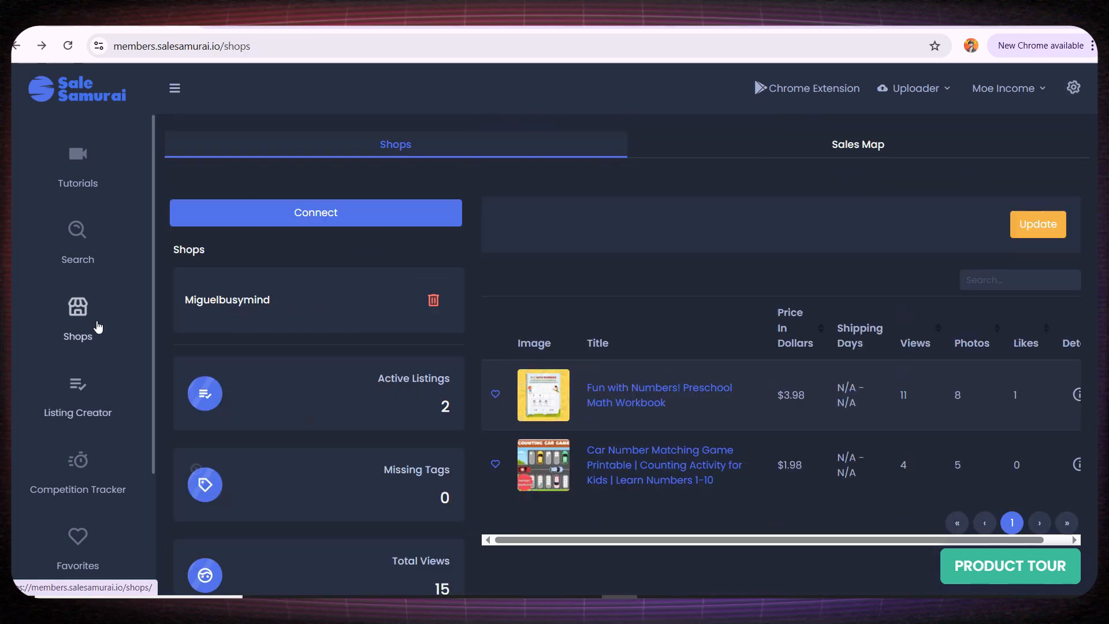
Step: In Listing Creator, enter 'Math Kids Book' as focus keyword and fetch suggestions
scroll("down", 3)
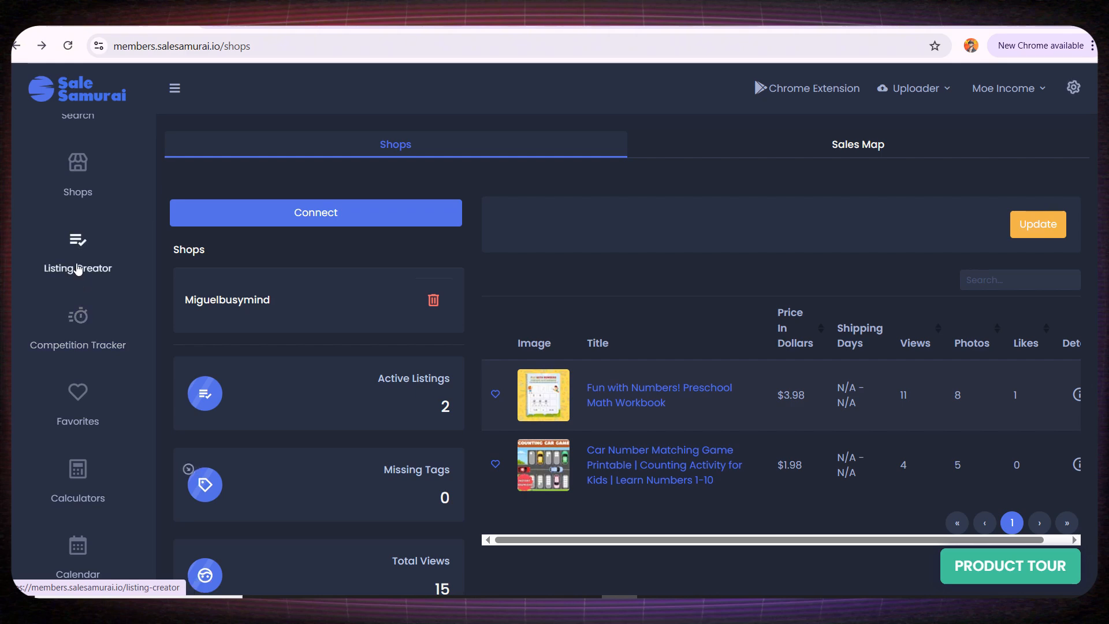
left_click(78, 253)
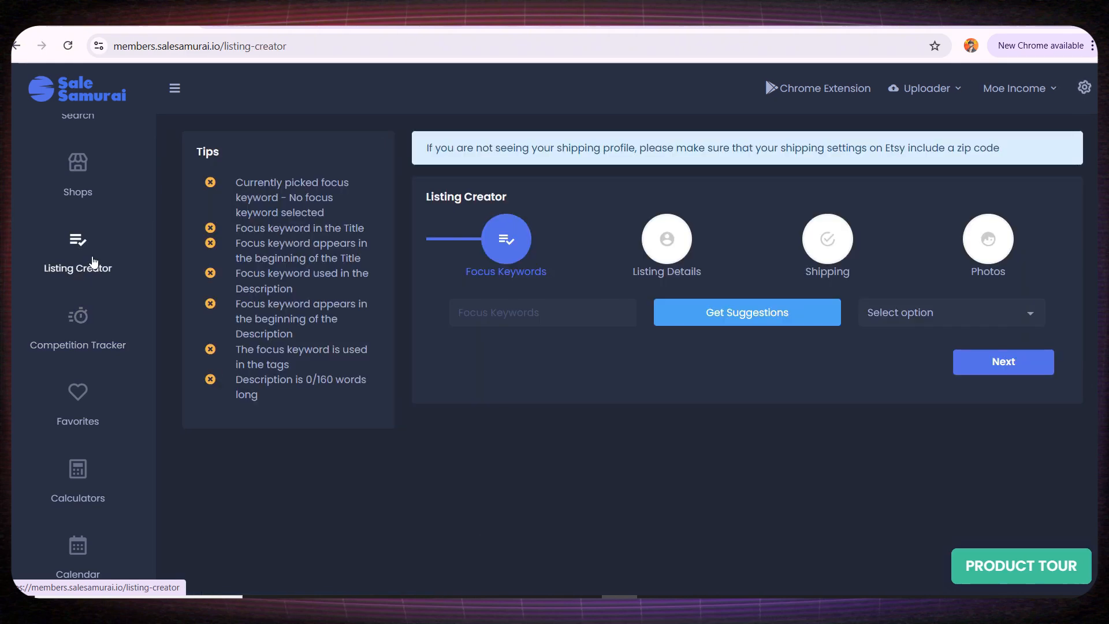
left_click(542, 312)
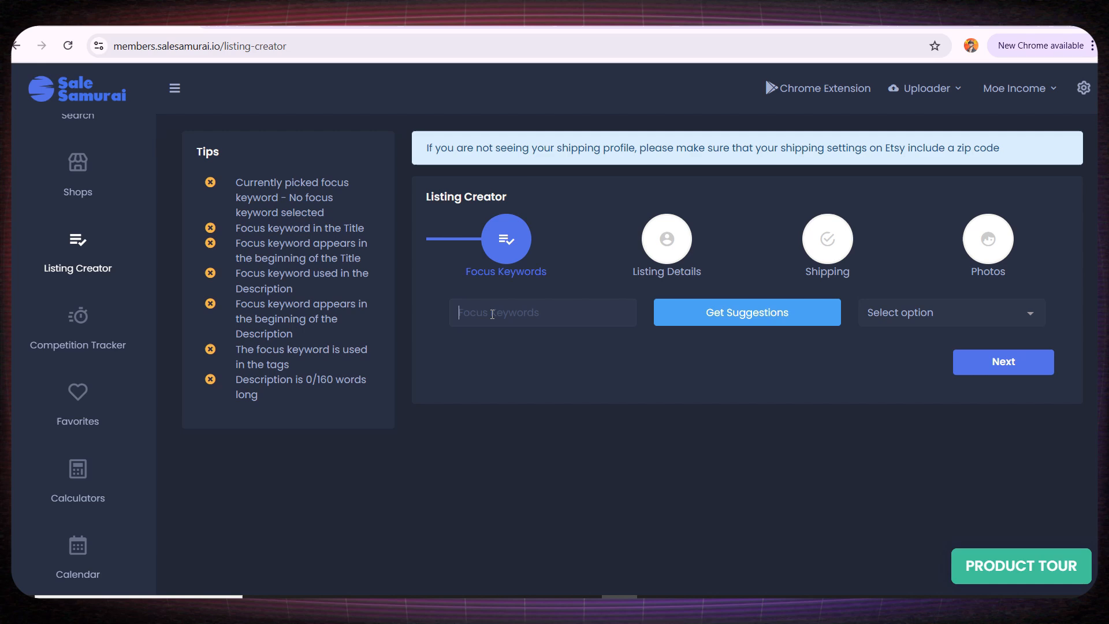
type("Math")
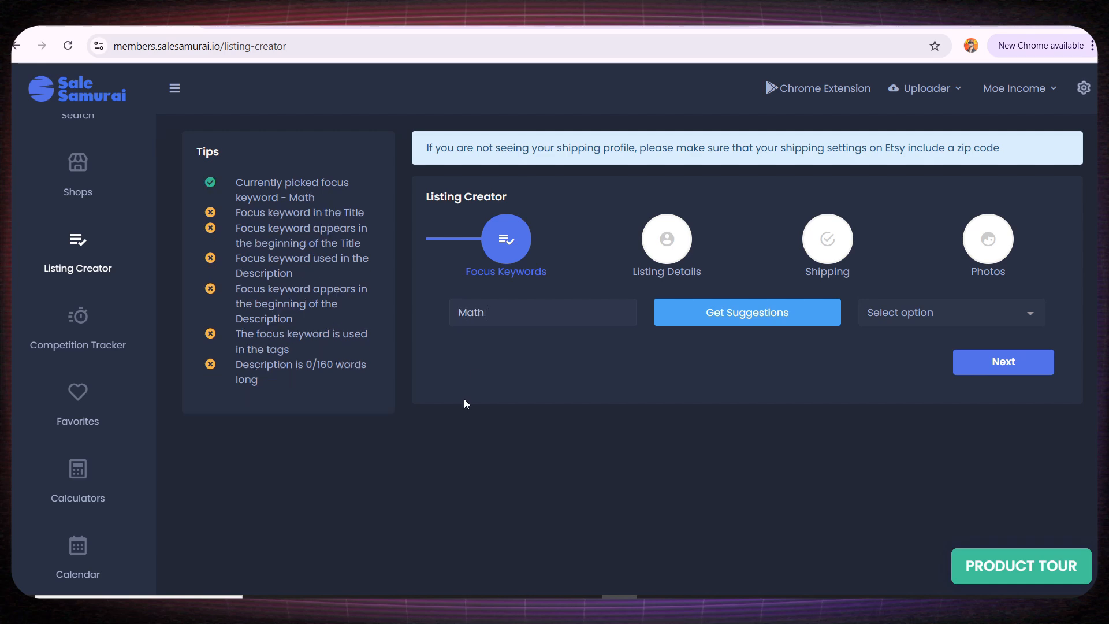
type("Kids B")
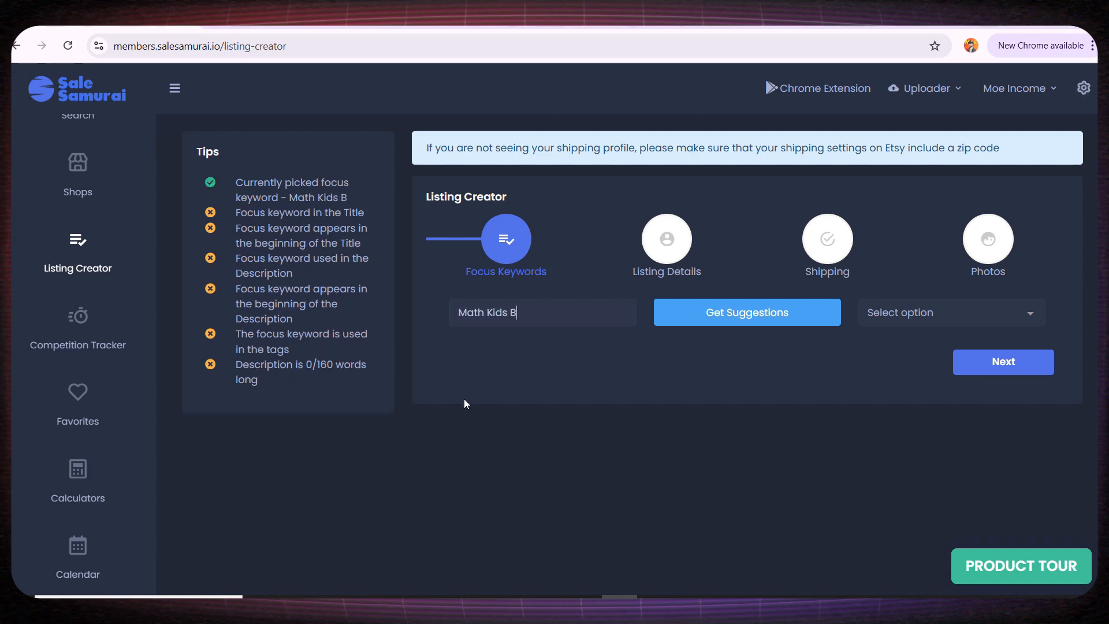
type("ook")
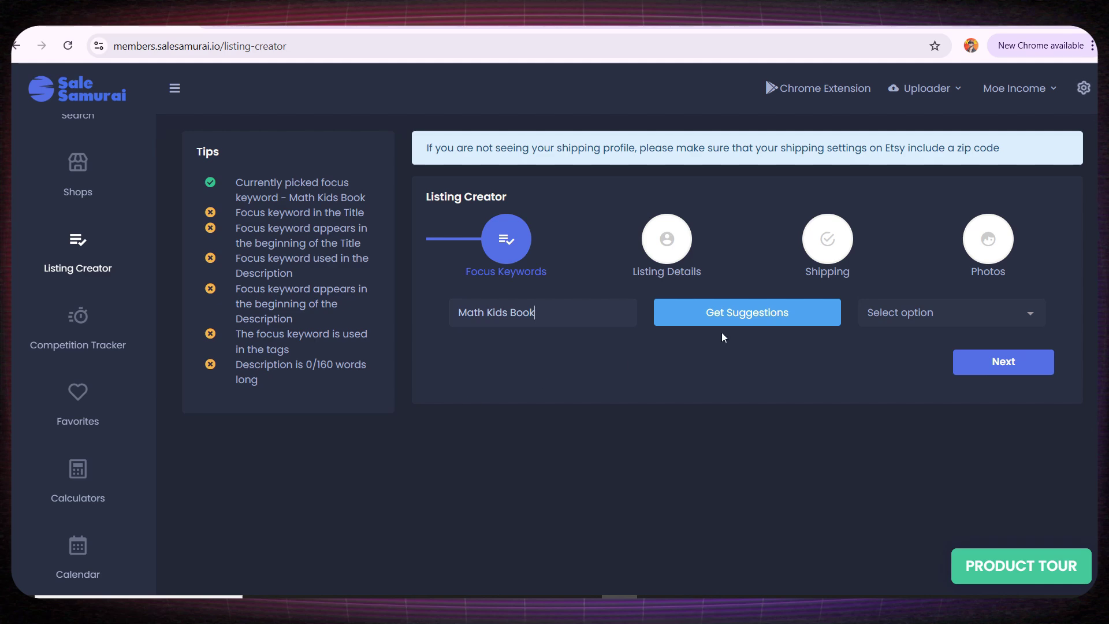
left_click(746, 312)
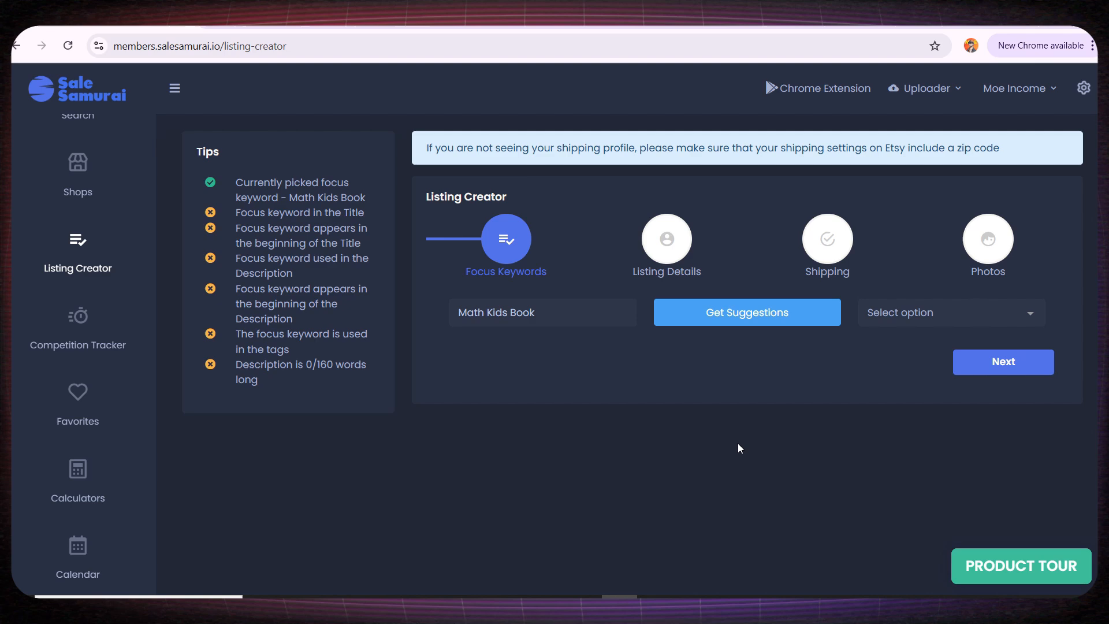
Step: Pick 'math worksheets' from the suggestions and advance to the Listing Details form
left_click(949, 312)
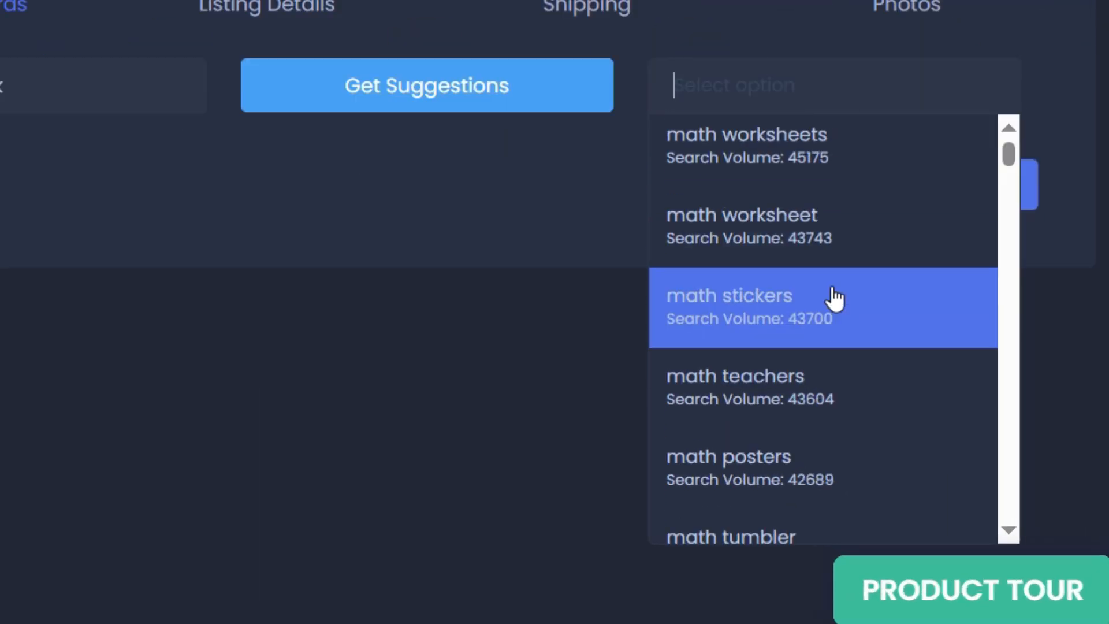
scroll("up", 3)
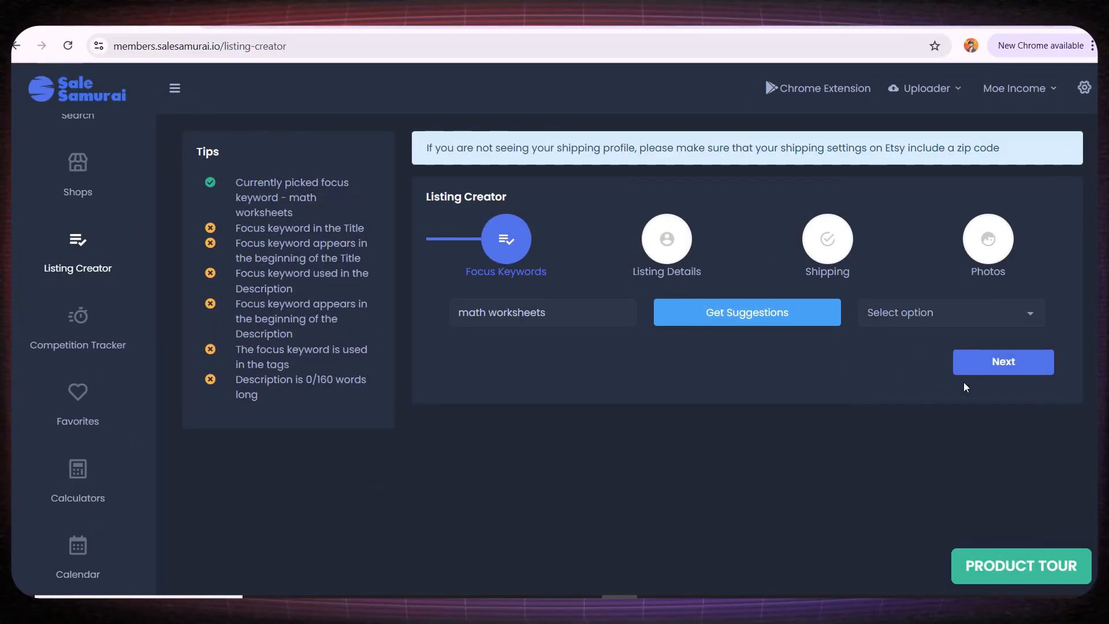
left_click(1002, 361)
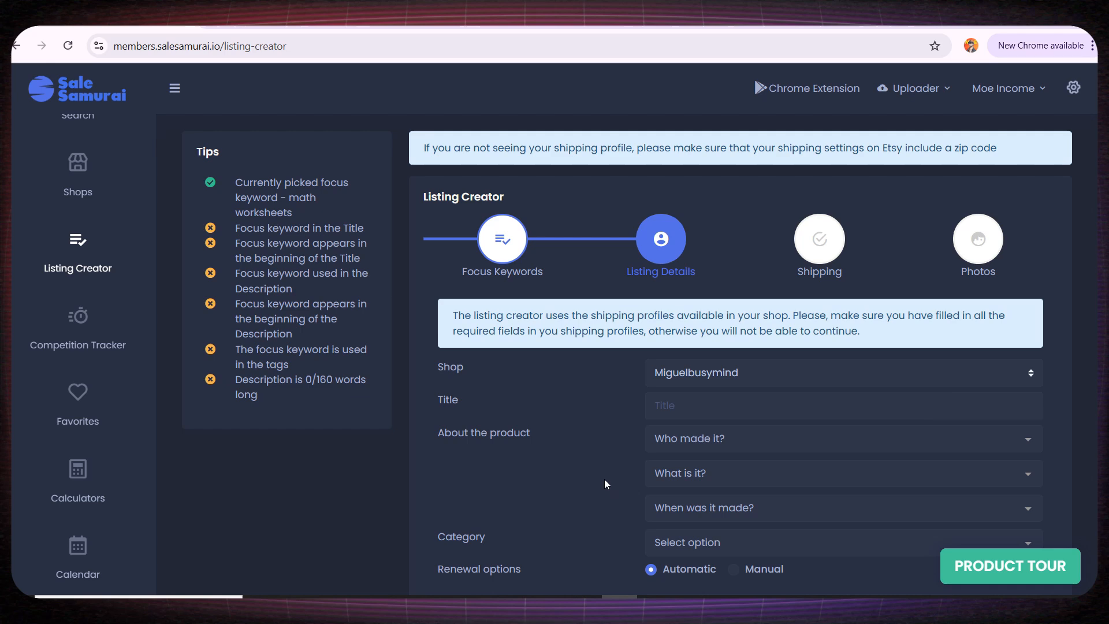
scroll("down", 3)
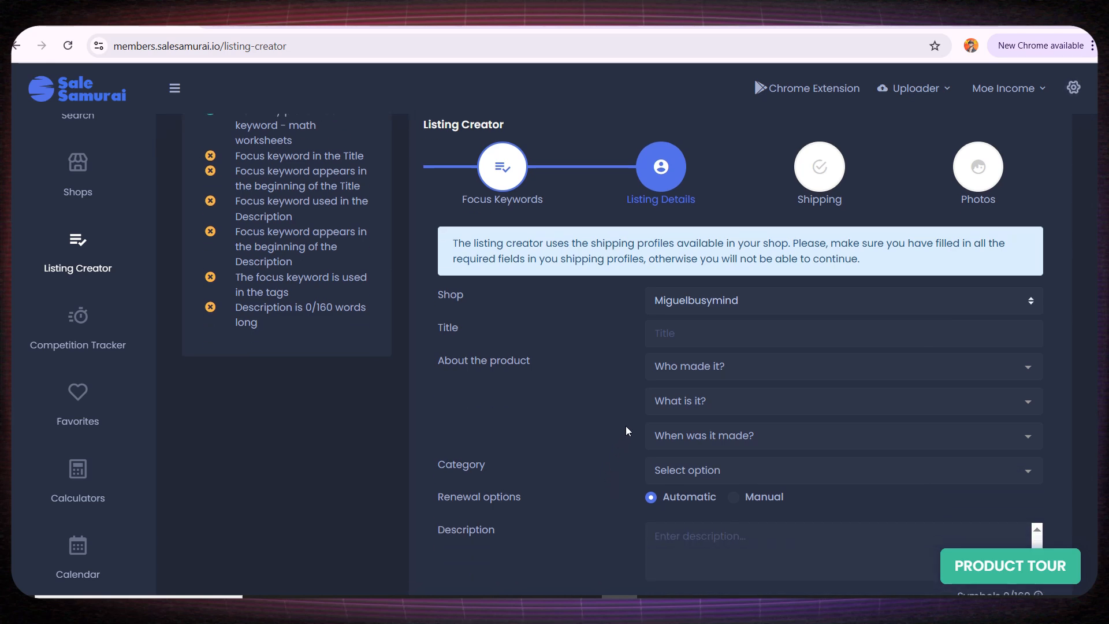
scroll("down", 3)
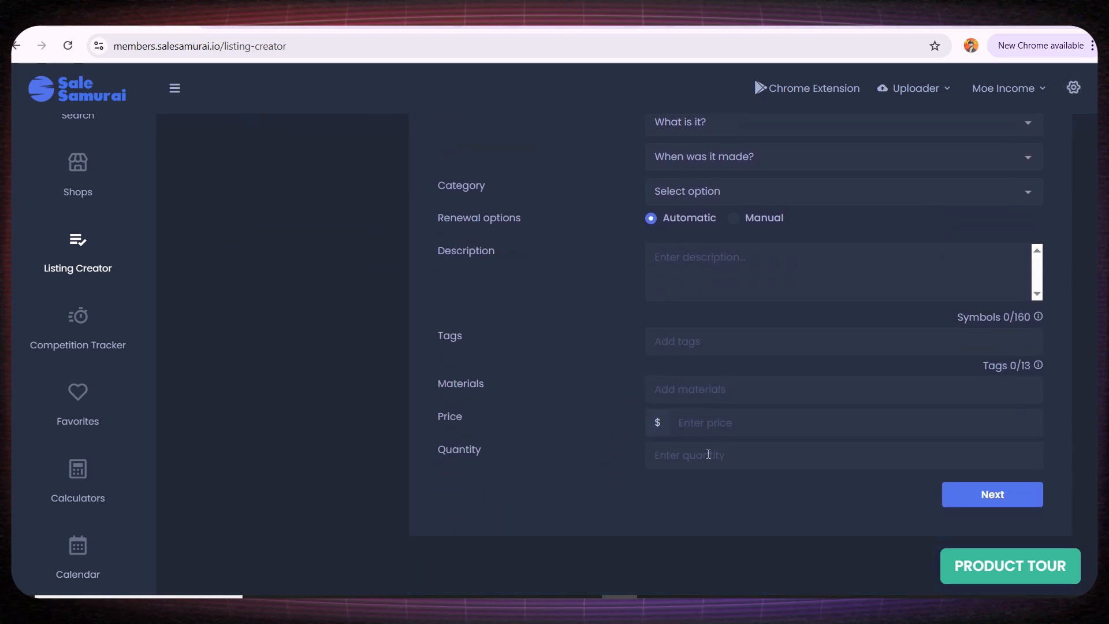
scroll("up", 3)
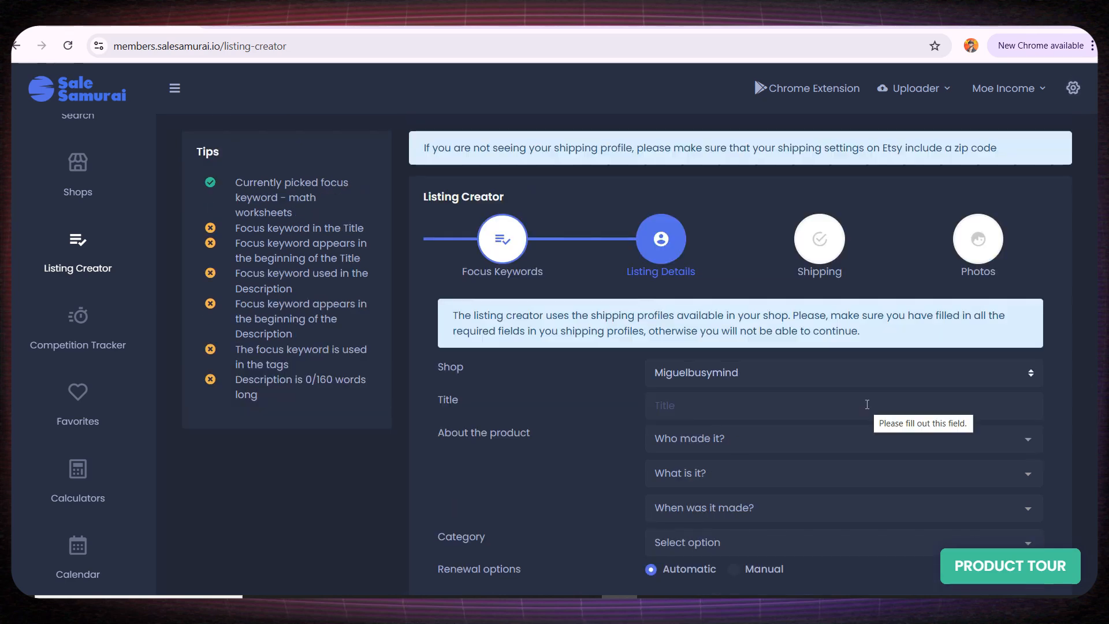
mouse_move(86, 312)
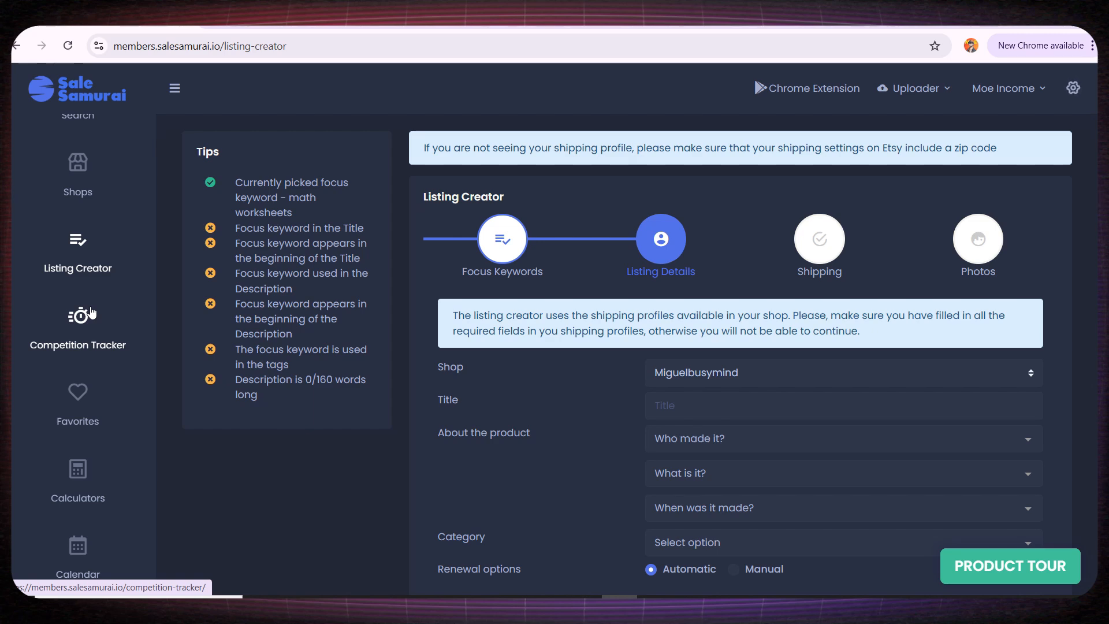
Step: Track the TomimiKids shop in Competition Tracker and view its sales history chart
left_click(78, 325)
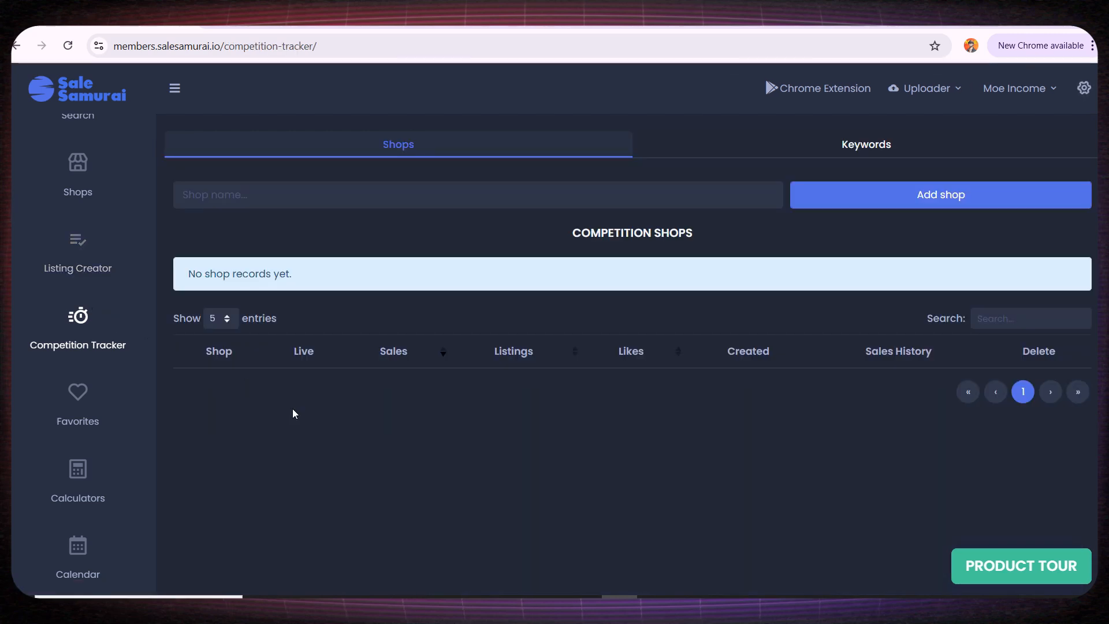
mouse_move(80, 316)
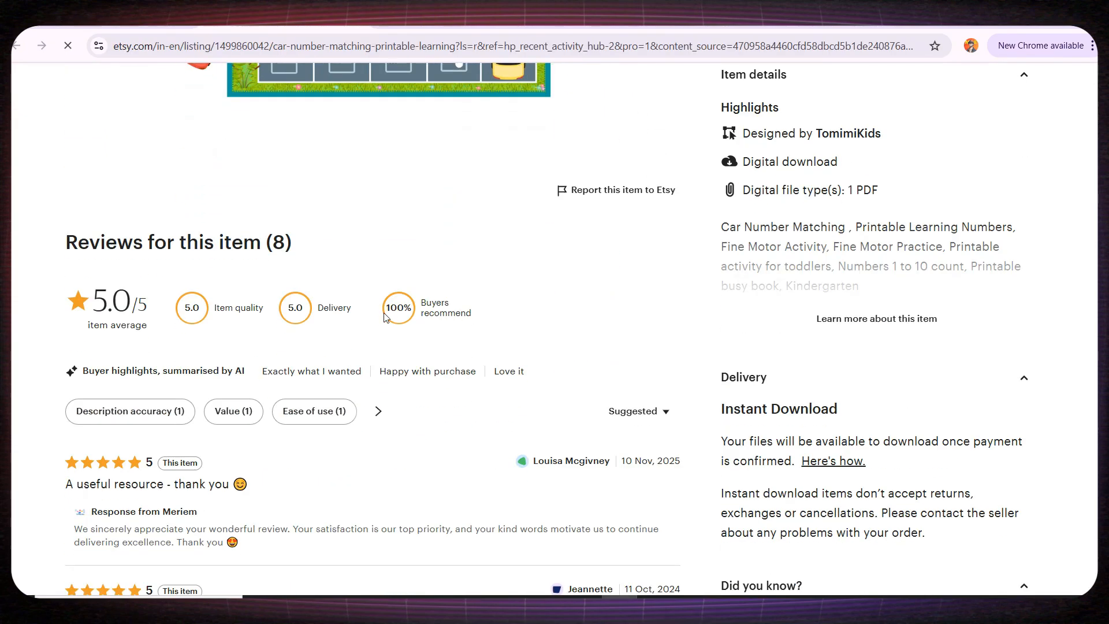
scroll("down", 3)
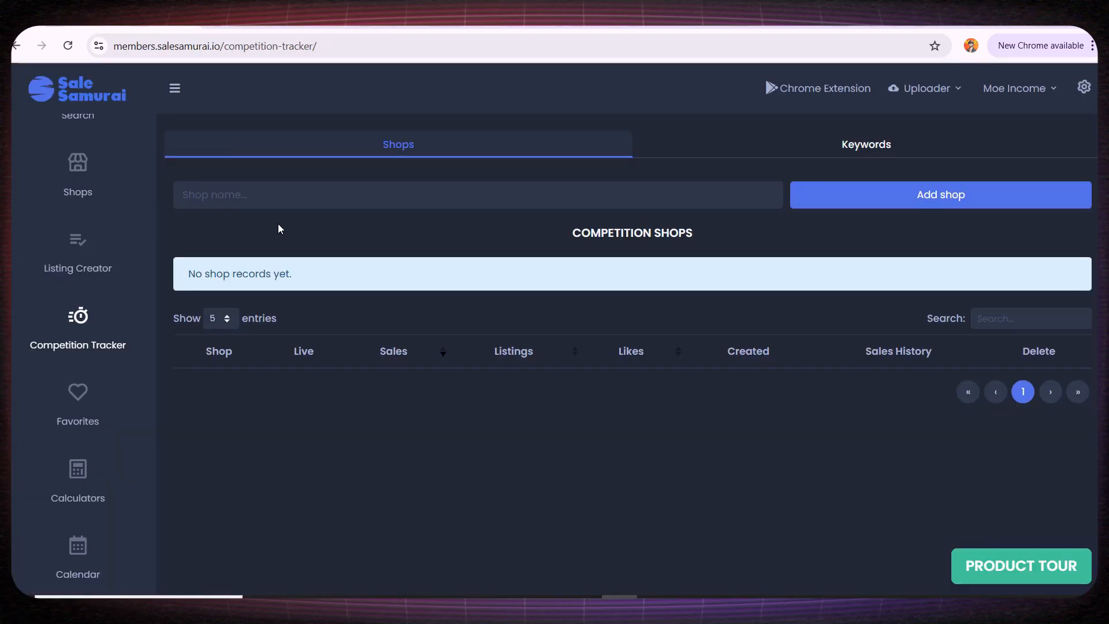
type("TomimiKids")
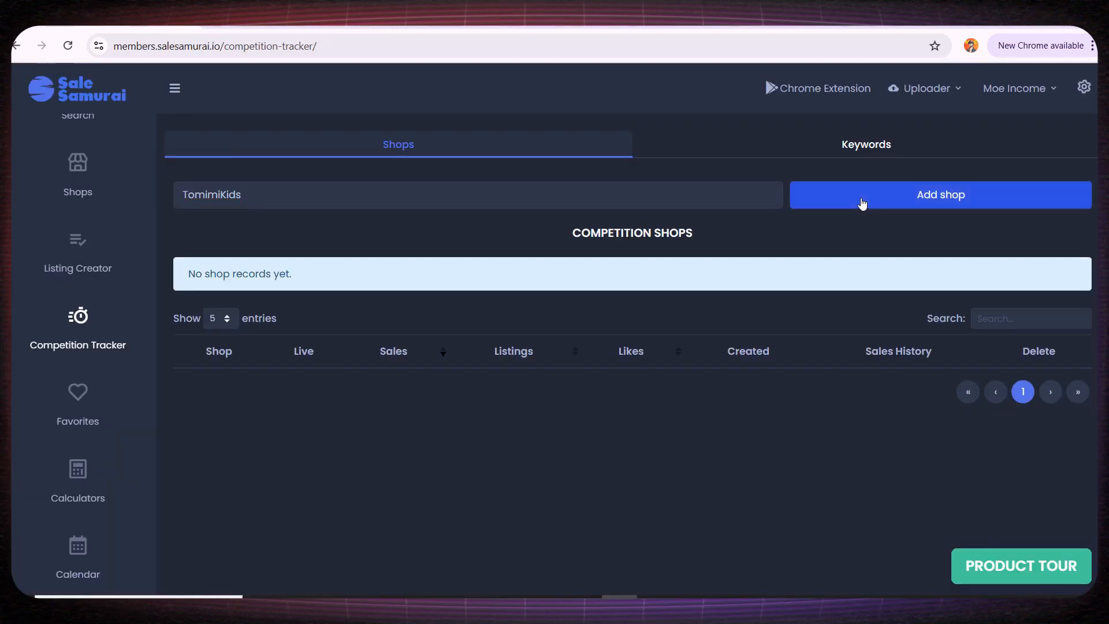
left_click(939, 195)
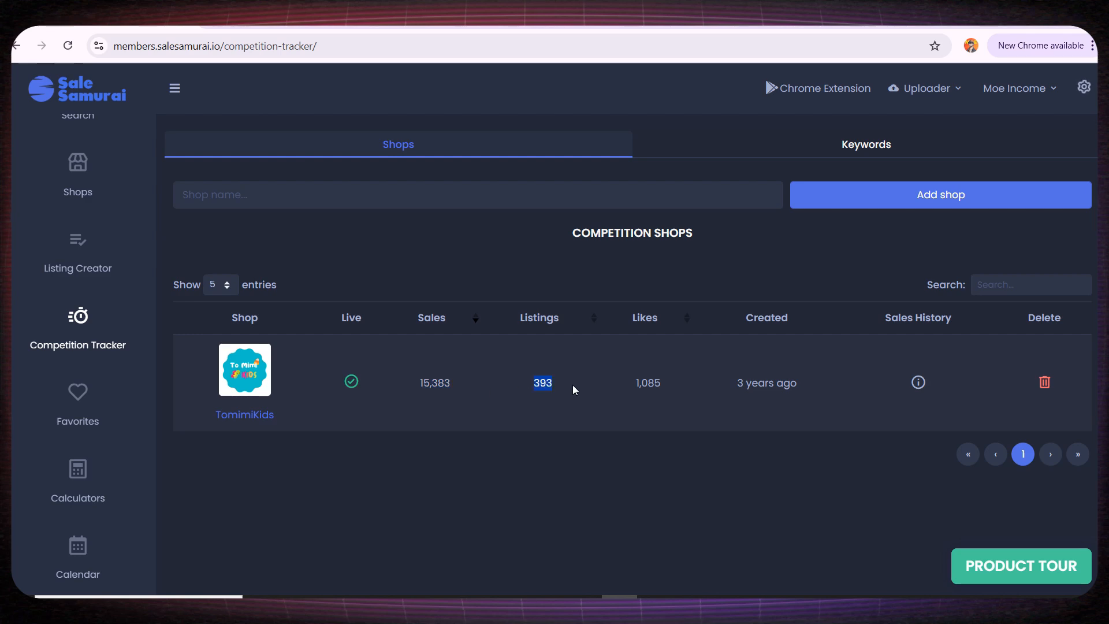
left_click(917, 381)
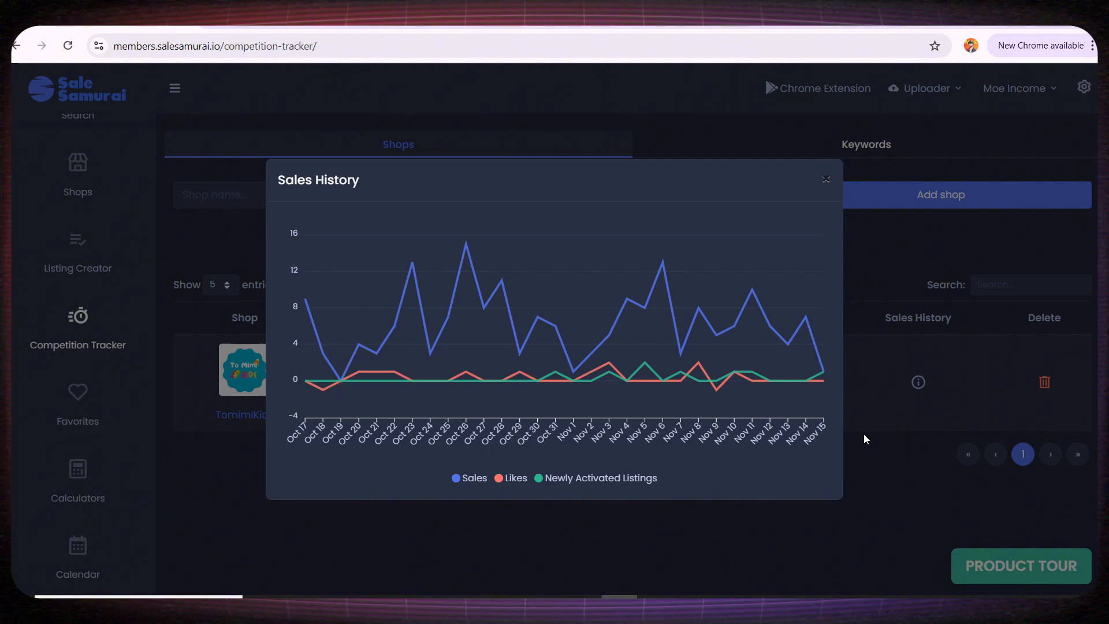
mouse_move(358, 363)
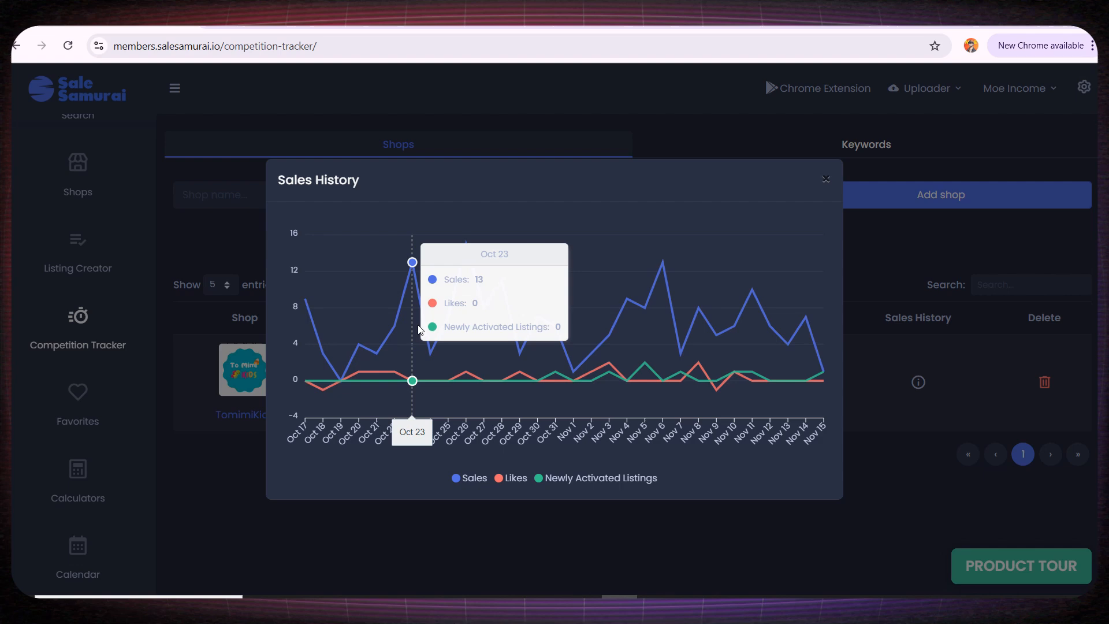
mouse_move(536, 327)
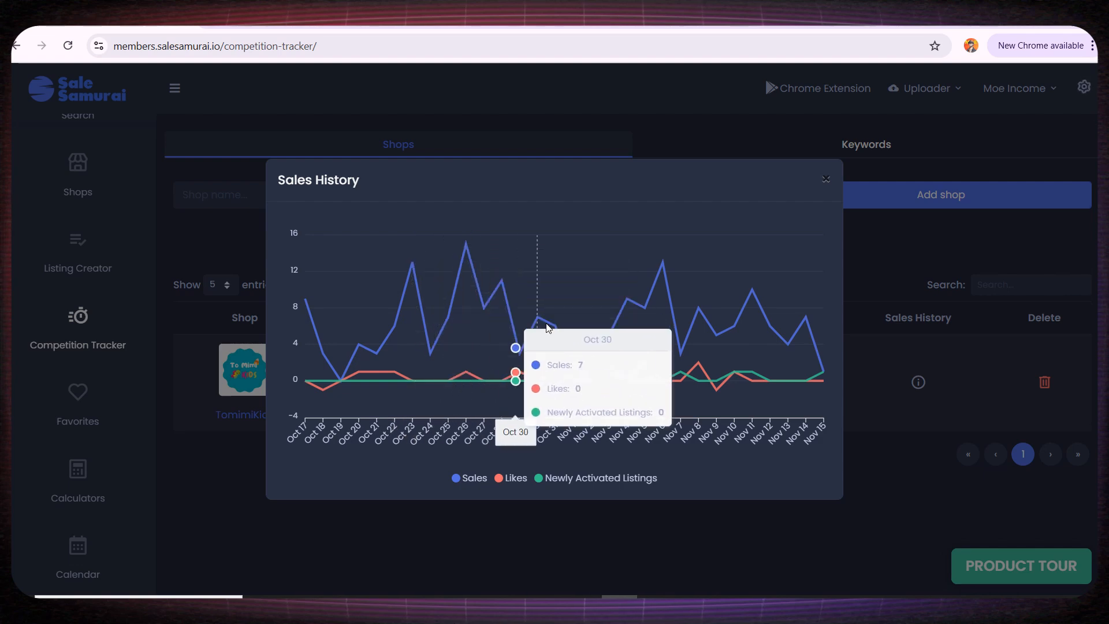
mouse_move(572, 336)
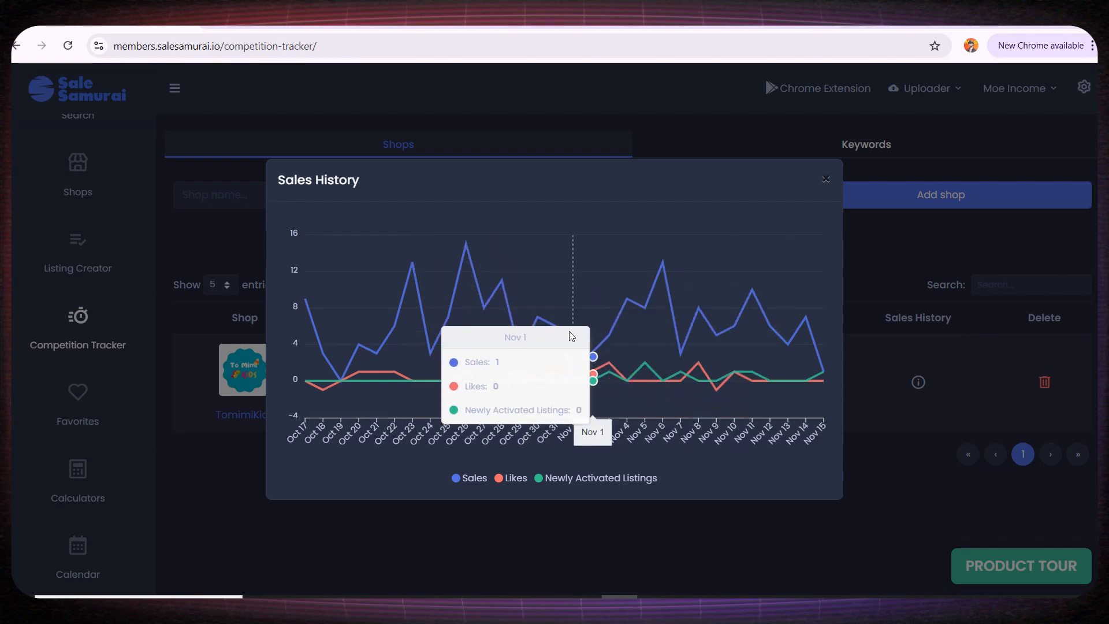
mouse_move(817, 347)
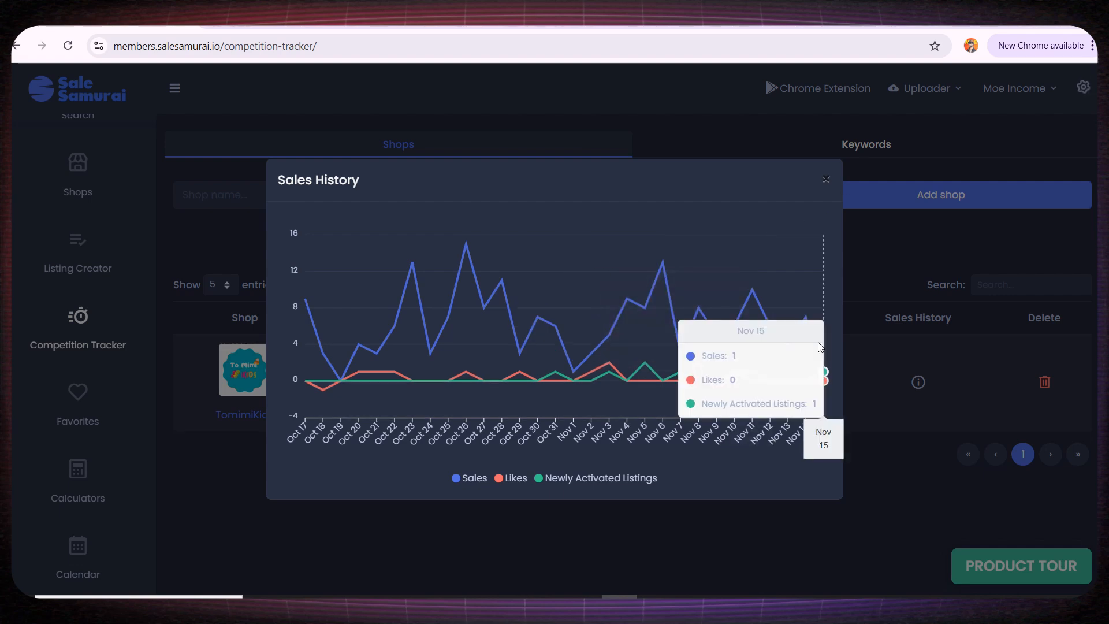
mouse_move(819, 346)
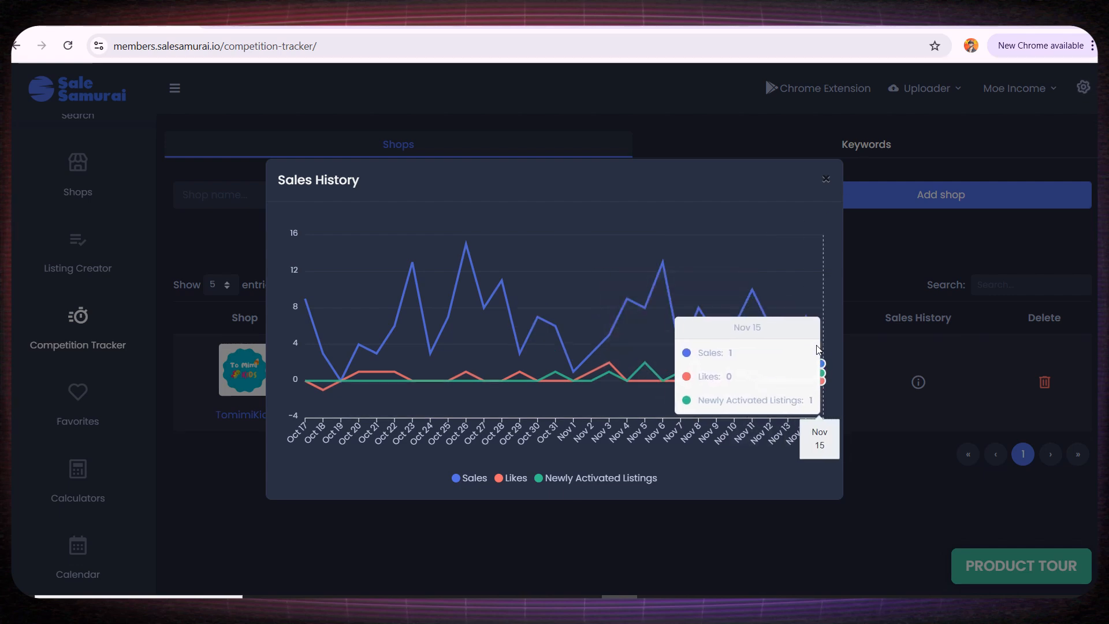
mouse_move(776, 329)
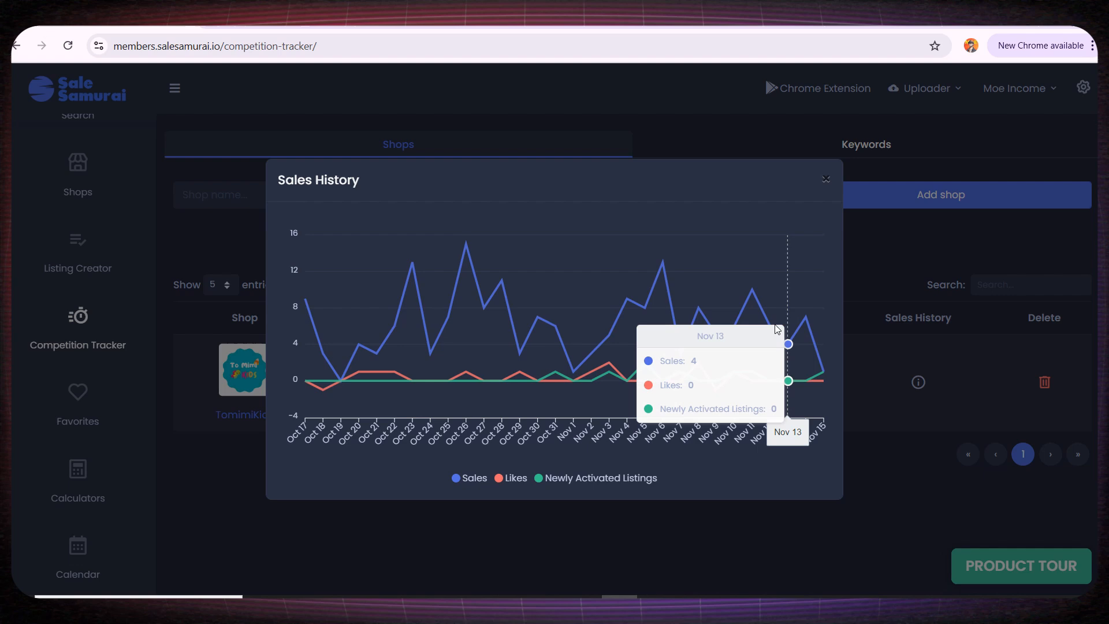
mouse_move(751, 315)
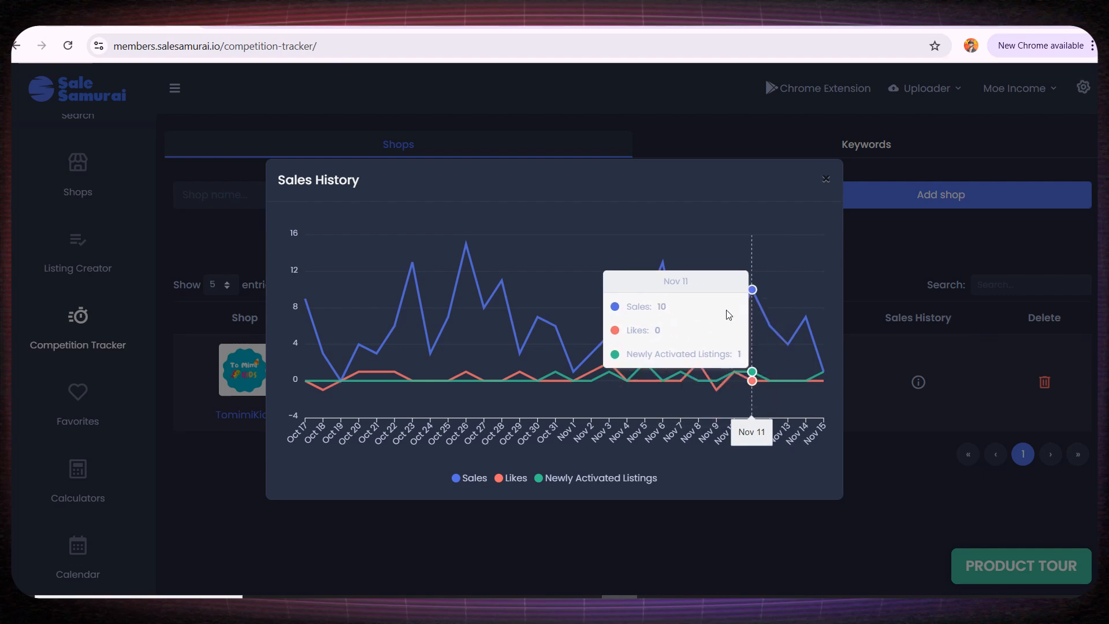
Step: Close the TomimiKids sales history chart to return to the Competition Tracker
left_click(825, 179)
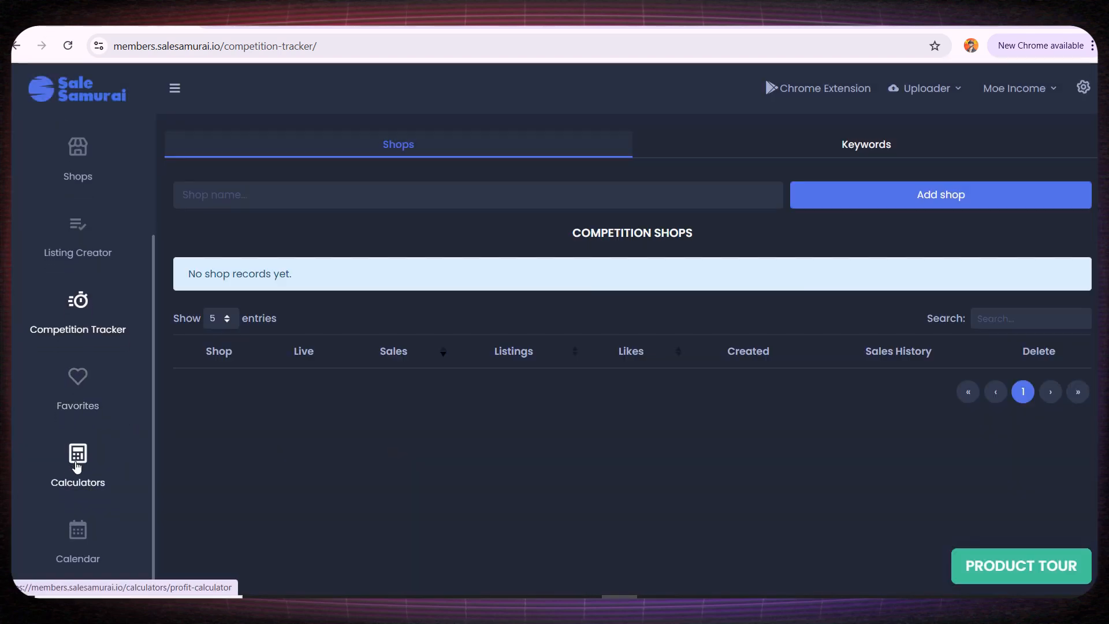
Step: Calculate profit for a 2.5 price ($2.07 at 69% margin), then go to the holiday calendar
left_click(77, 464)
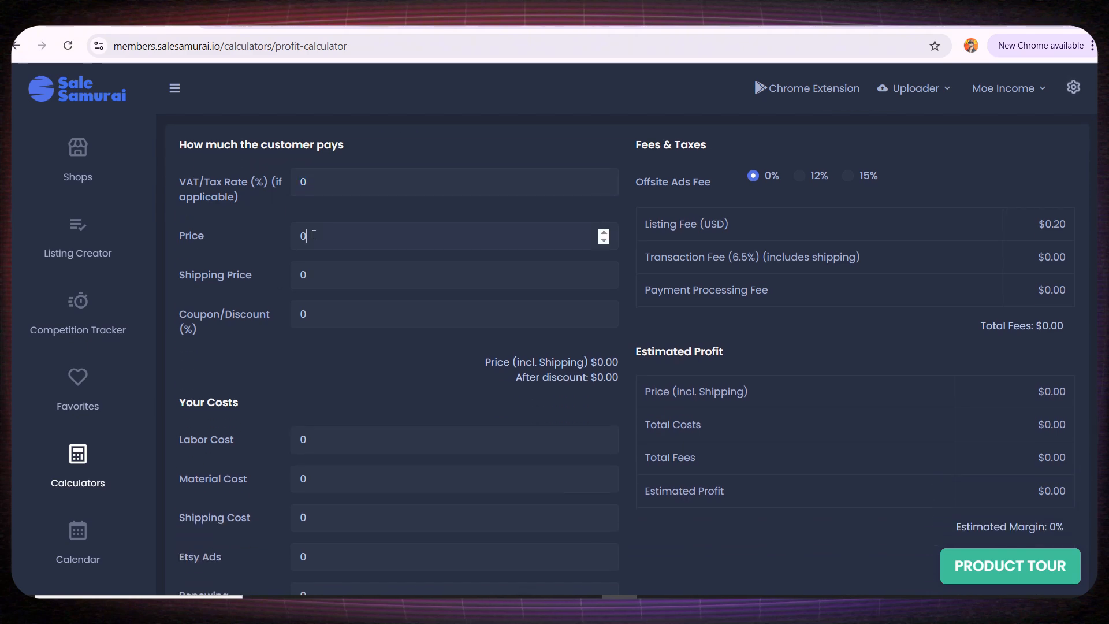
type("2")
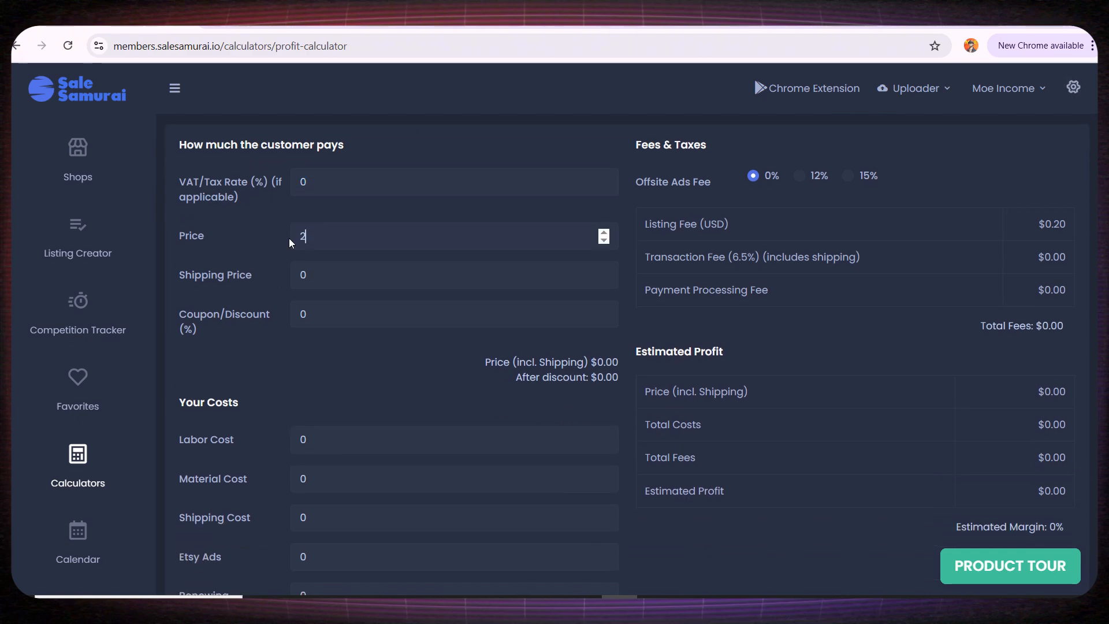
type(".5")
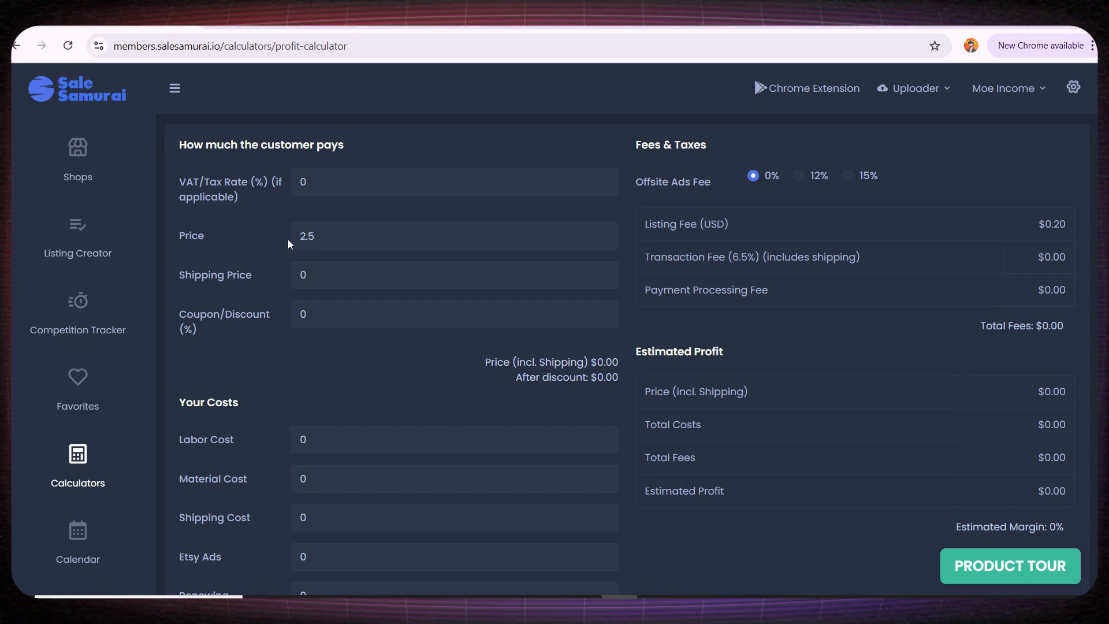
scroll("down", 3)
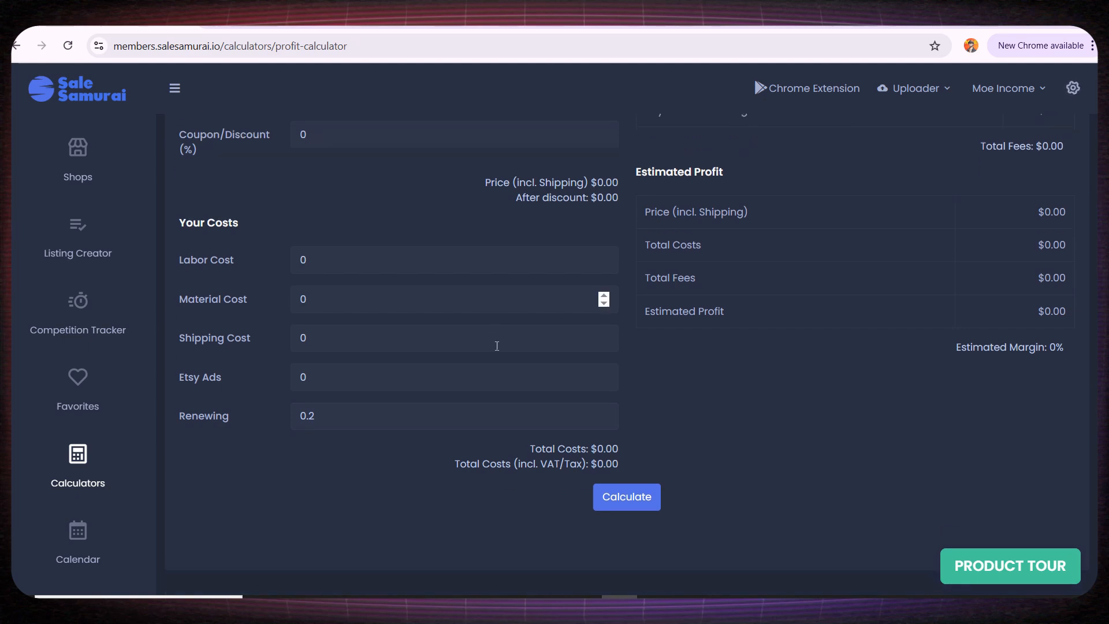
left_click(625, 497)
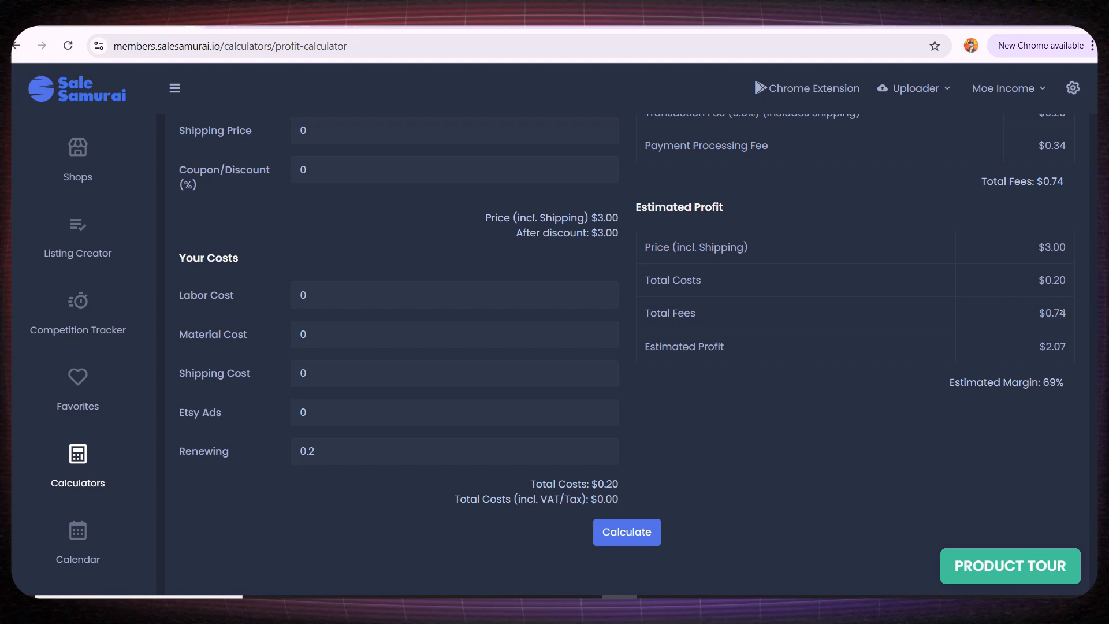
scroll("down", 3)
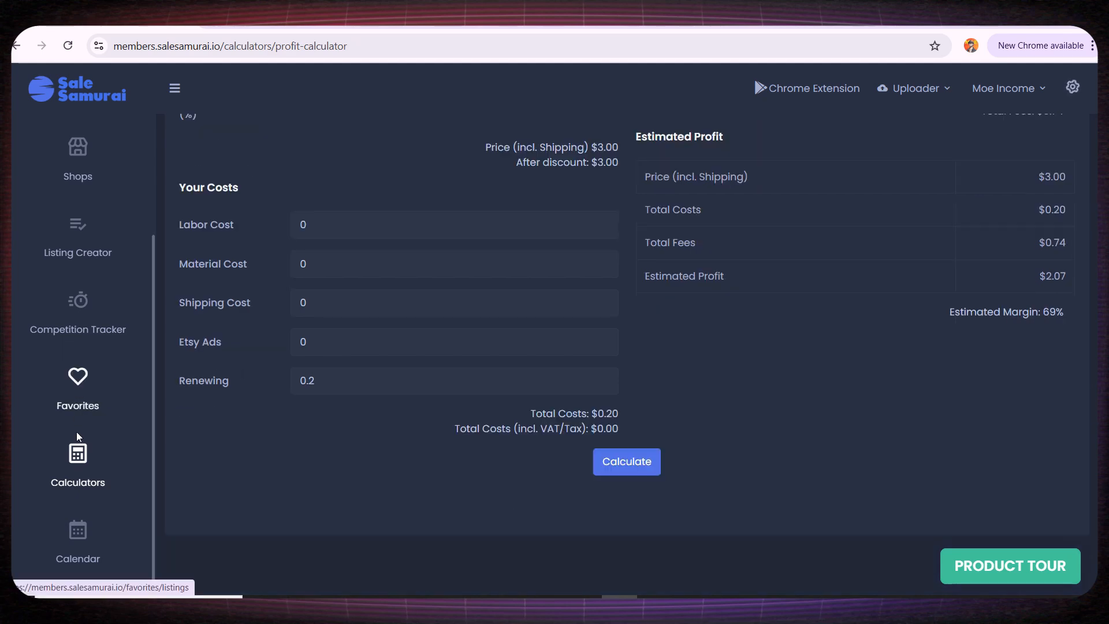
left_click(78, 538)
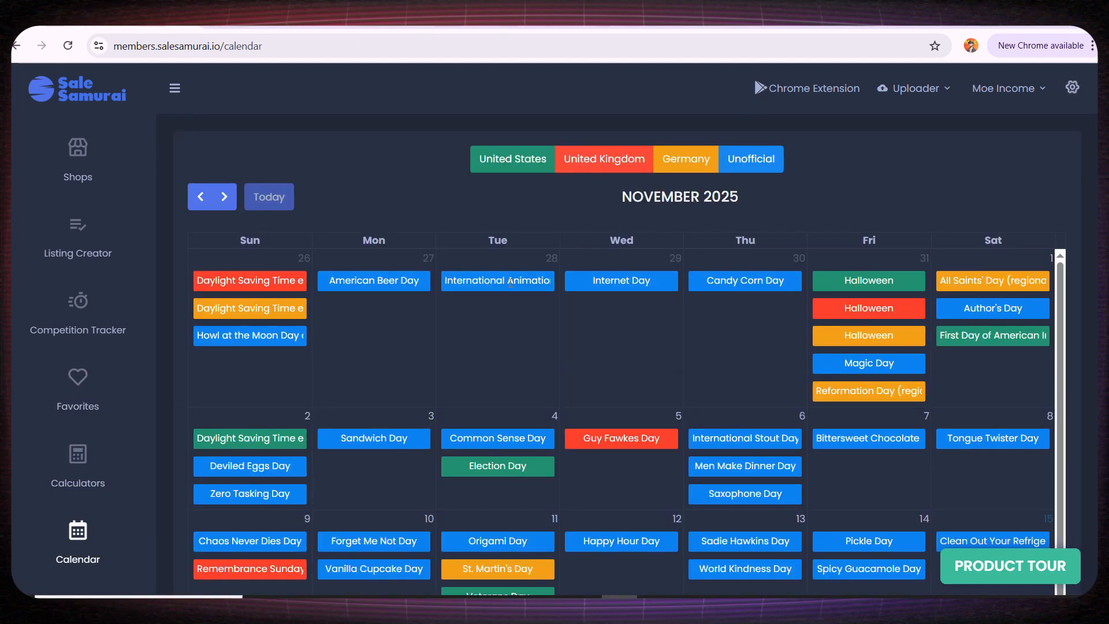
Step: Hide unofficial and German holidays from the November 2025 calendar
scroll("down", 3)
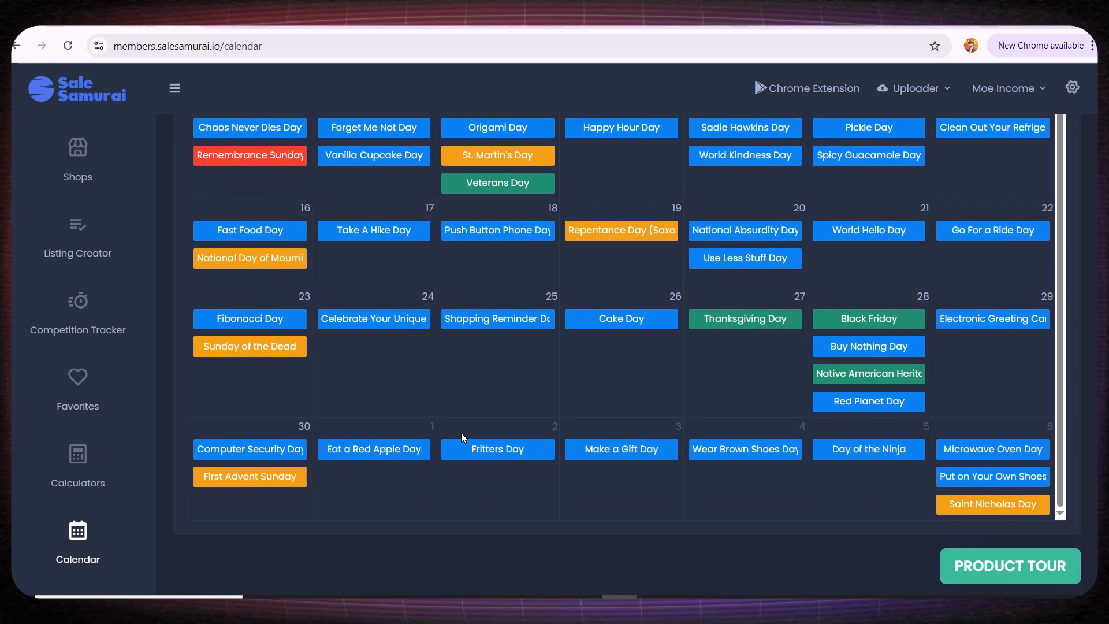
scroll("up", 3)
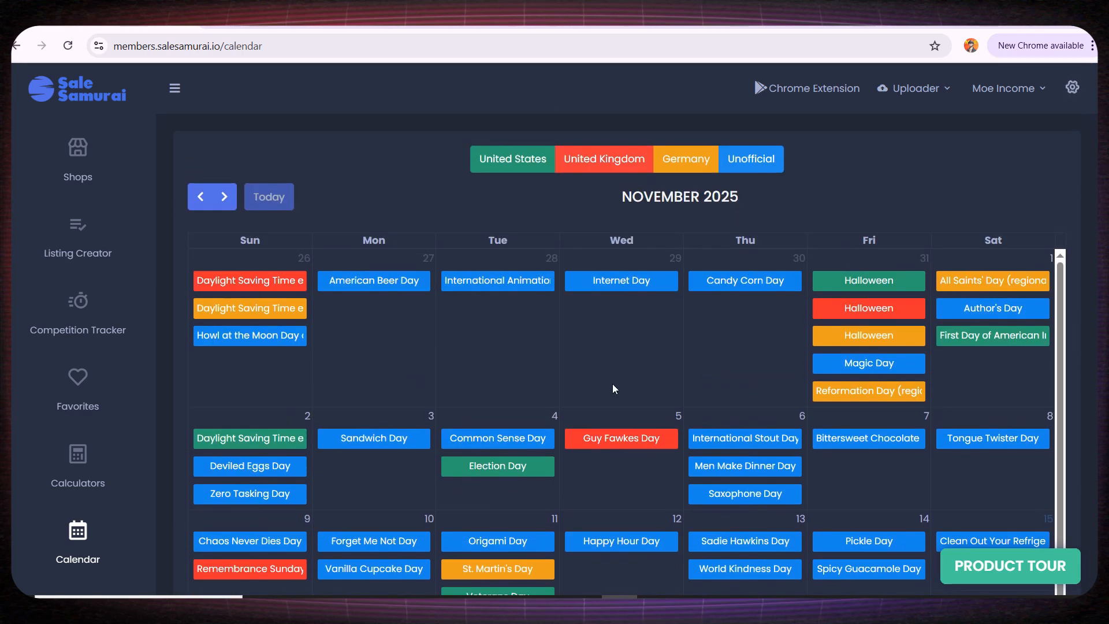
left_click(750, 158)
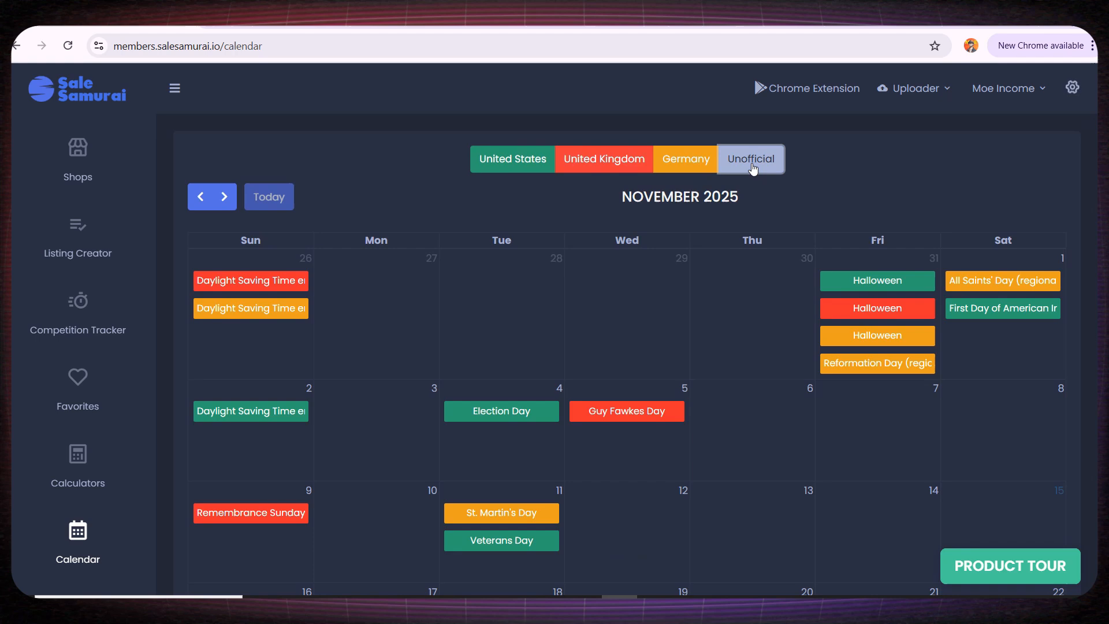
mouse_move(692, 186)
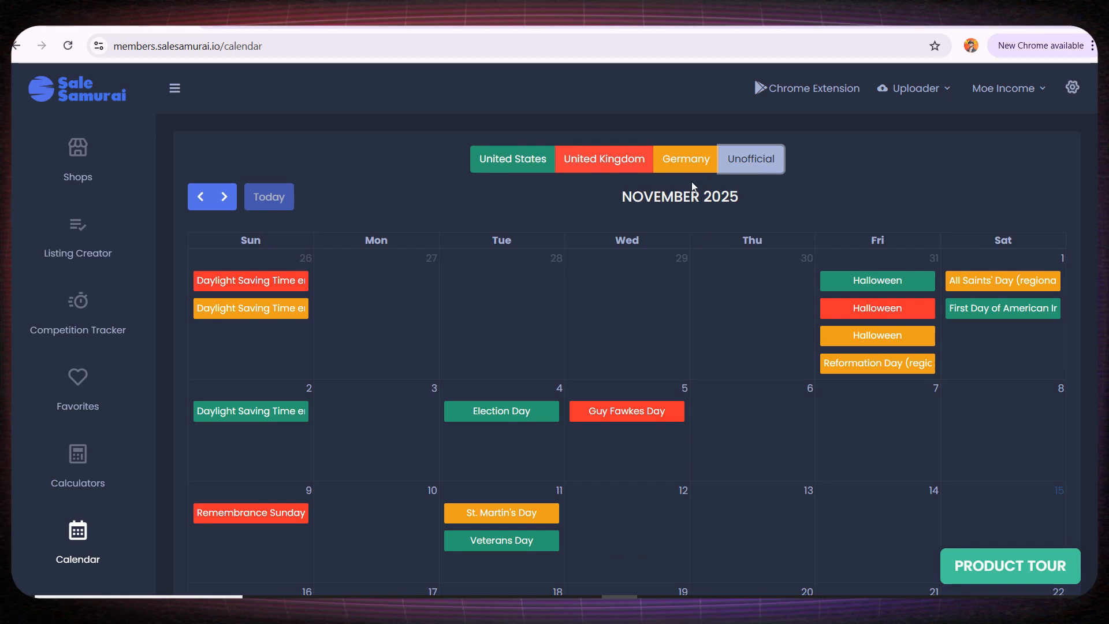
left_click(603, 158)
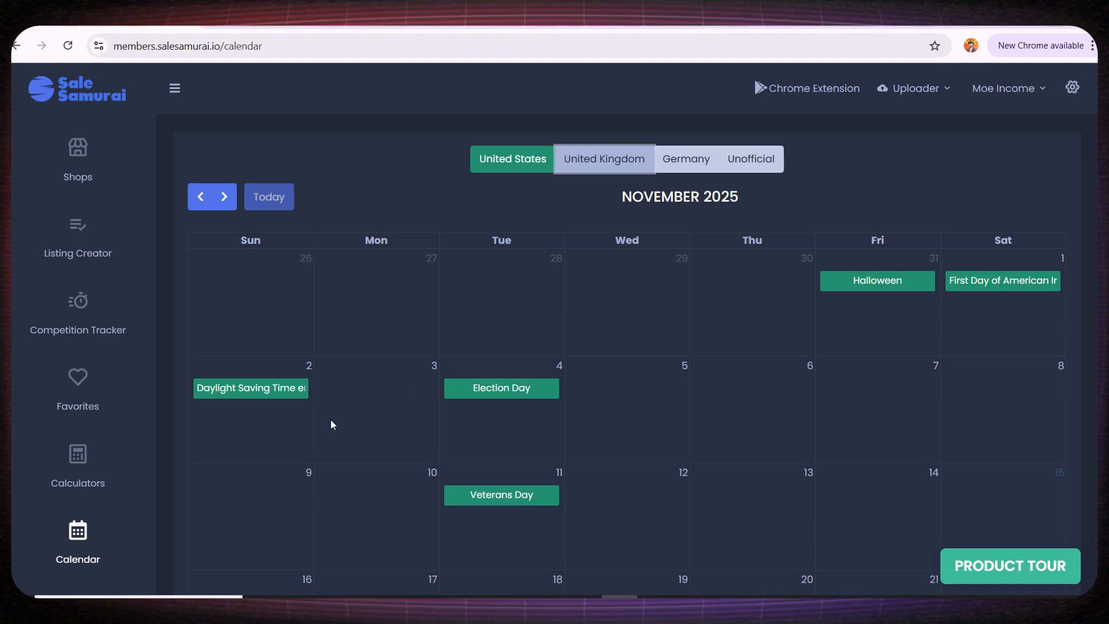
mouse_move(850, 286)
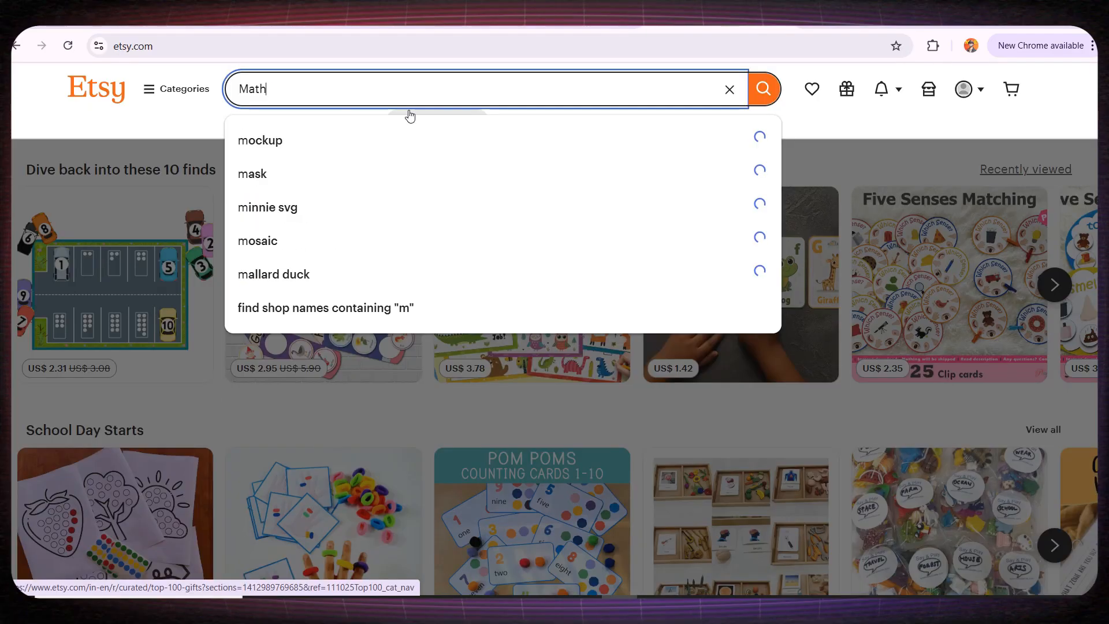
Step: Search Etsy for 'Math Book', then choose the 'math bracelet' keyword suggestion
type("Book")
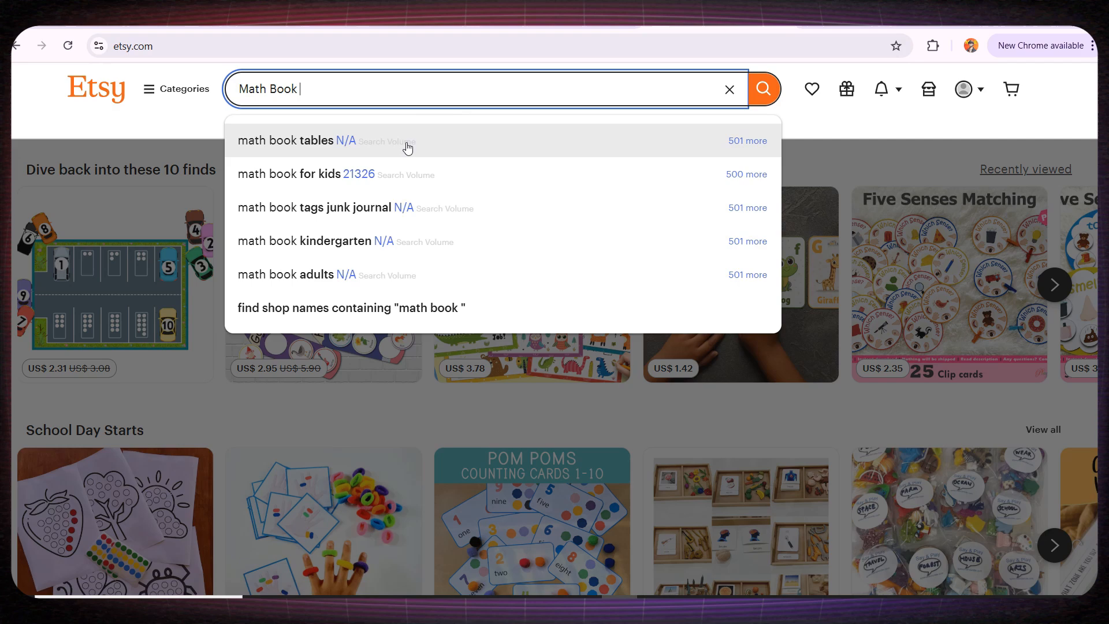
mouse_move(526, 253)
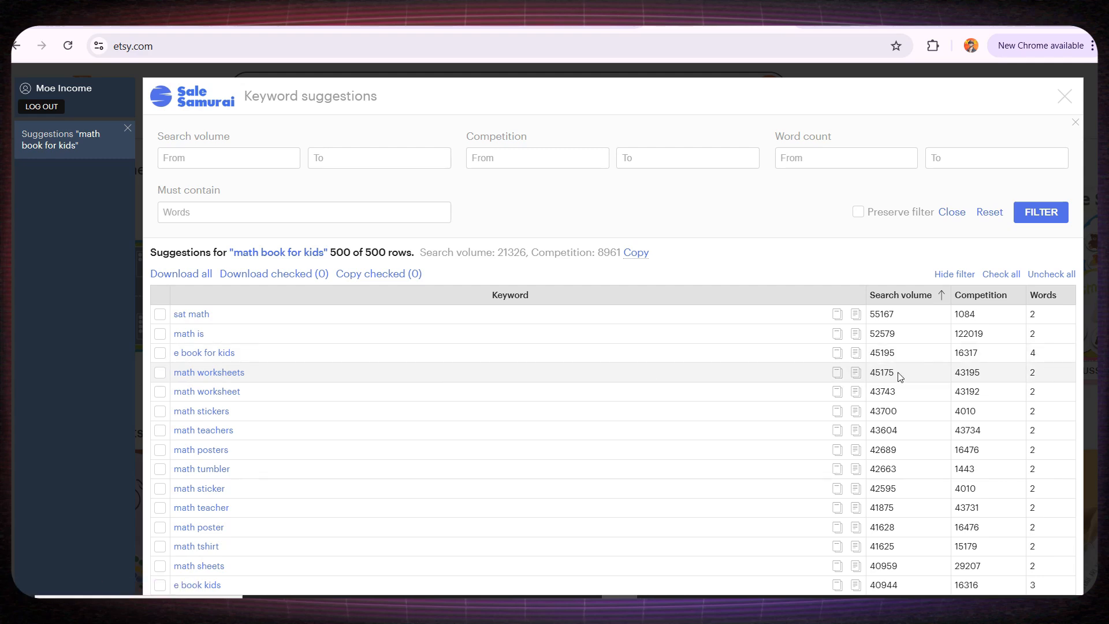
scroll("down", 3)
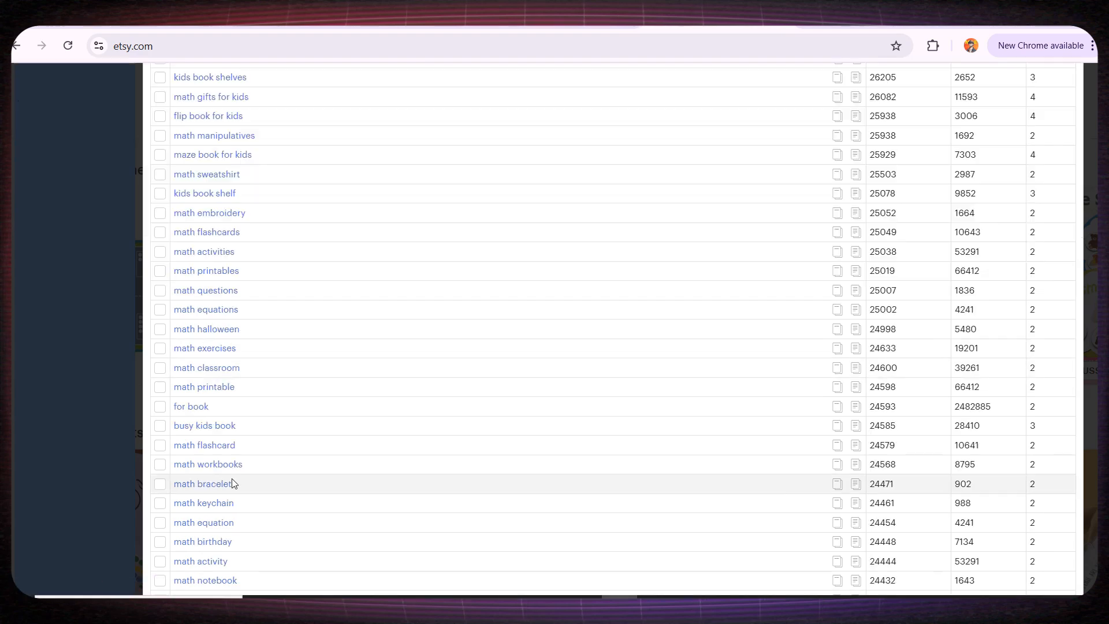
mouse_move(651, 495)
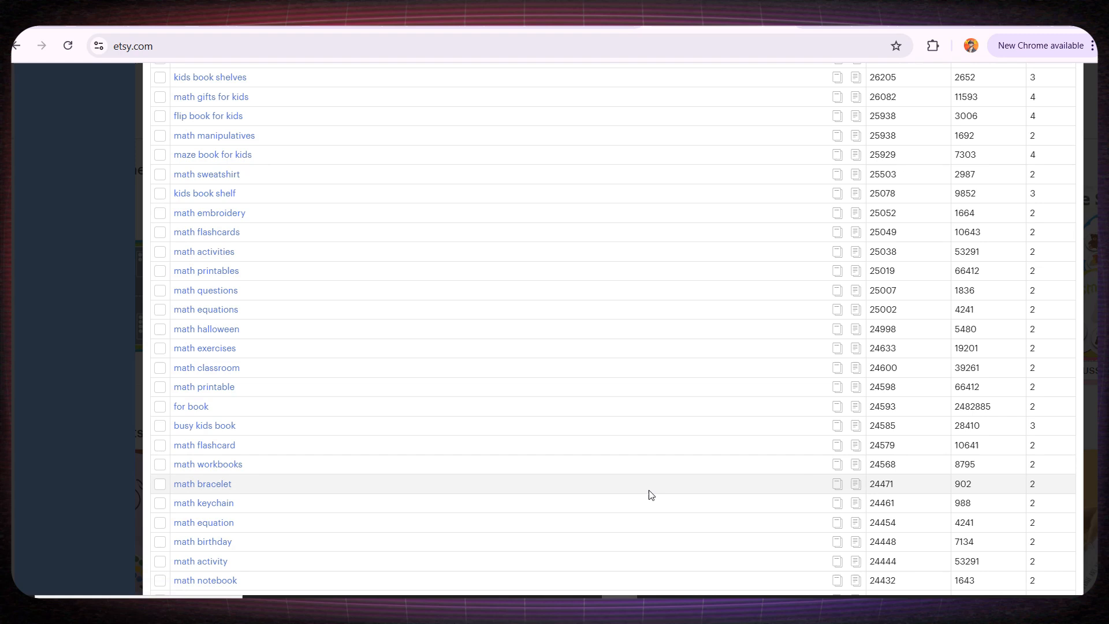
mouse_move(965, 483)
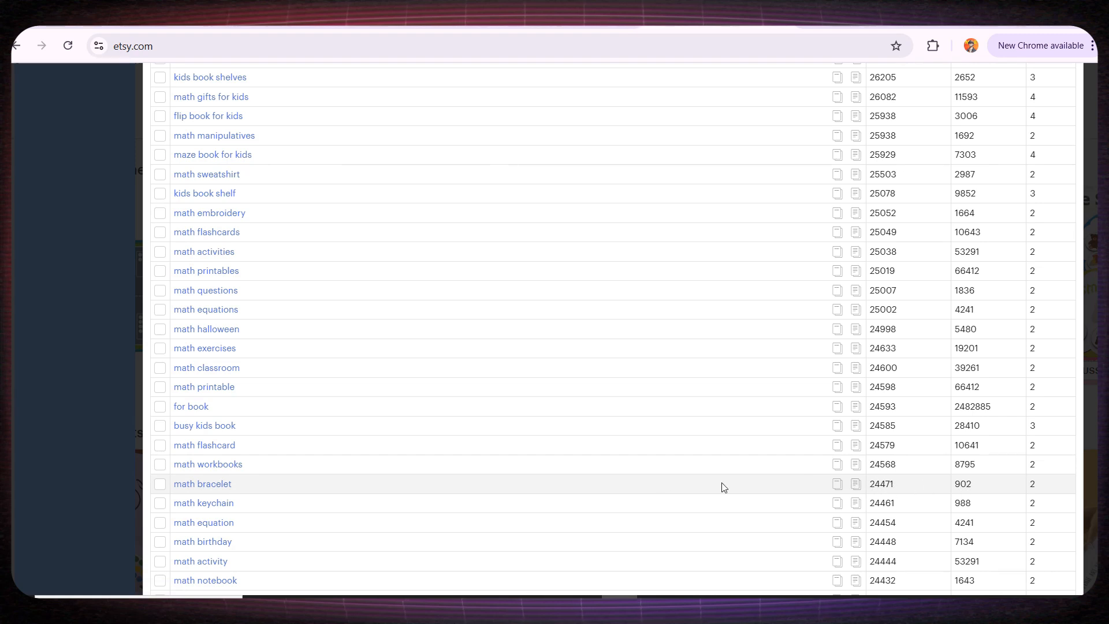
mouse_move(202, 484)
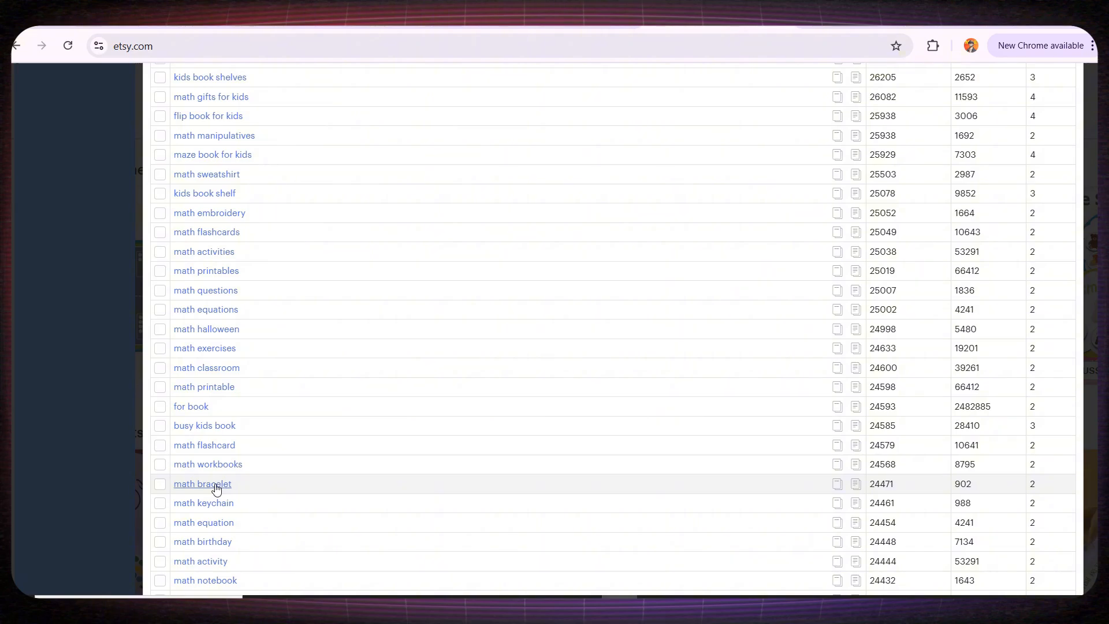
left_click(202, 484)
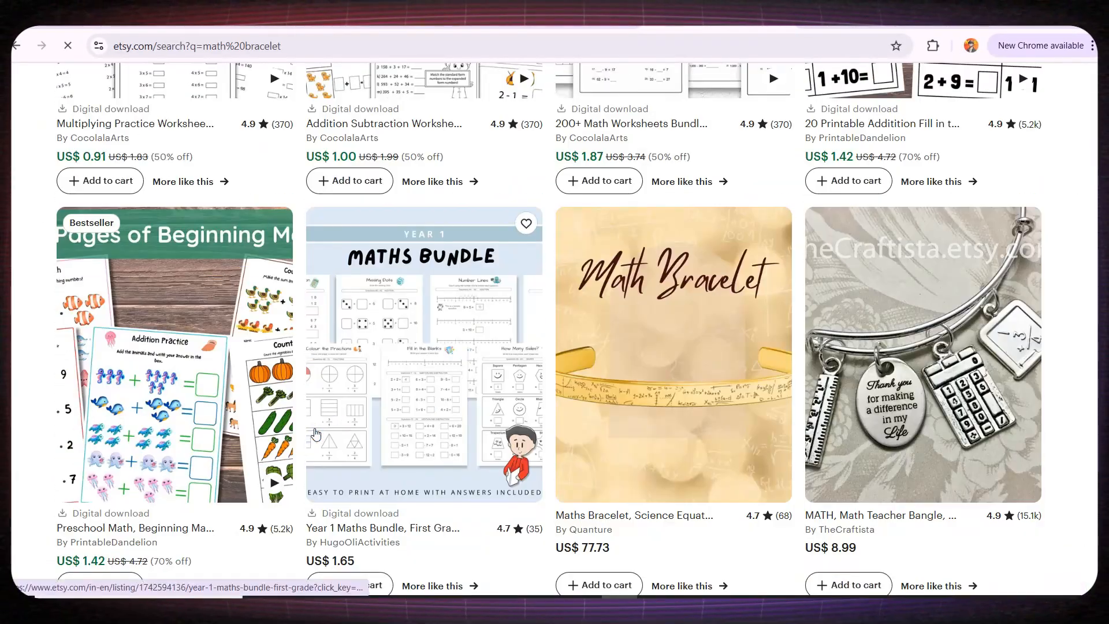
scroll("down", 3)
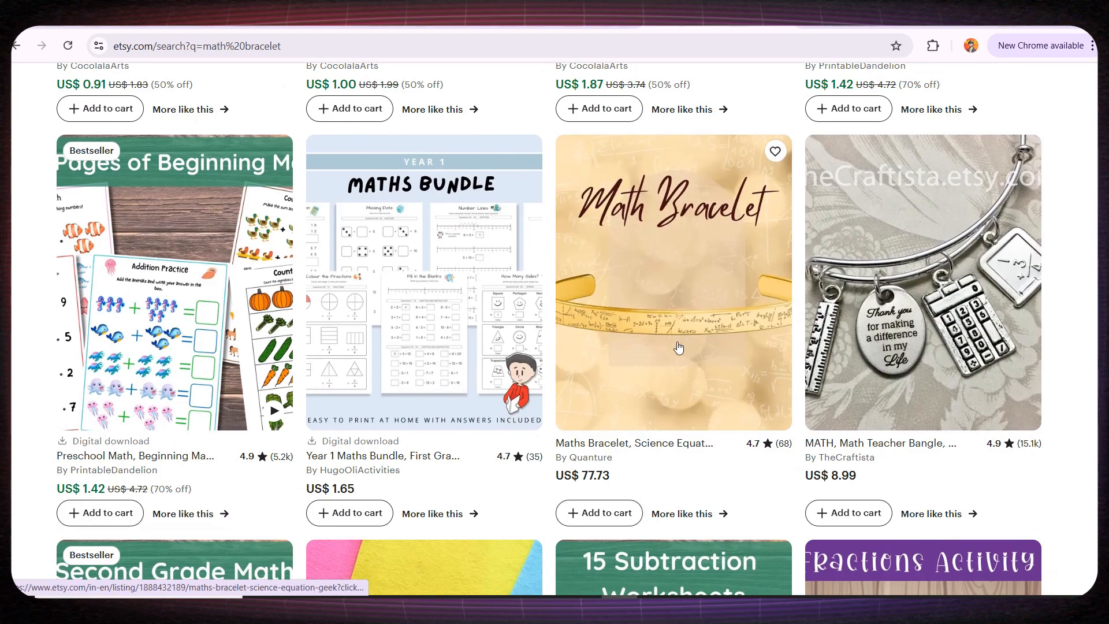
mouse_move(942, 284)
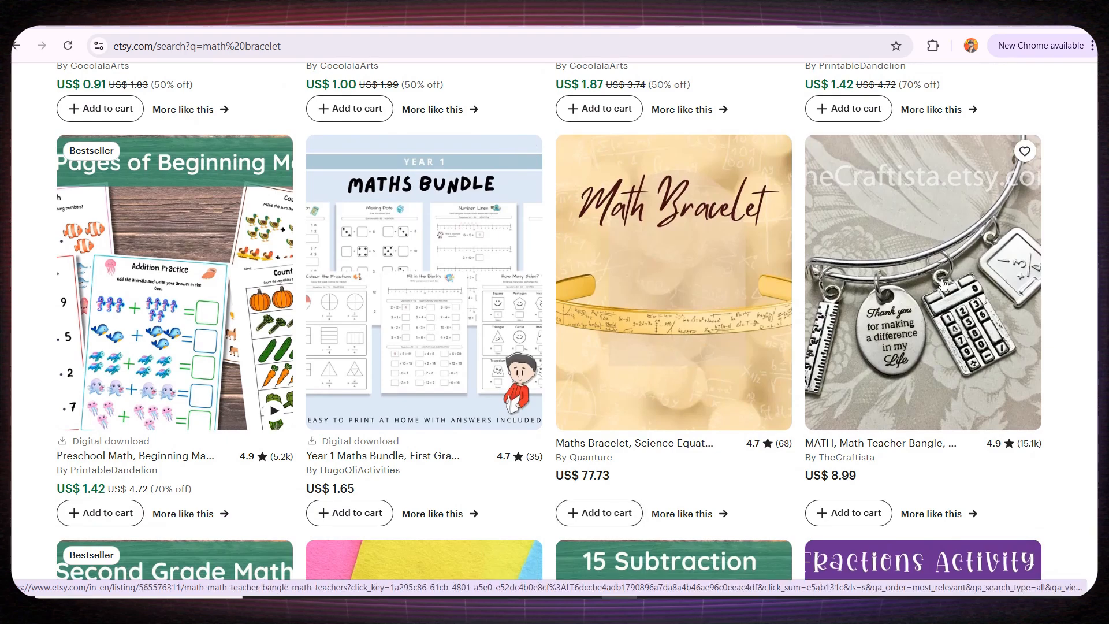
scroll("down", 3)
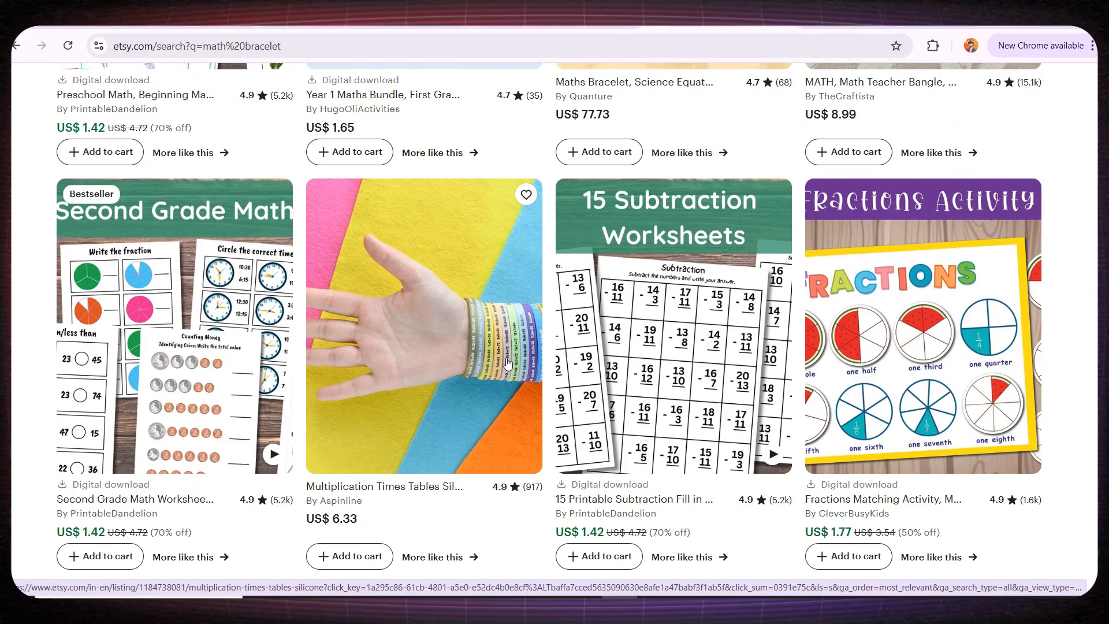
scroll("down", 3)
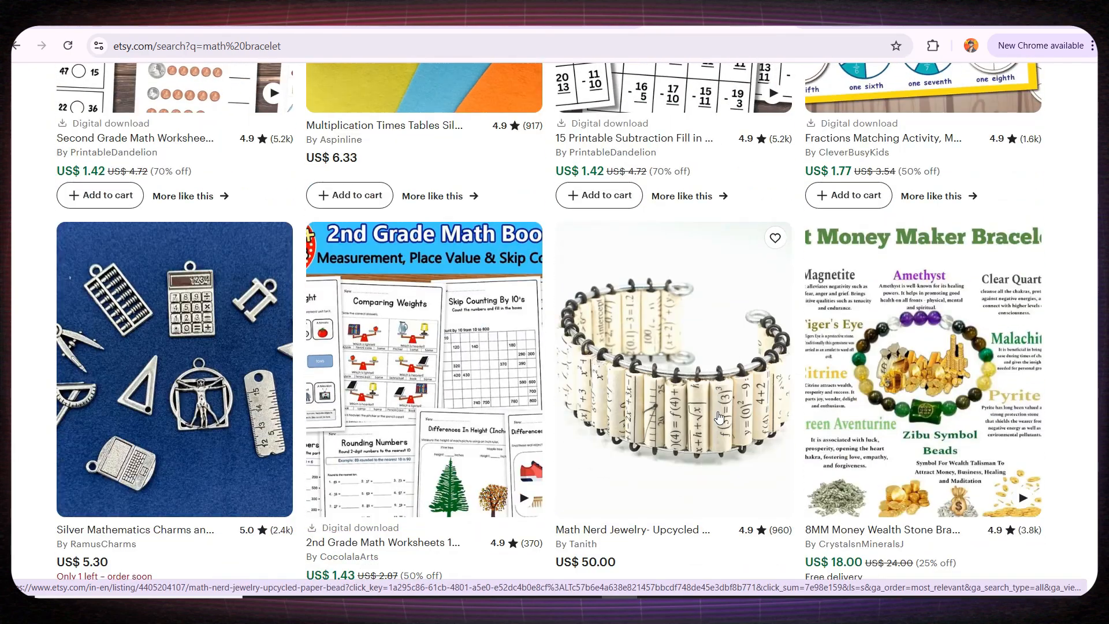